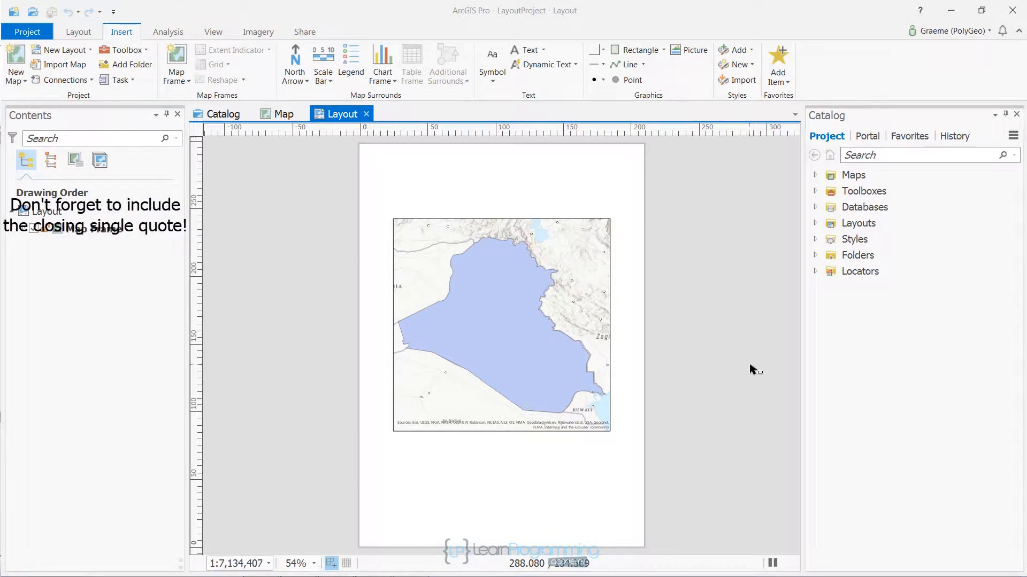
mouse_move(707, 369)
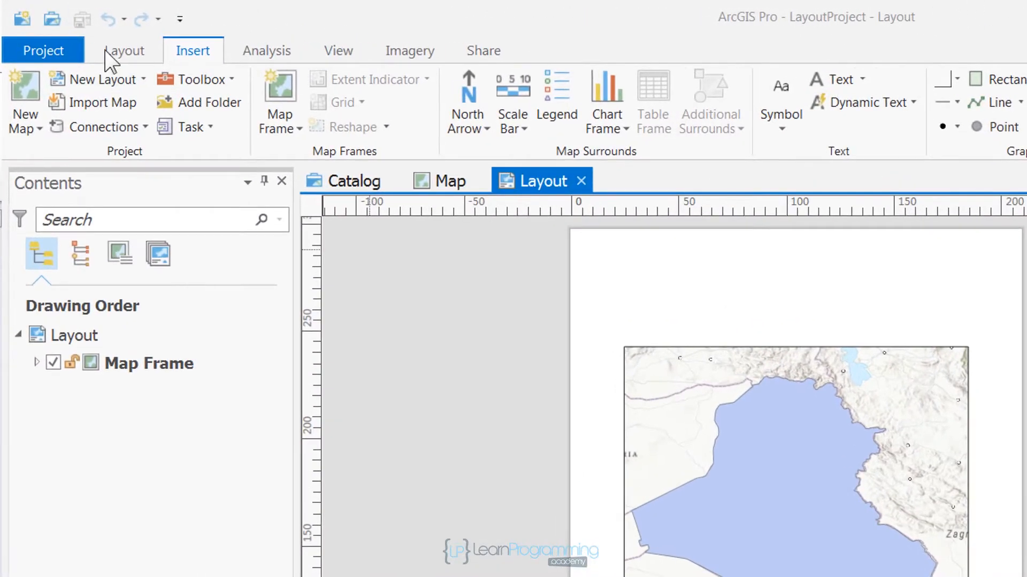
mouse_move(339, 157)
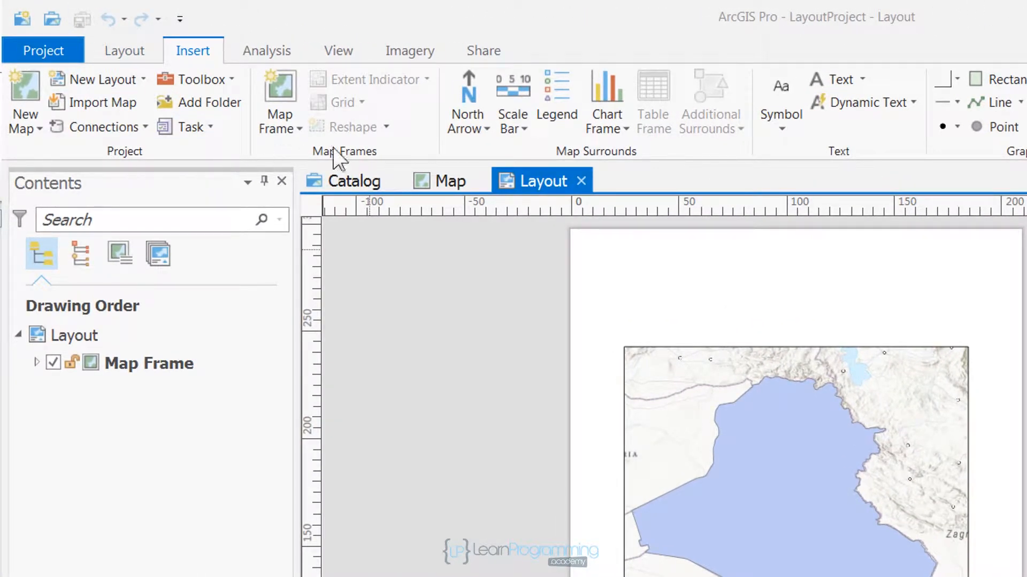
mouse_move(842, 79)
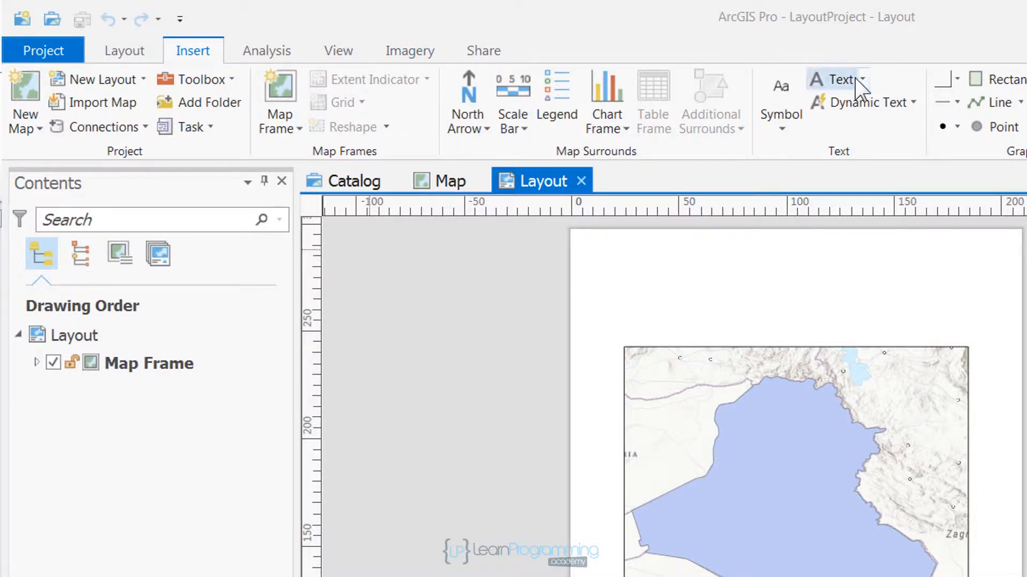
mouse_move(848, 173)
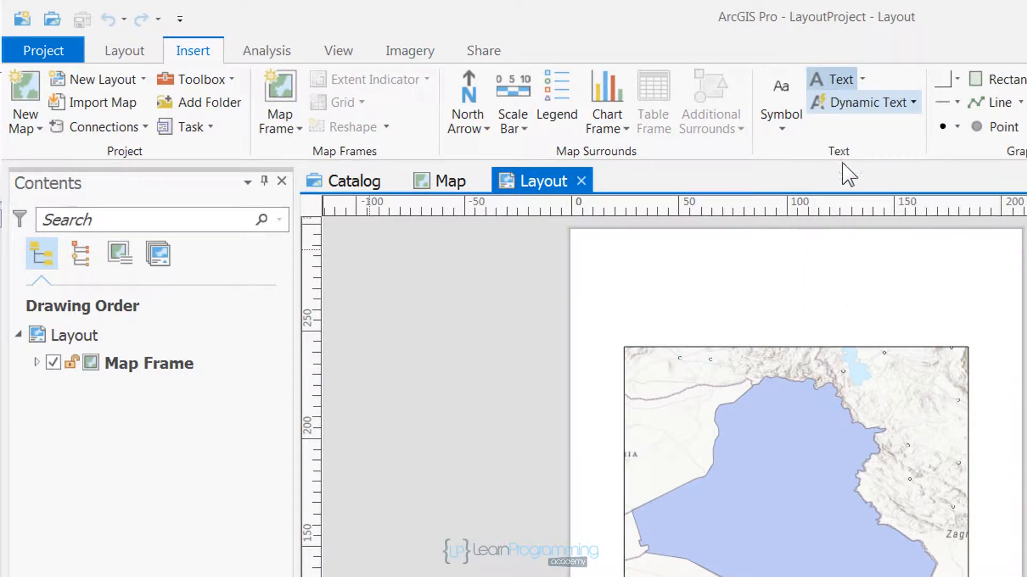
- Insert a new text element near the top of the layout page, above the map
click(839, 78)
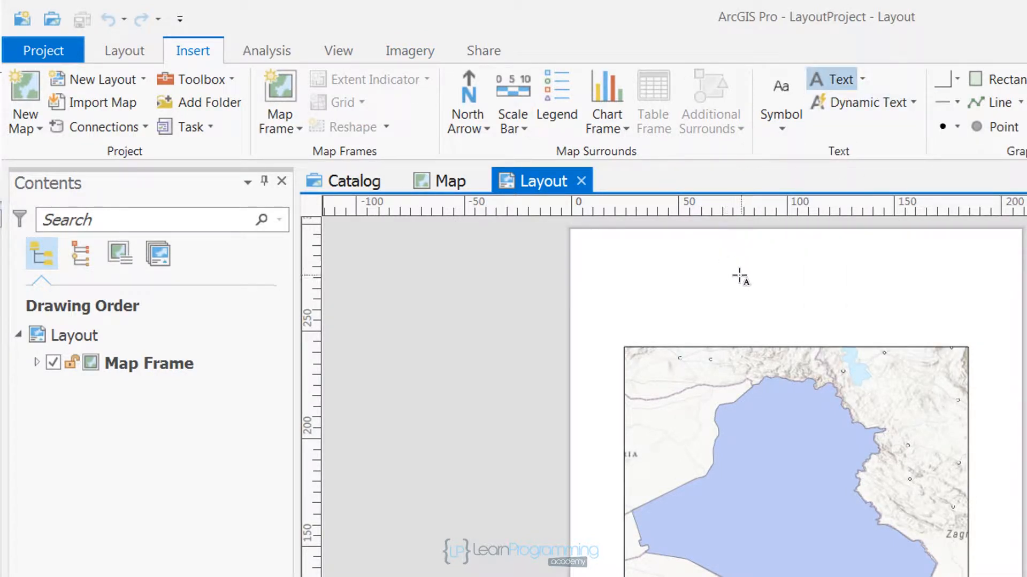
click(750, 273)
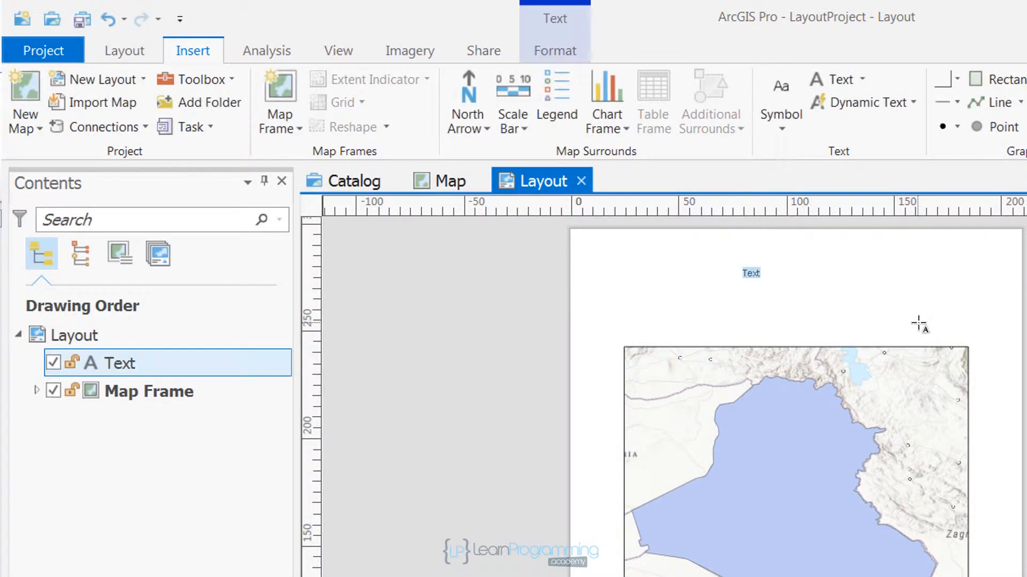
mouse_move(927, 333)
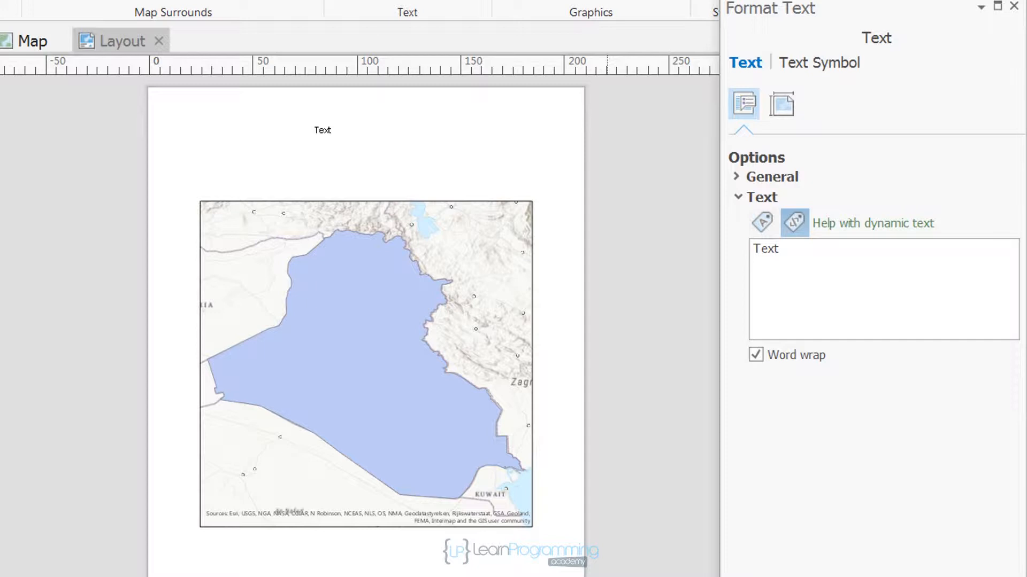
mouse_move(783, 146)
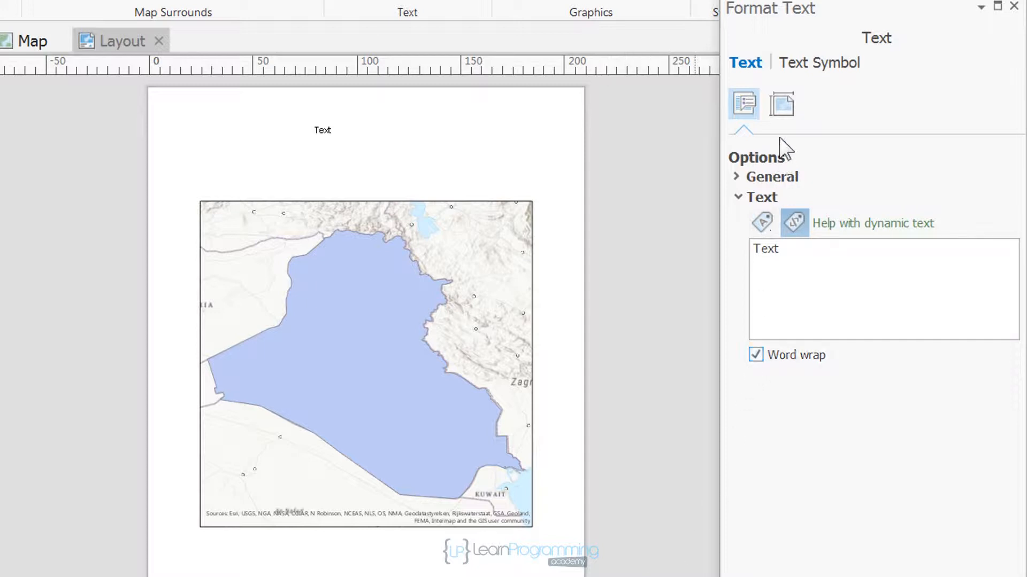
- Set the text element's anchor to top centre, at X 84.2172 mm, Y 279.3775 mm
click(781, 104)
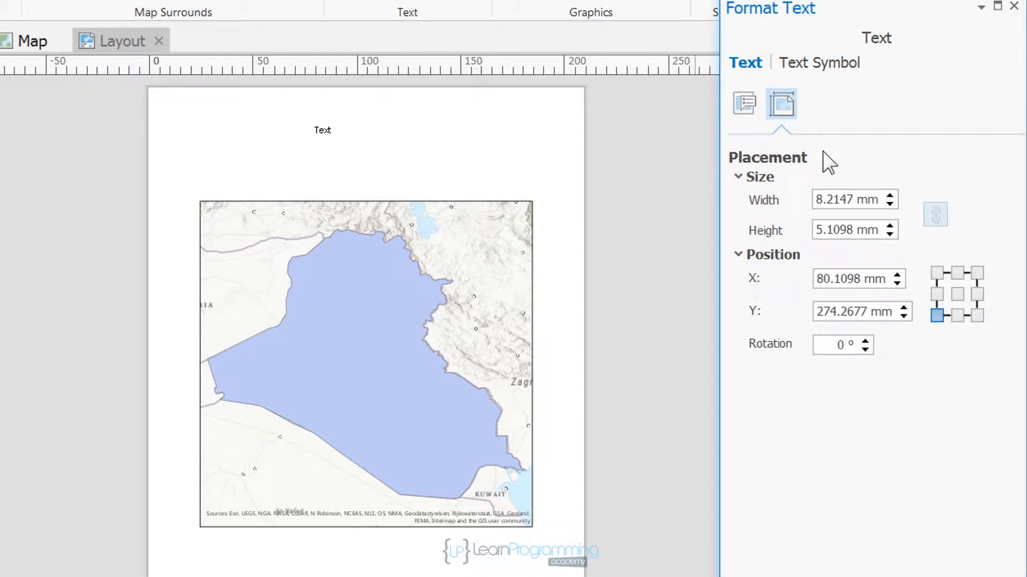
mouse_move(912, 360)
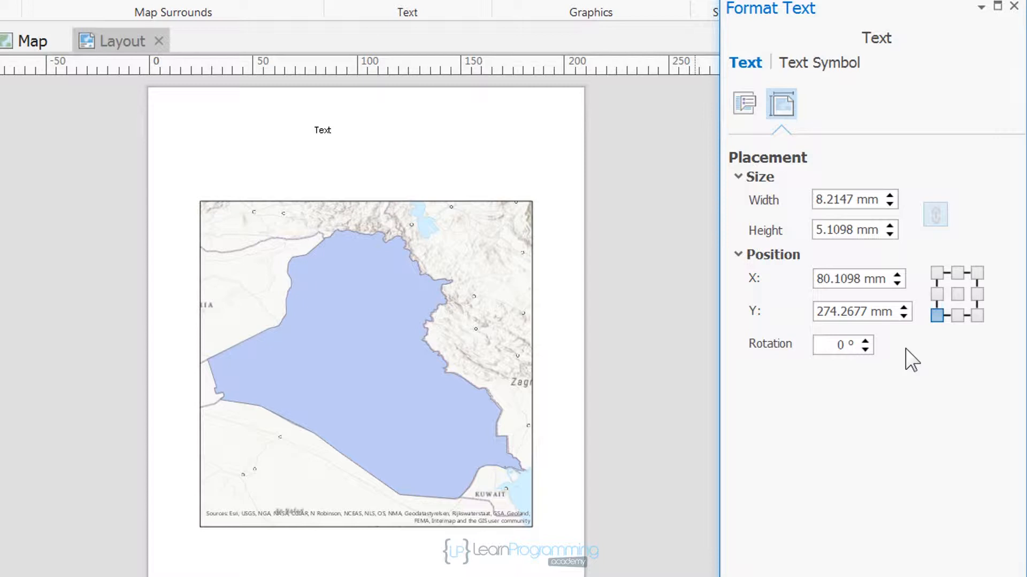
click(957, 274)
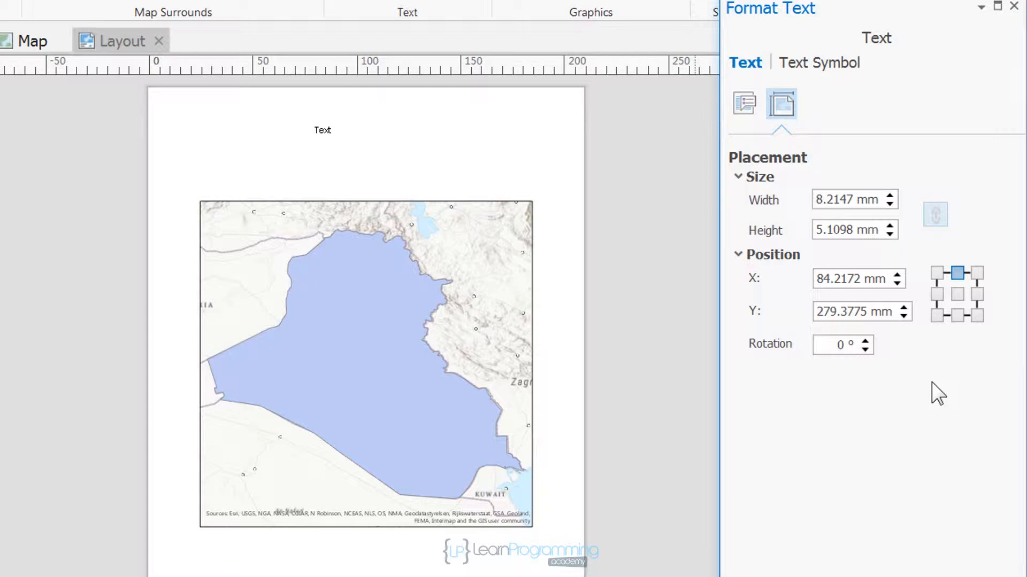
mouse_move(745, 108)
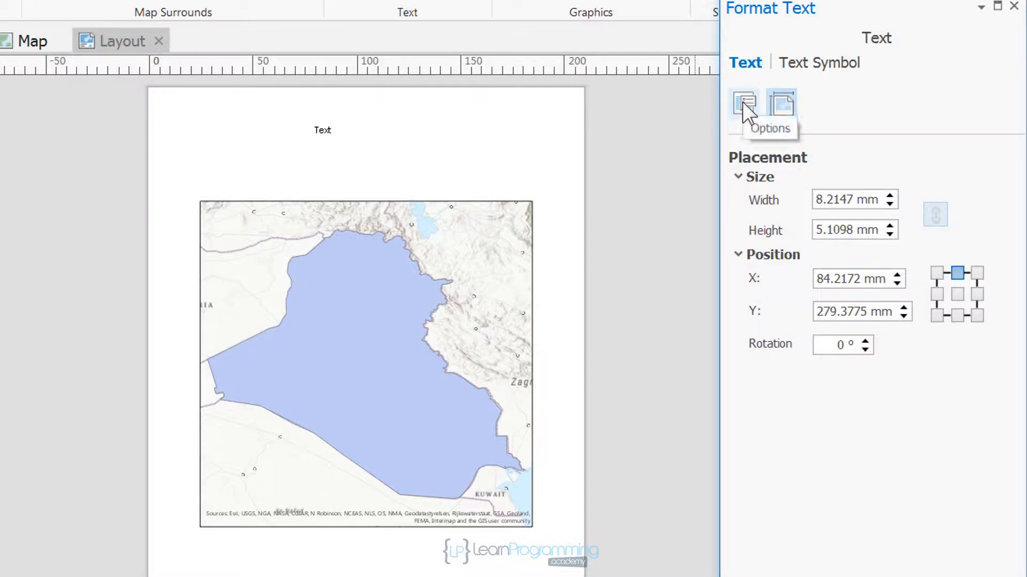
- Change the text element's General Name to title_text, then open the Scripts folder
click(743, 104)
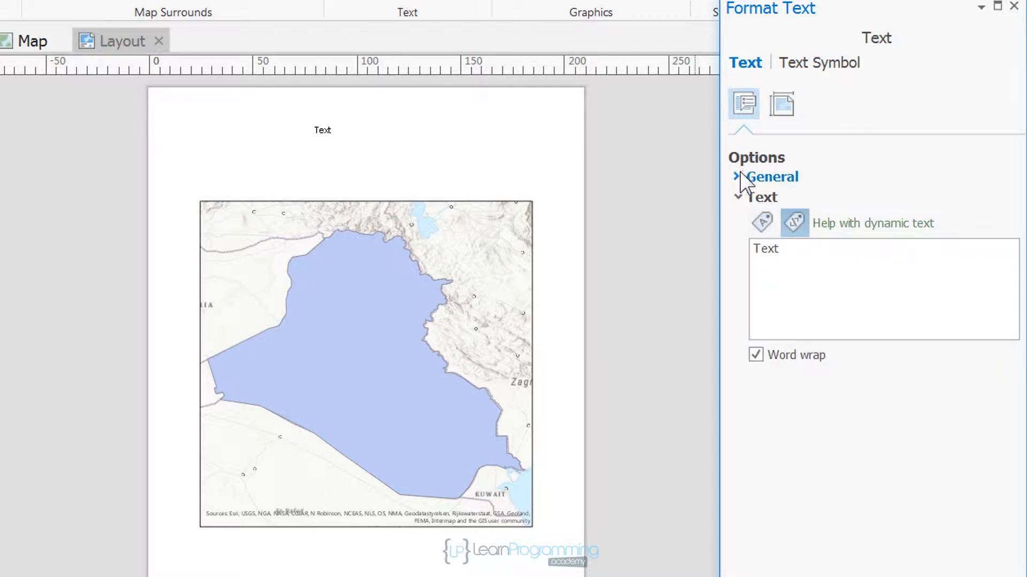
click(738, 176)
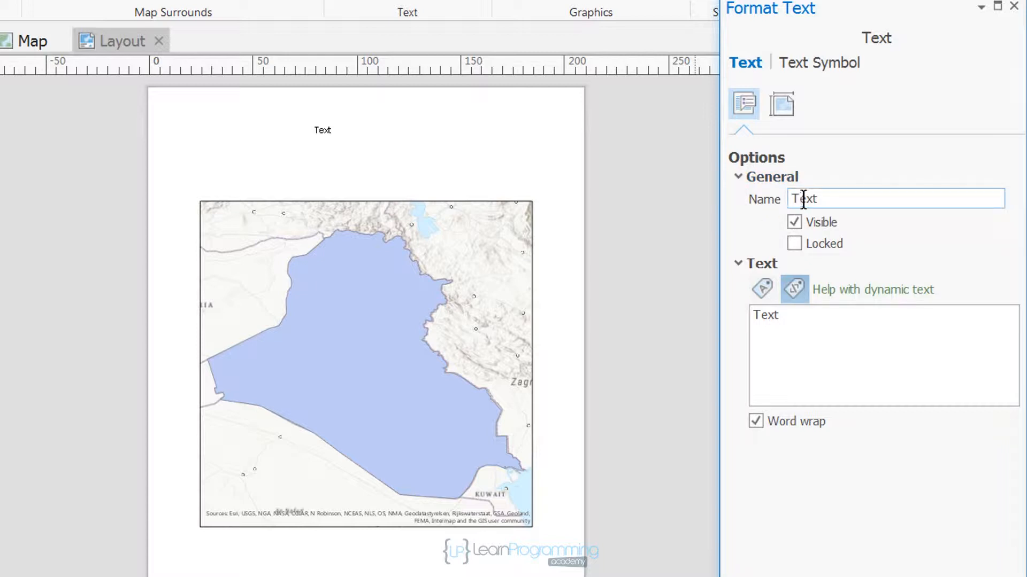
text(title_t)
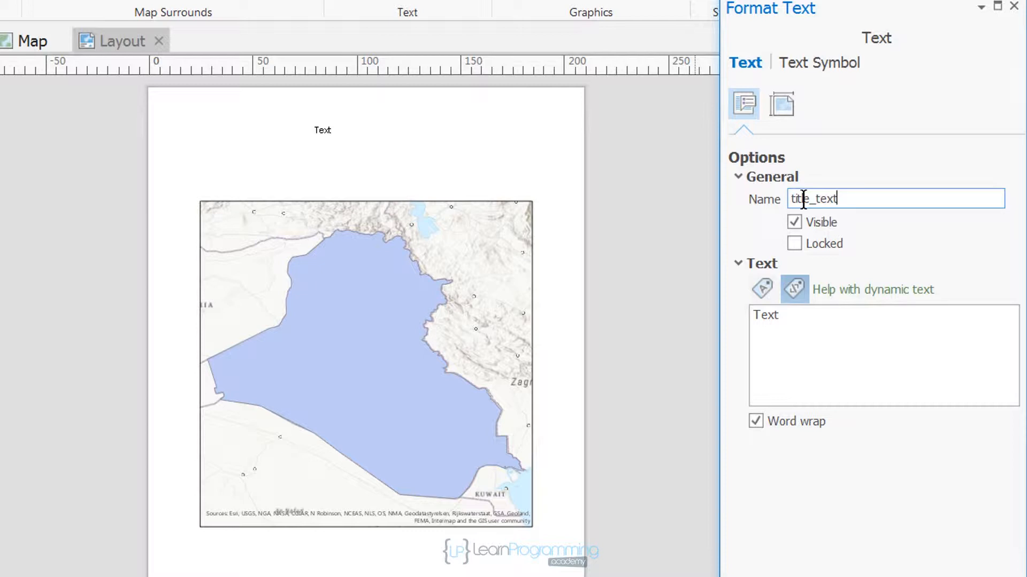
click(322, 129)
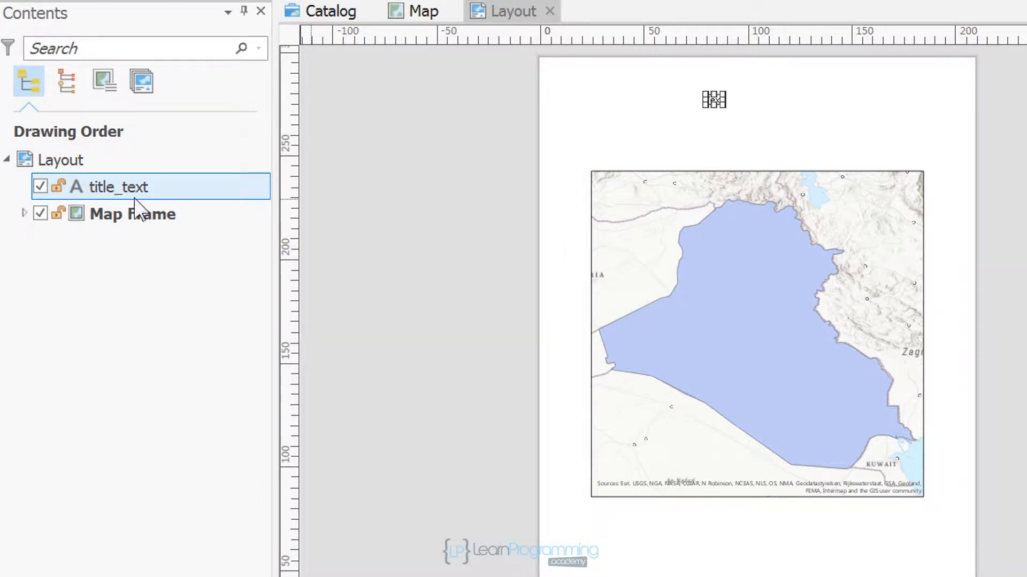
mouse_move(349, 271)
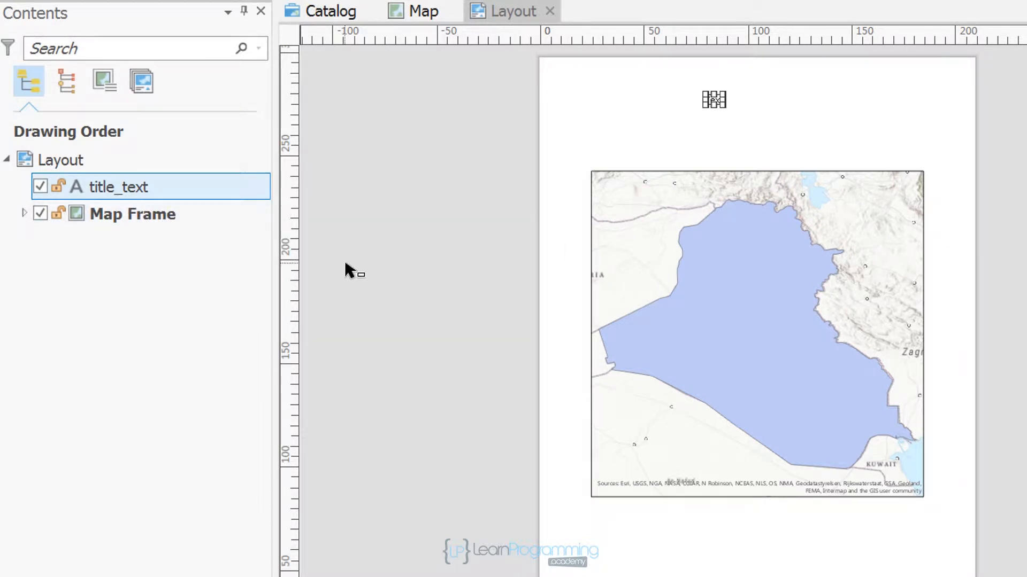
double_click(119, 186)
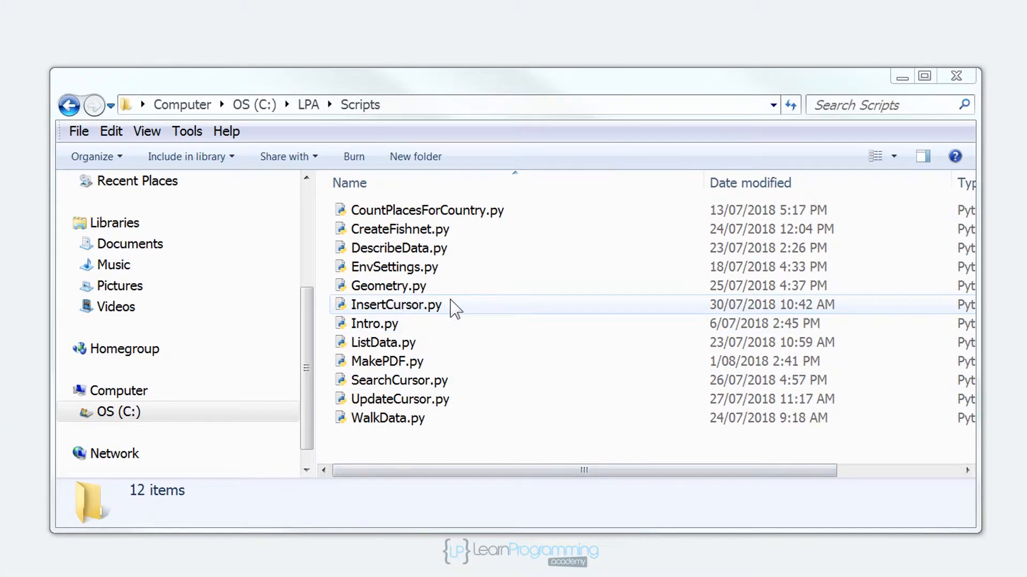
mouse_move(490, 296)
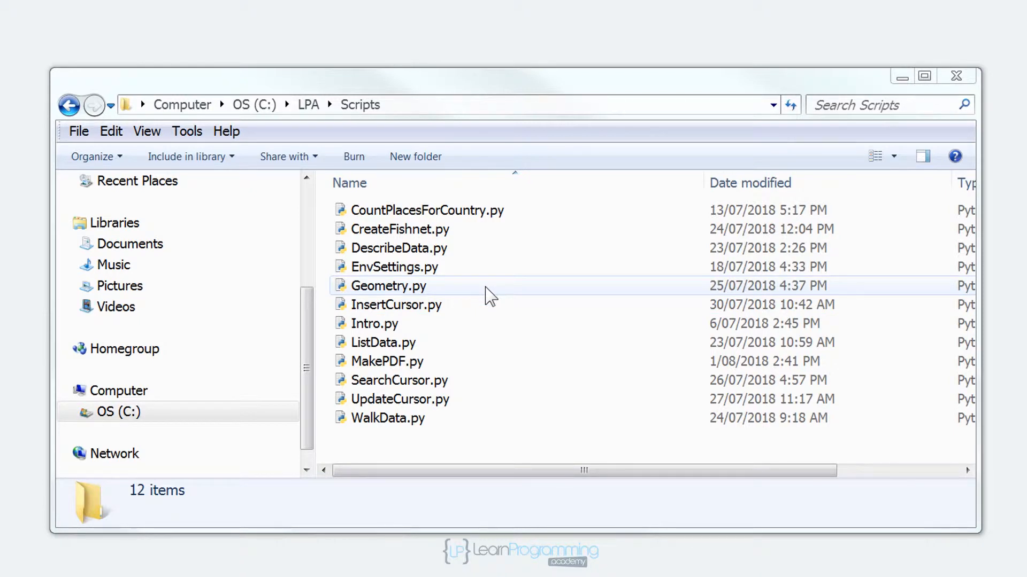
mouse_move(406, 371)
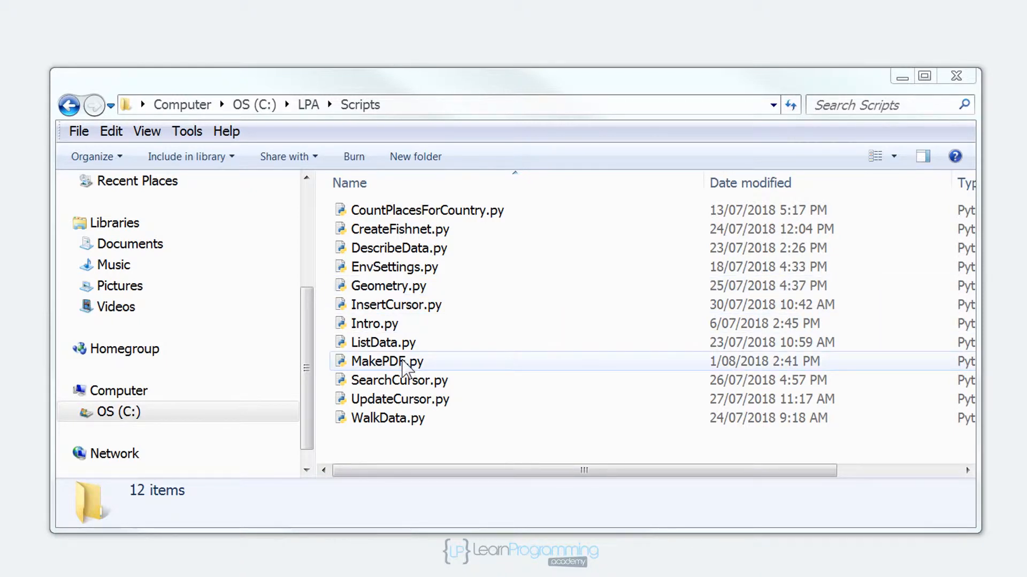
- Paste a copy of MakePDF.py into Scripts, renamed WorkingWithTextElements.py, and open it for editing
right_click(387, 361)
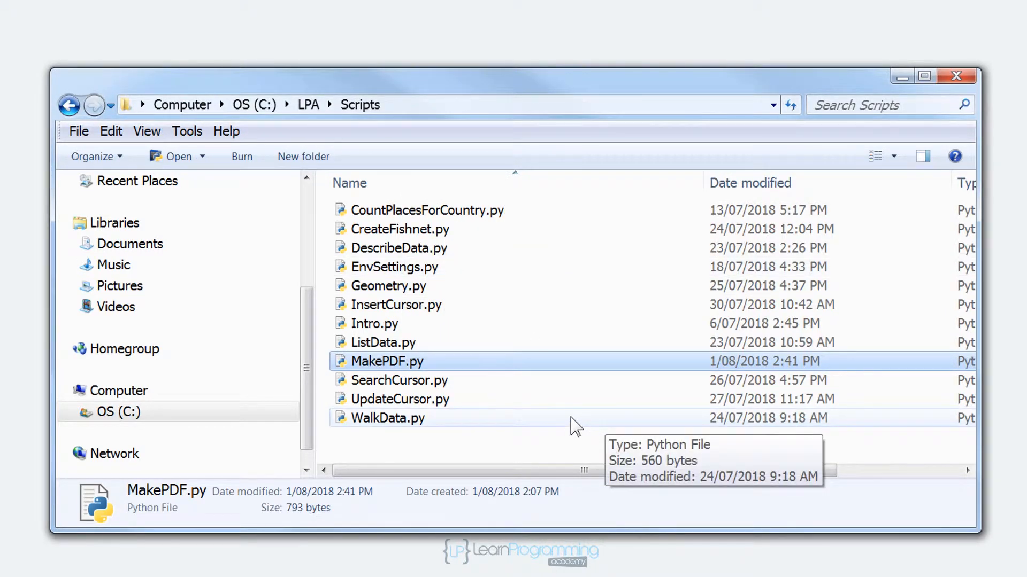
right_click(573, 426)
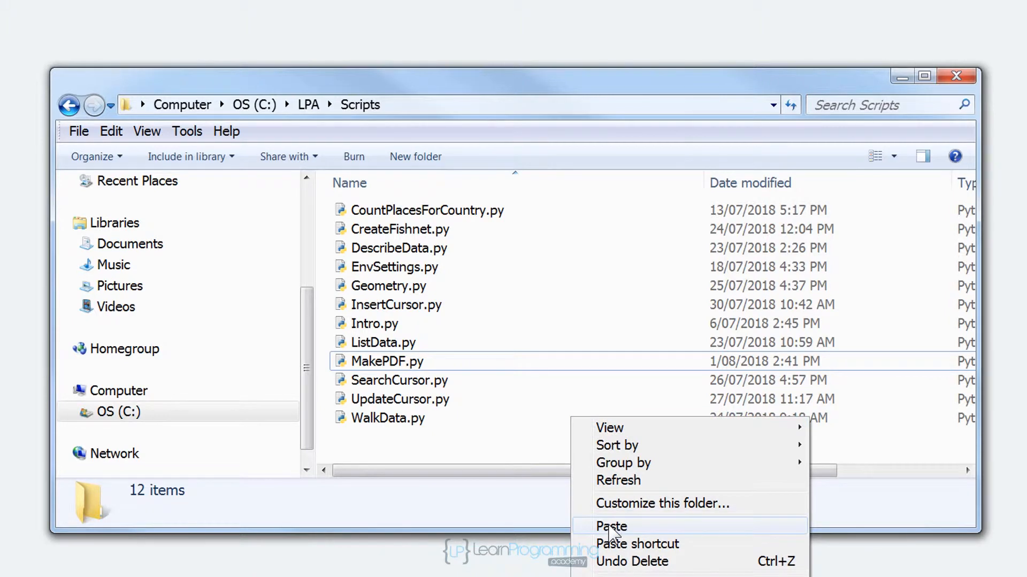
click(610, 526)
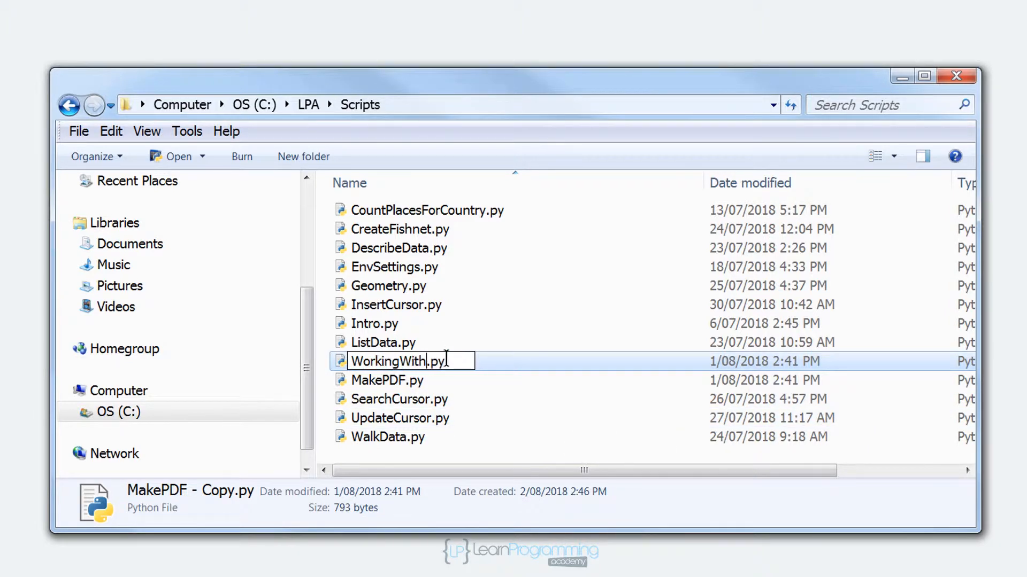
text(TextElements)
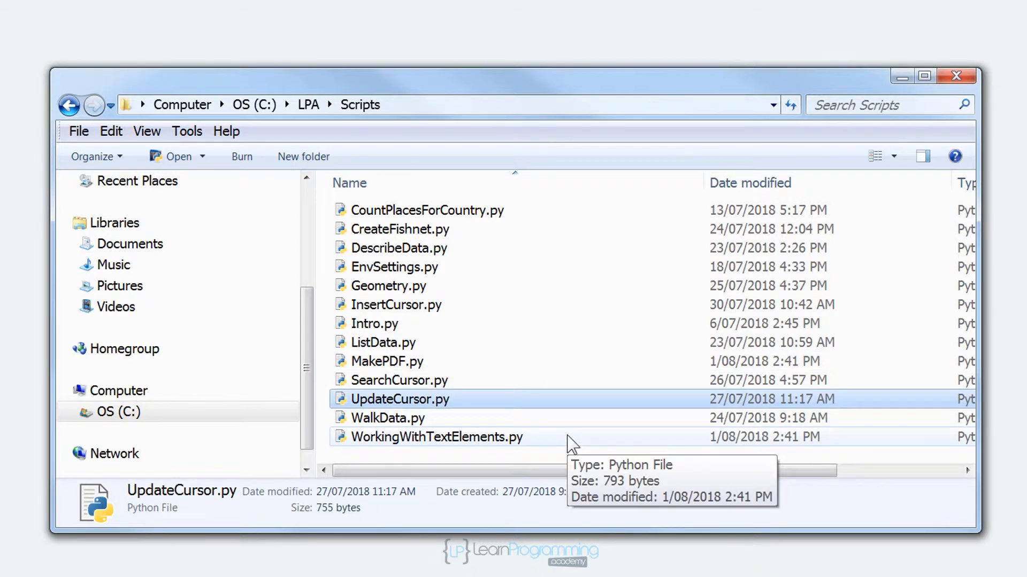
mouse_move(463, 450)
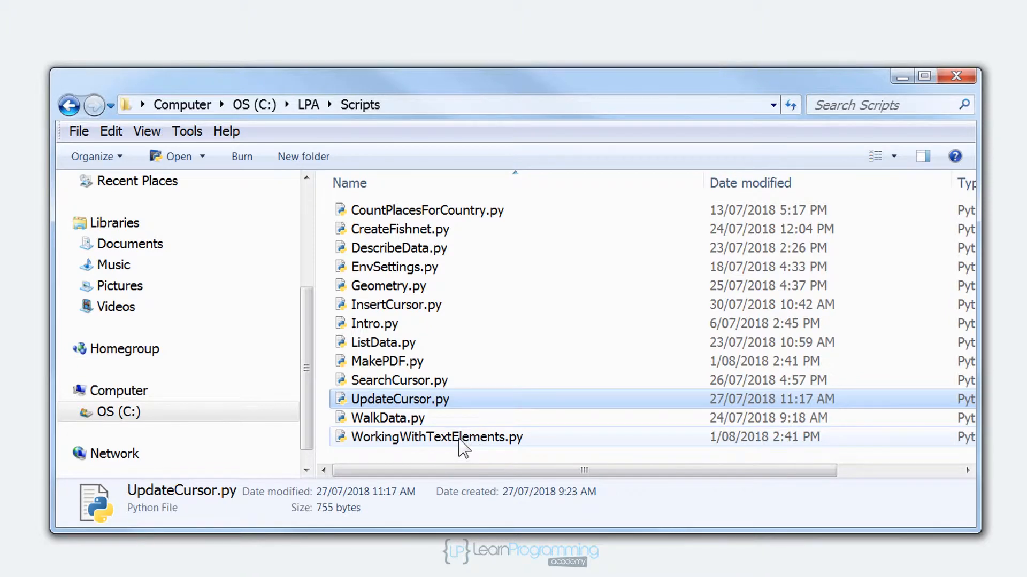
right_click(437, 437)
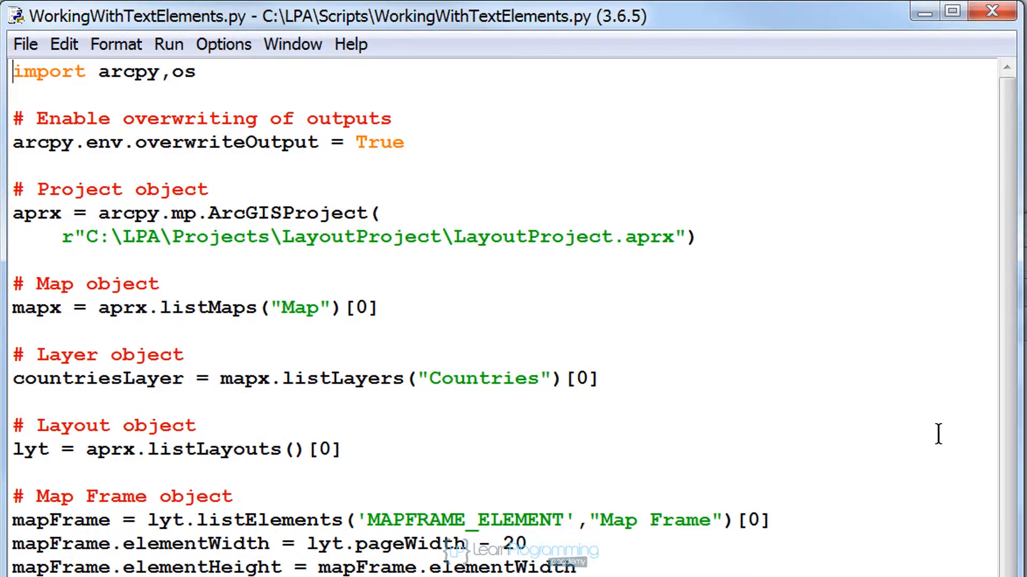
- Add a '# Text objects' section with titleText = lyt.listElements("TEXT_ELEMENT","title_text")[0]
scroll(down, 3)
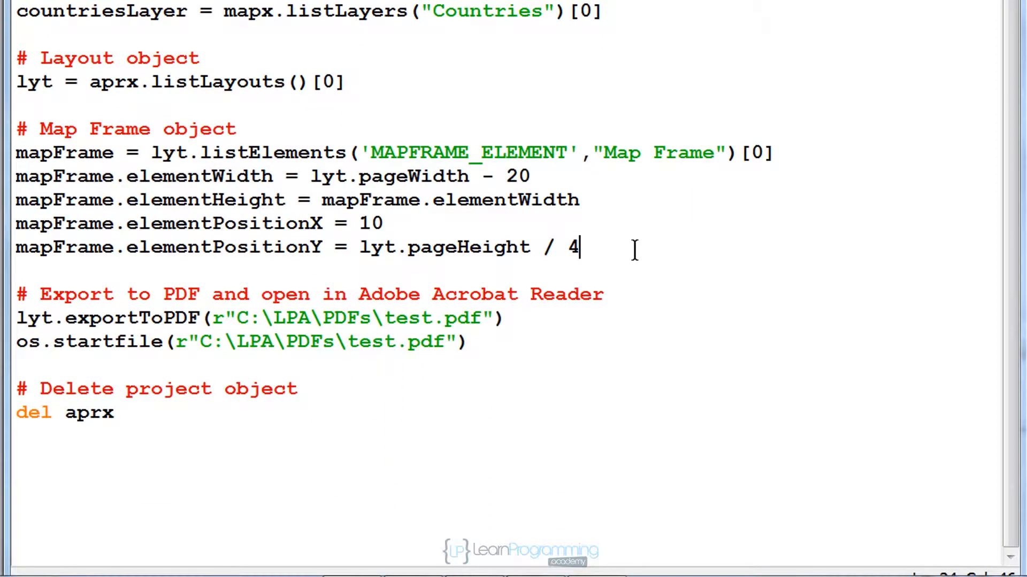
key(Return)
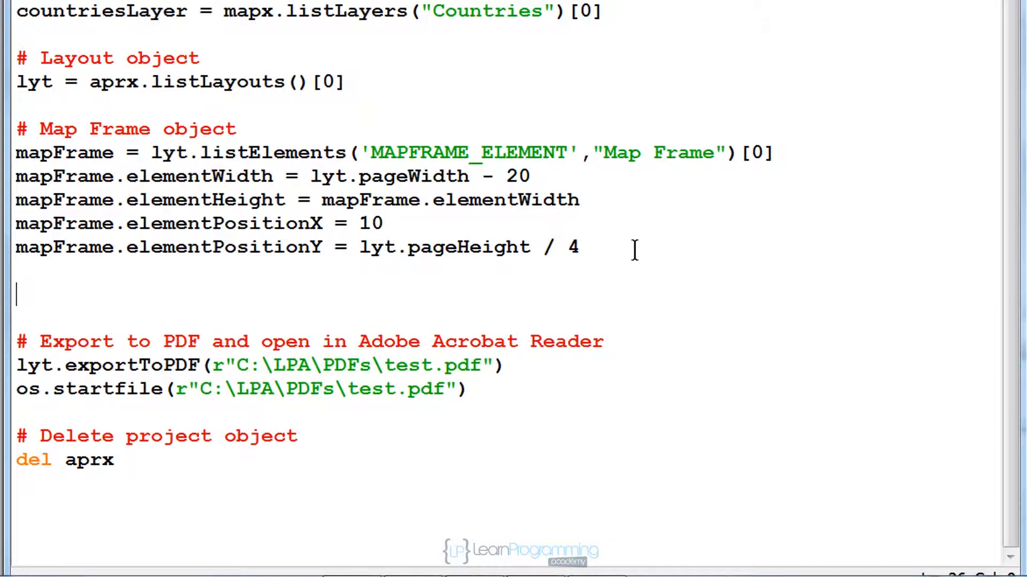
text(# Text)
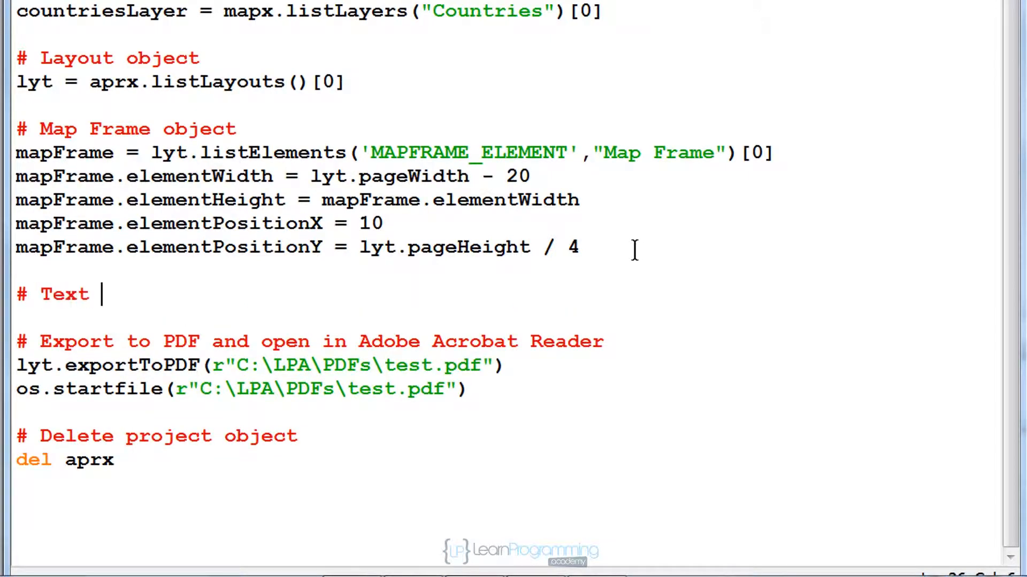
text(objects)
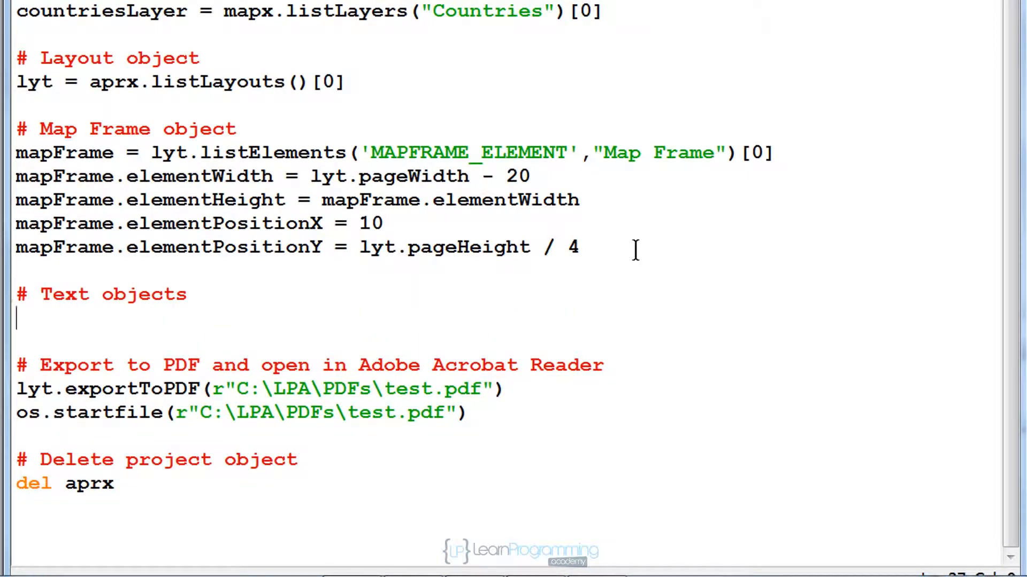
text(titleText =)
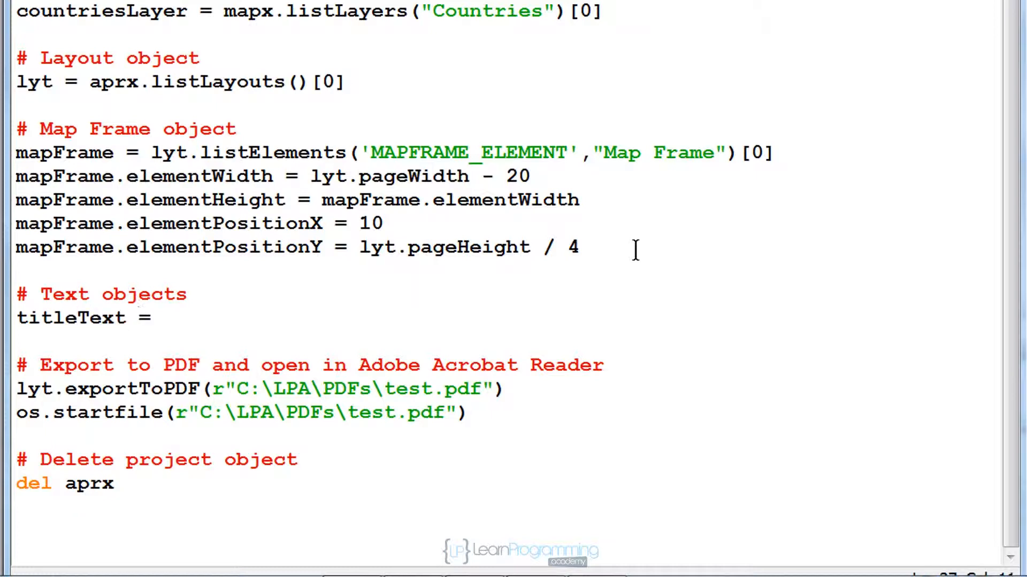
text(lyt.list)
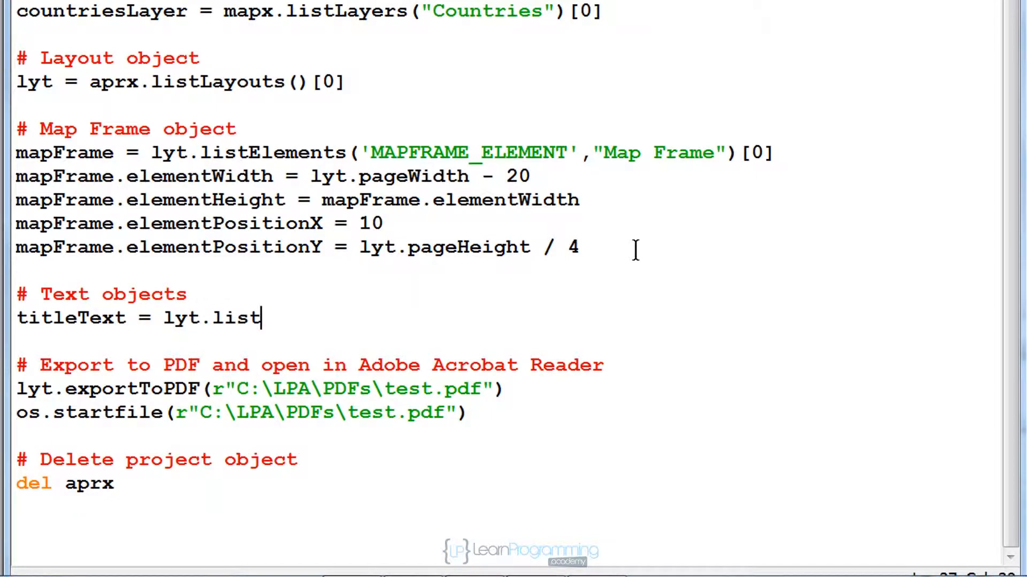
text(Eleme)
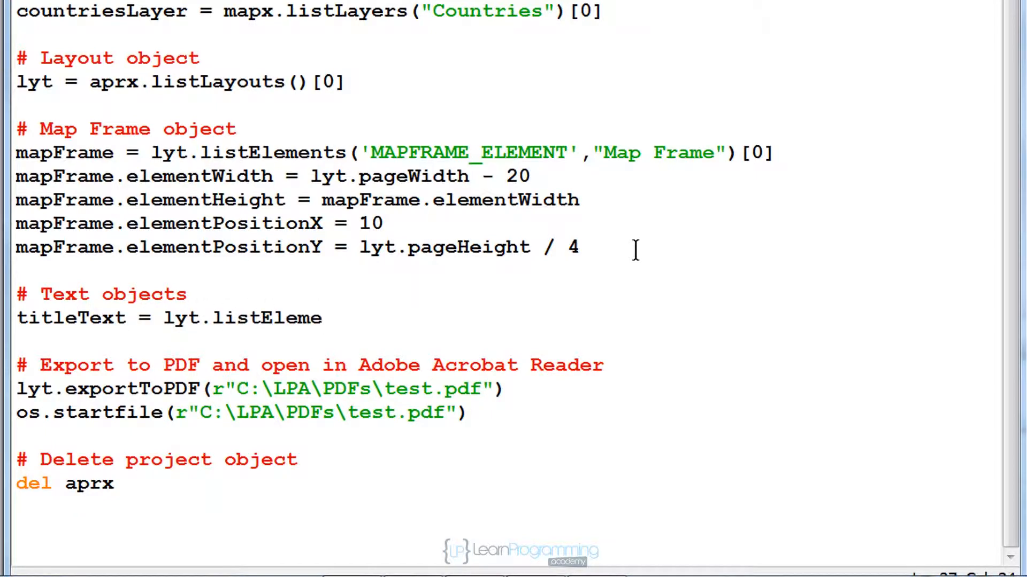
text(nts())
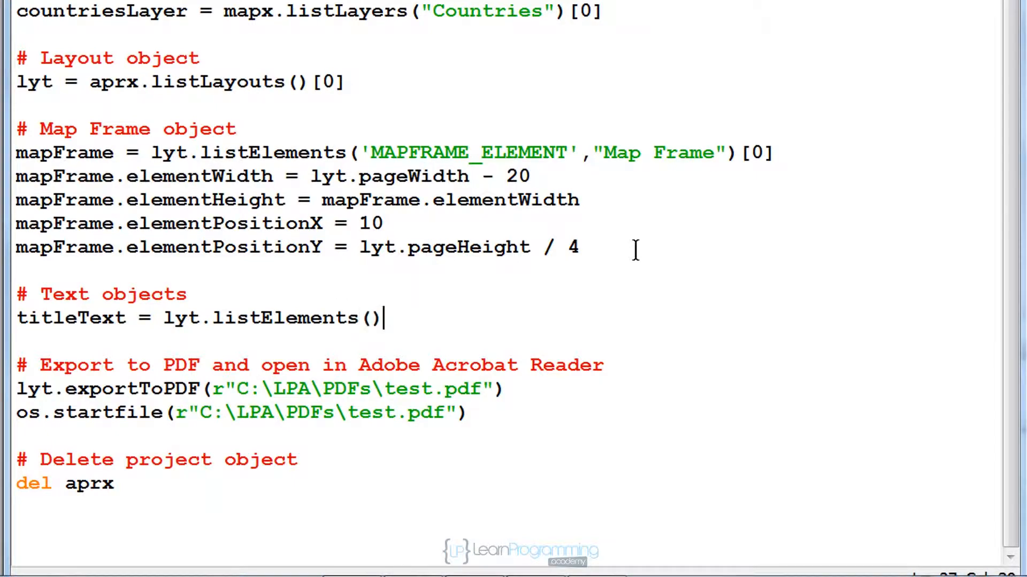
text([0])
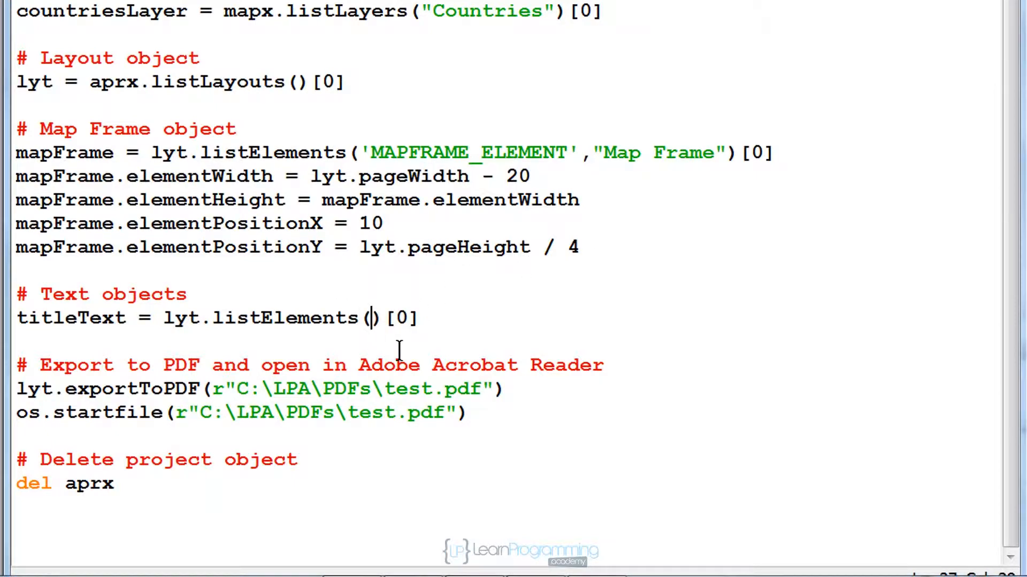
text("TE)
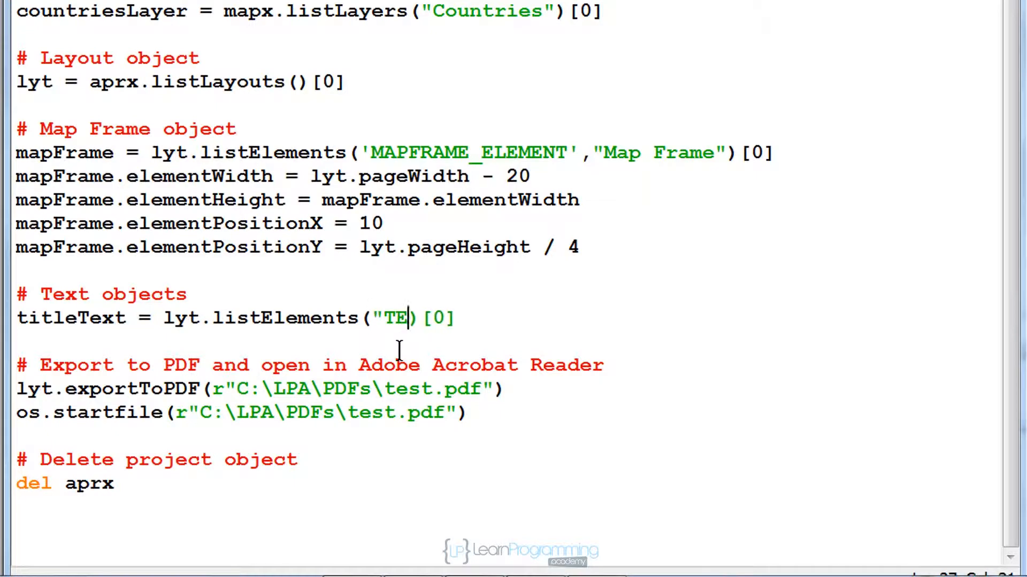
text(XT_ELEMENT)
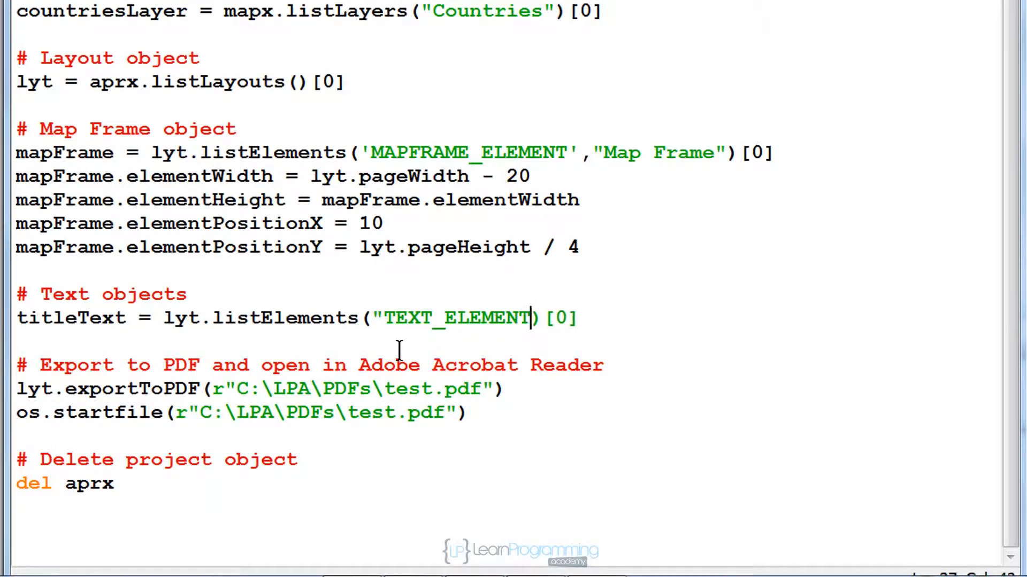
text(,"title_text")
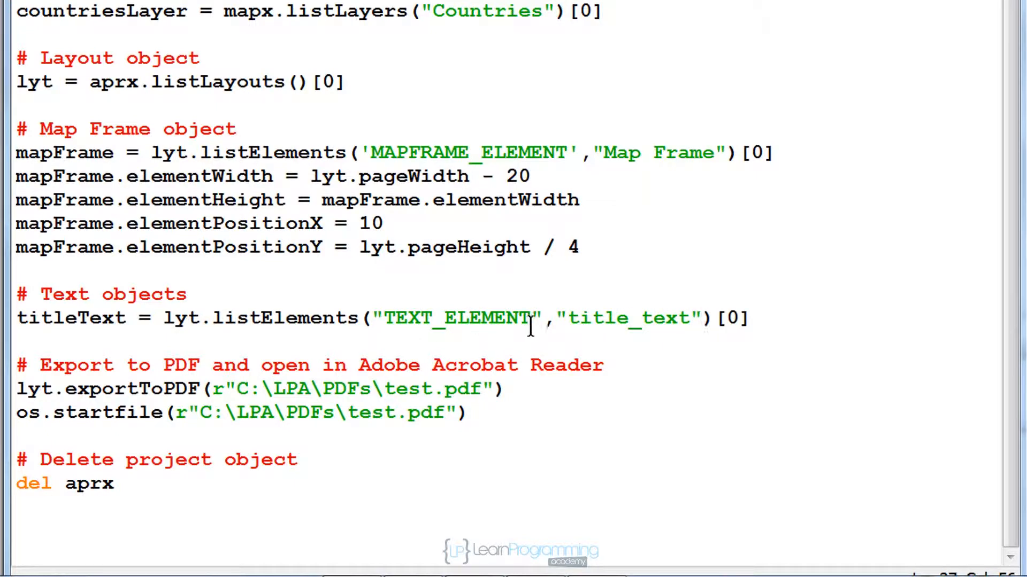
mouse_move(819, 351)
text(titleText.testSize)
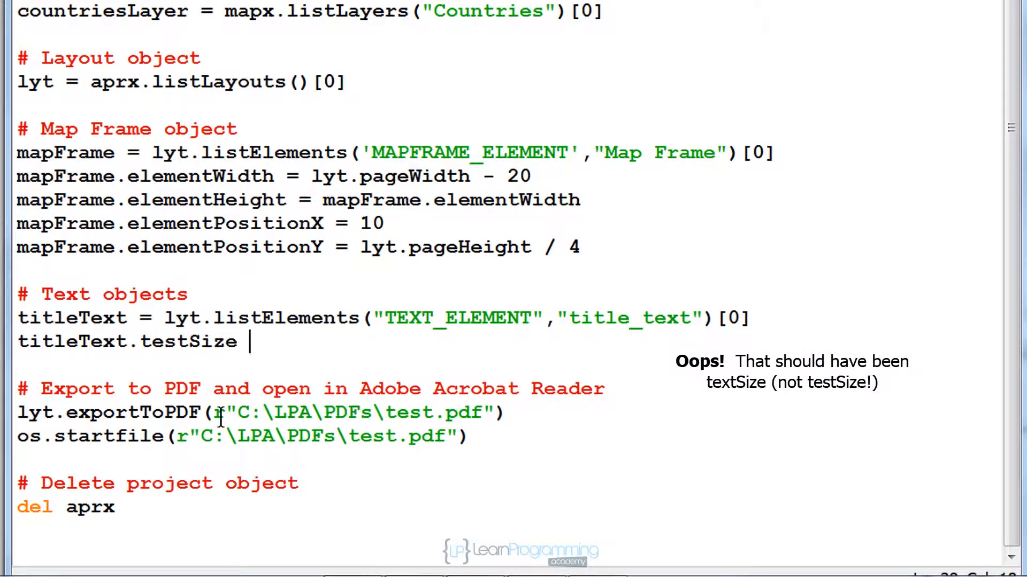
- Add lines setting titleText size 20, X to lyt.pageWidth / 2, Y to lyt.pageHeight - 10
text(= 20)
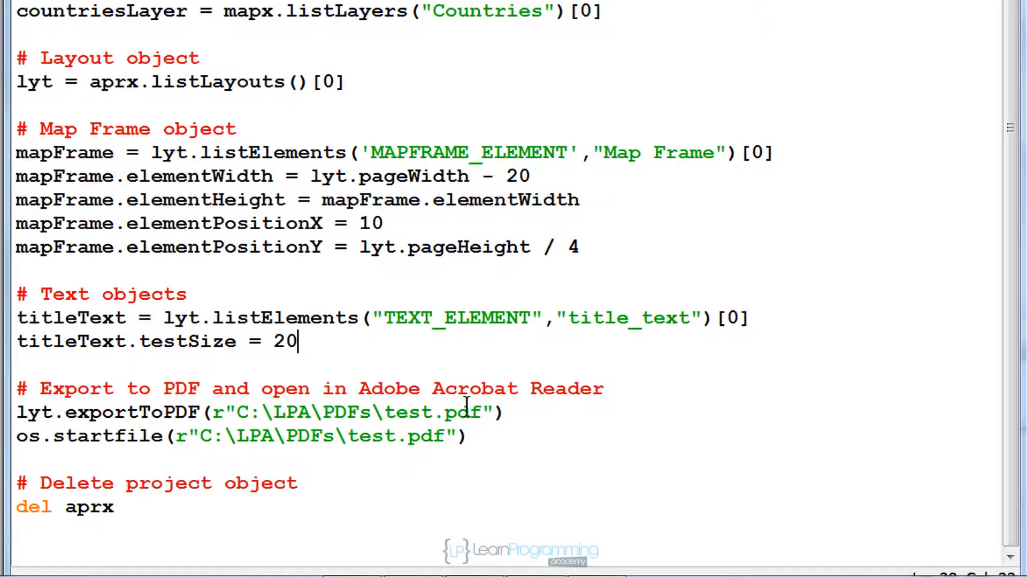
text(titleText)
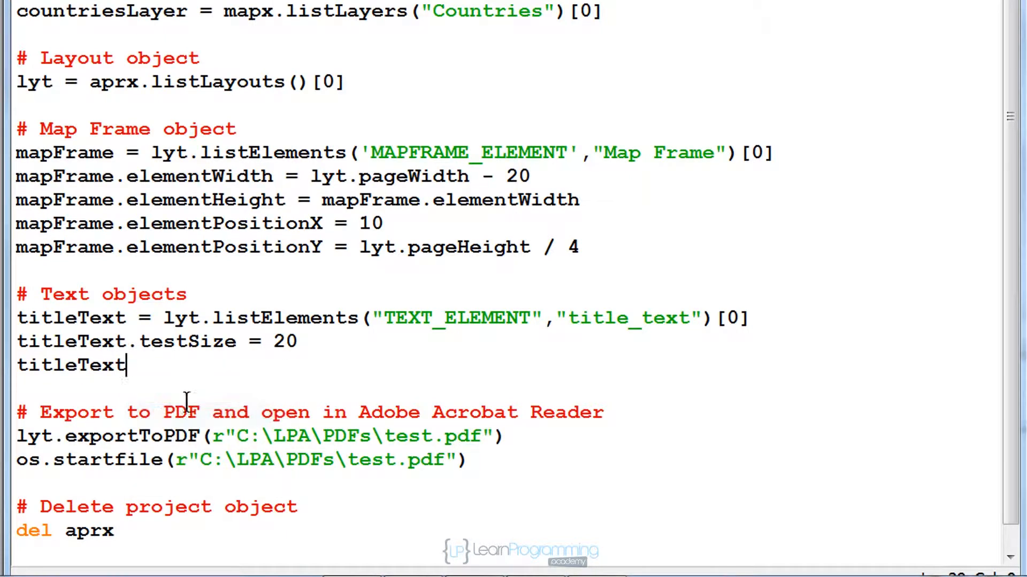
text(.ele)
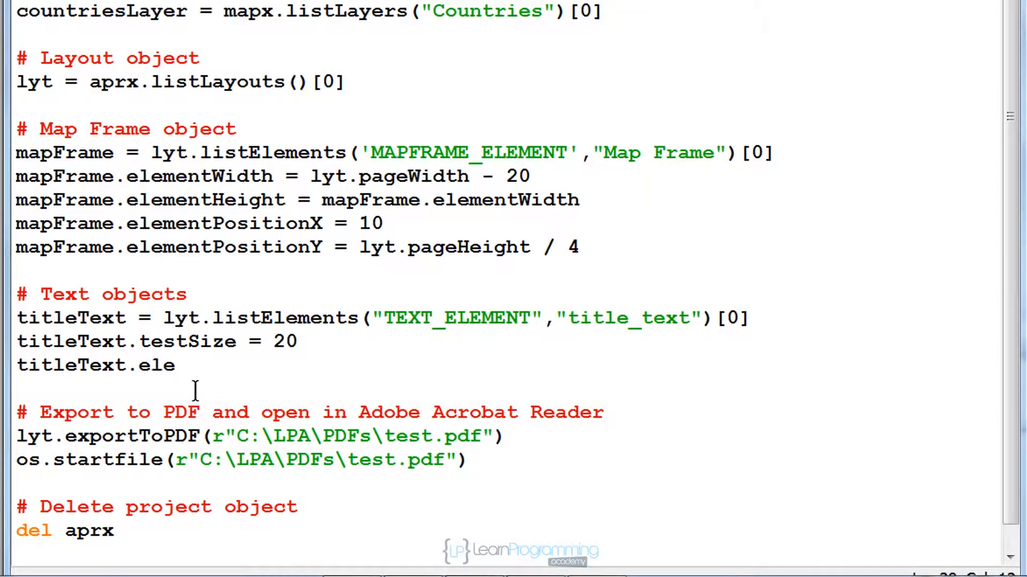
text(mentPositi)
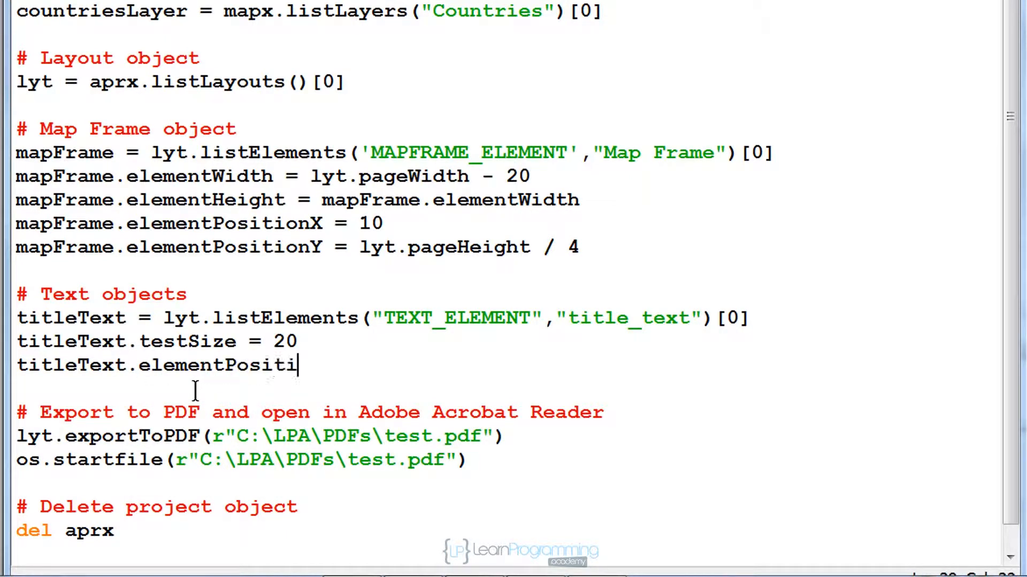
text(onX = ly)
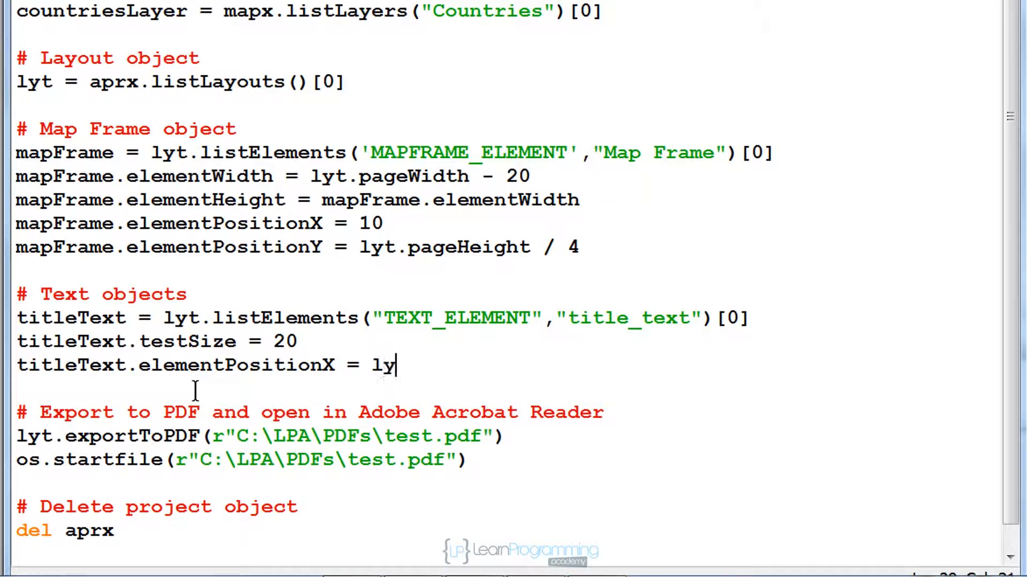
text(t.pageWidth / 2)
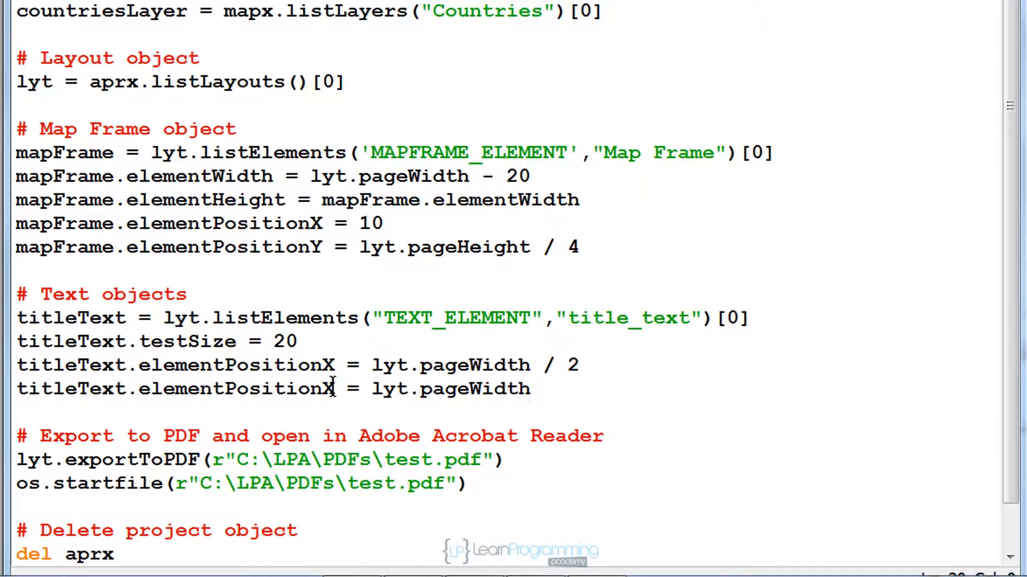
double_click(501, 388)
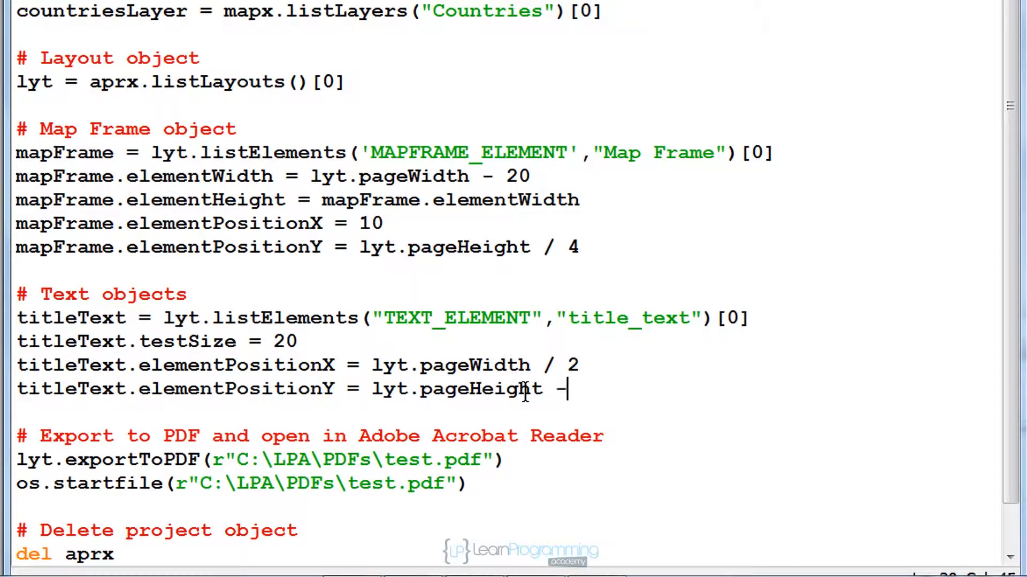
text(10)
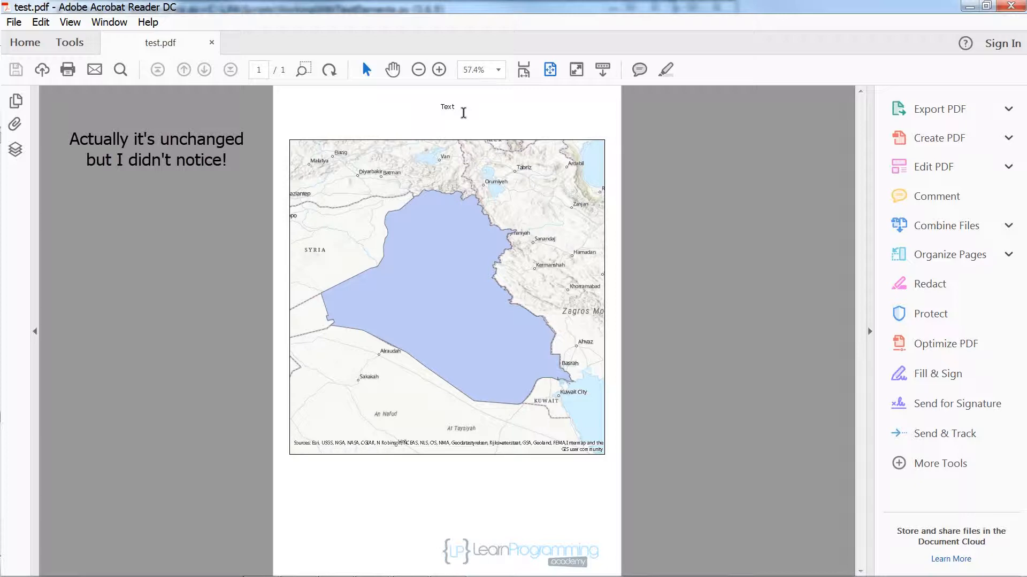
mouse_move(1014, 7)
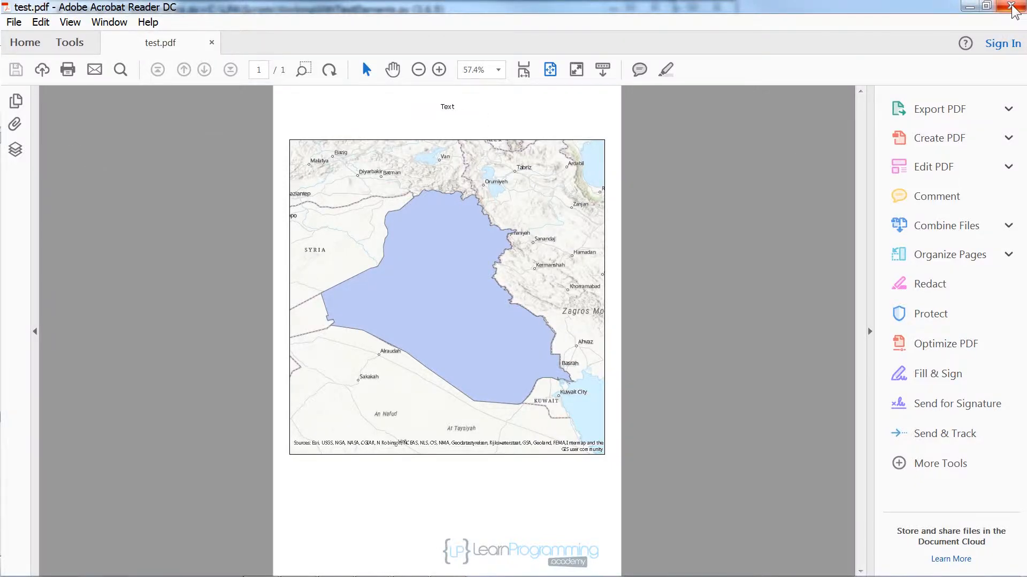
- Close test.pdf in Acrobat Reader after seeing the title still reads Text
click(1014, 5)
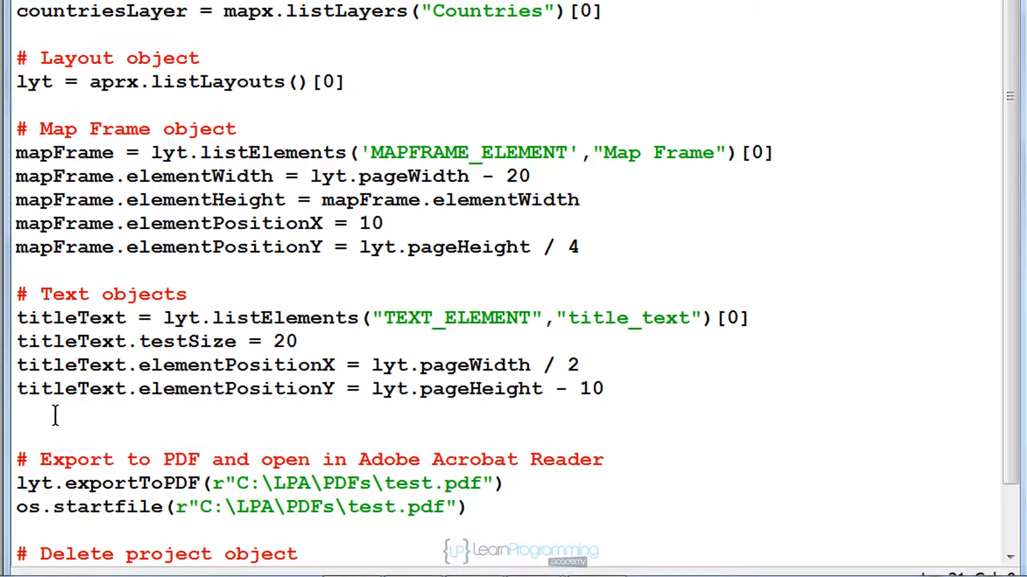
- Add titleText.text = "<BOL>Iraq</BOL>" to the script and re-export test.pdf
text(titleText.t)
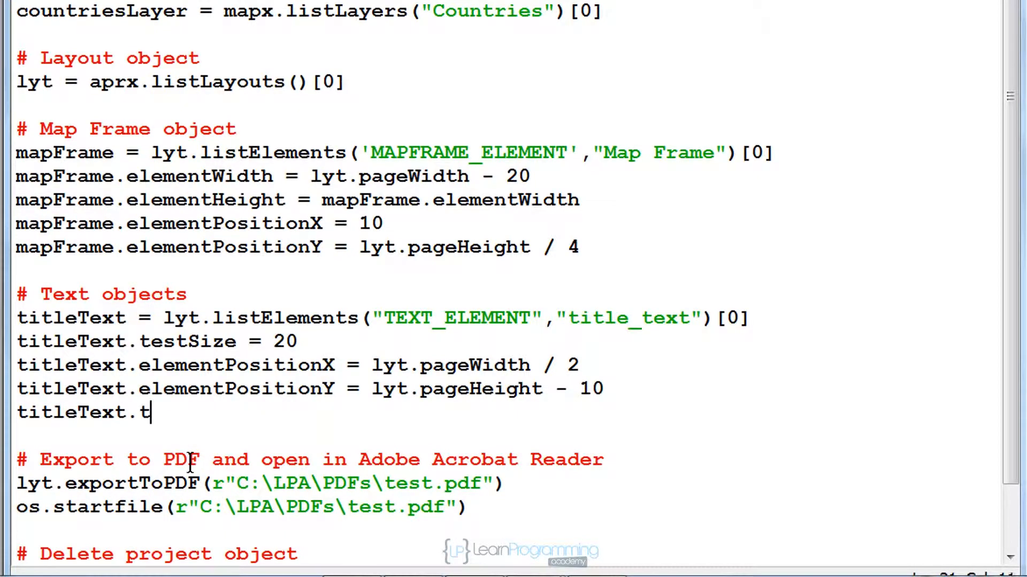
text(ext =)
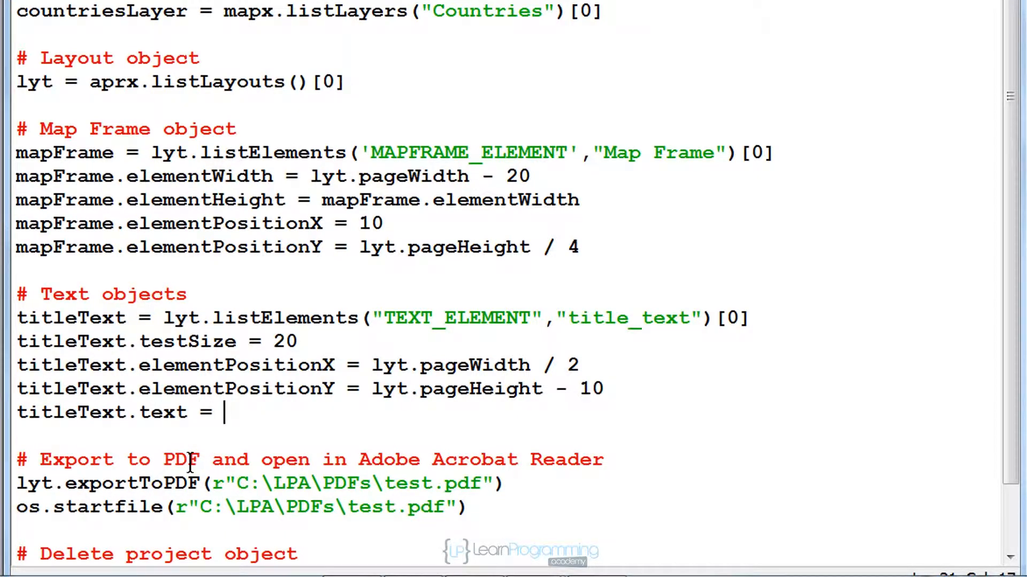
text("<")
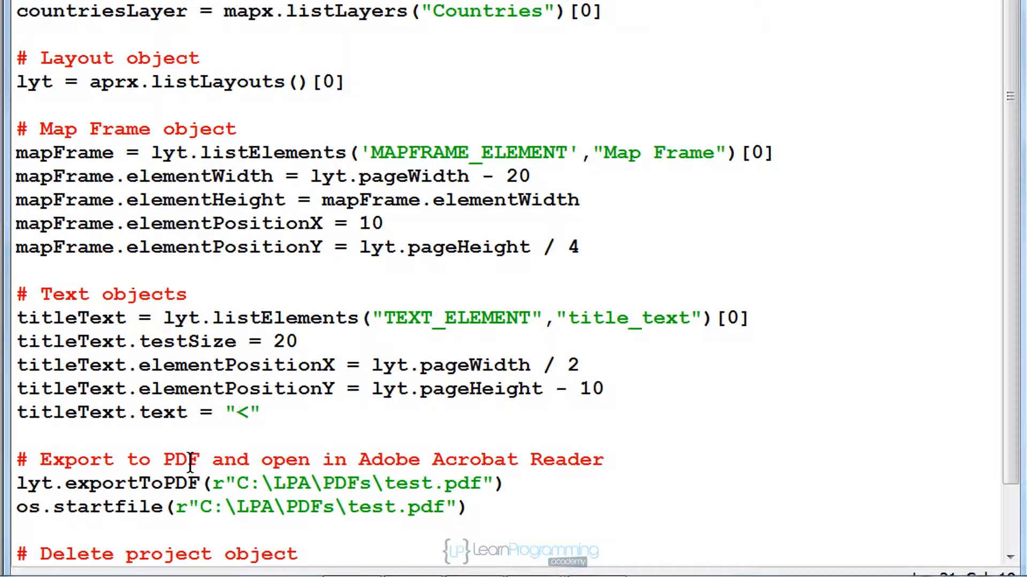
text(BOL>I)
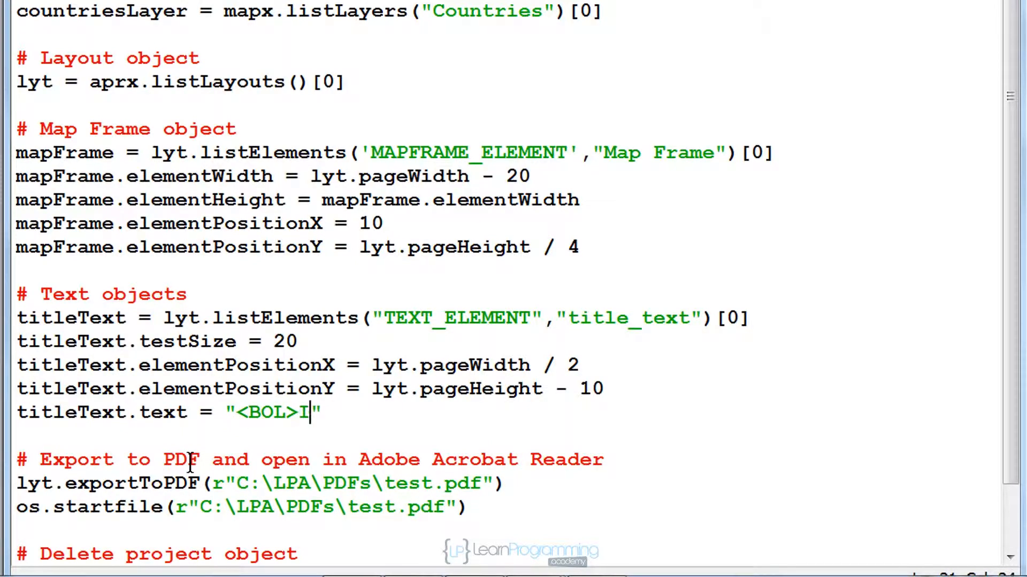
text(raq</)
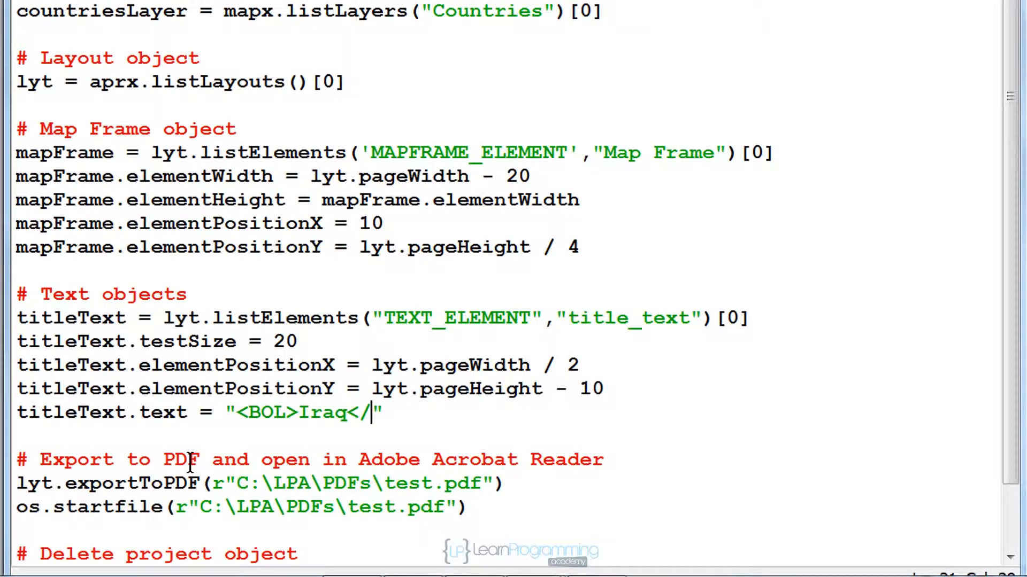
text(BOL>)
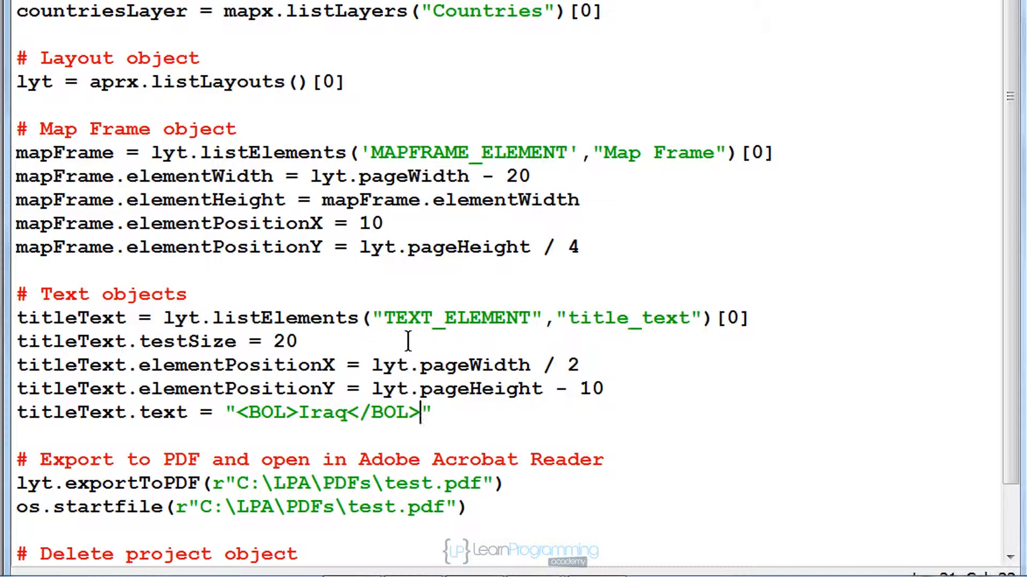
mouse_move(641, 416)
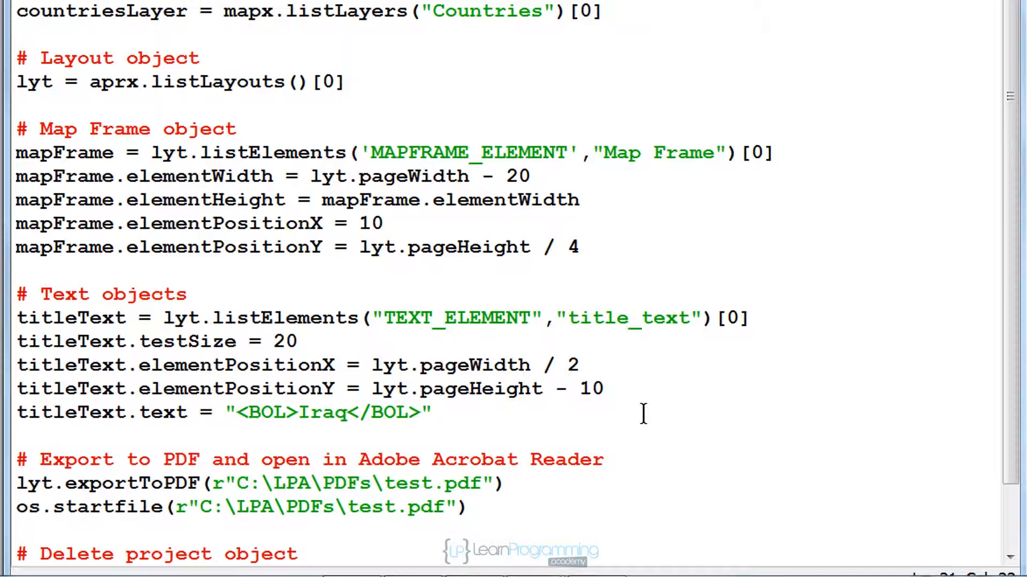
click(422, 413)
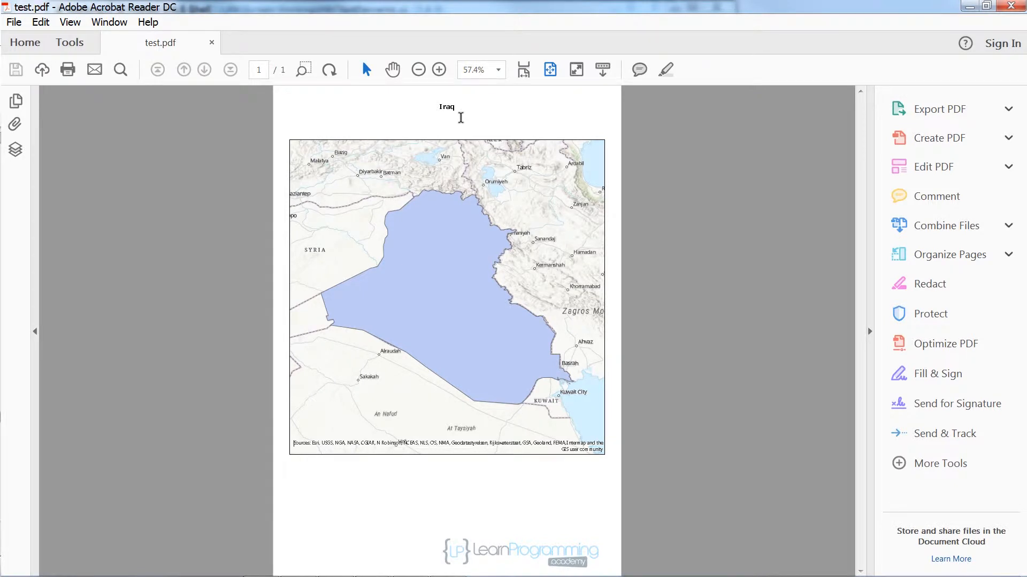
mouse_move(523, 69)
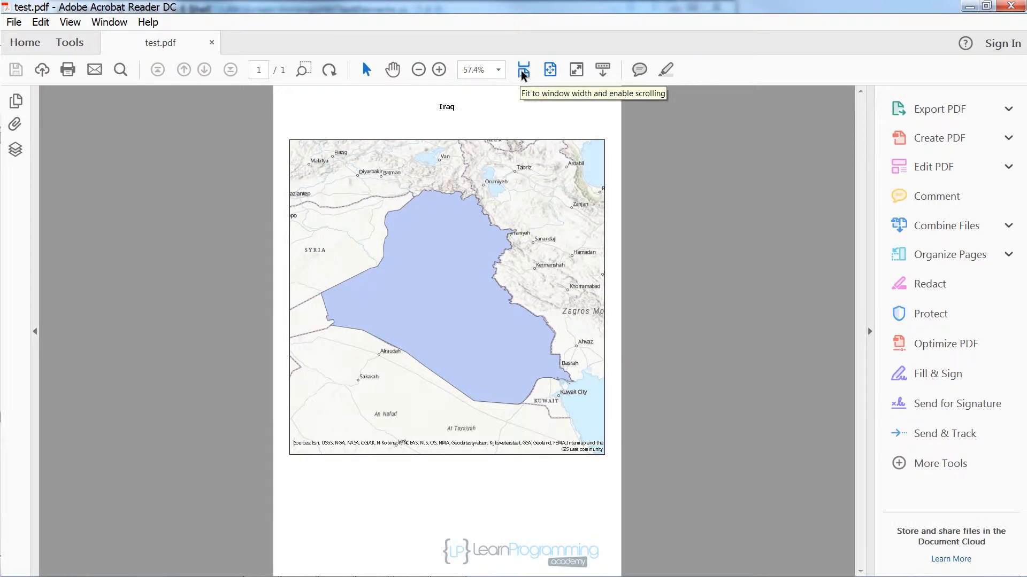
- Fit test.pdf to the window width to check the bold Iraq title
click(523, 69)
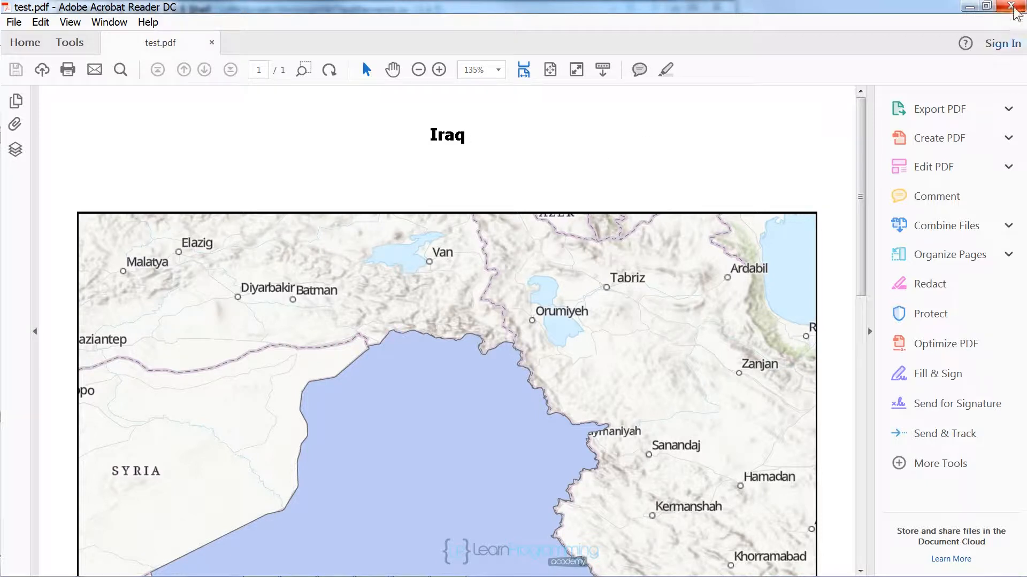
mouse_move(1014, 7)
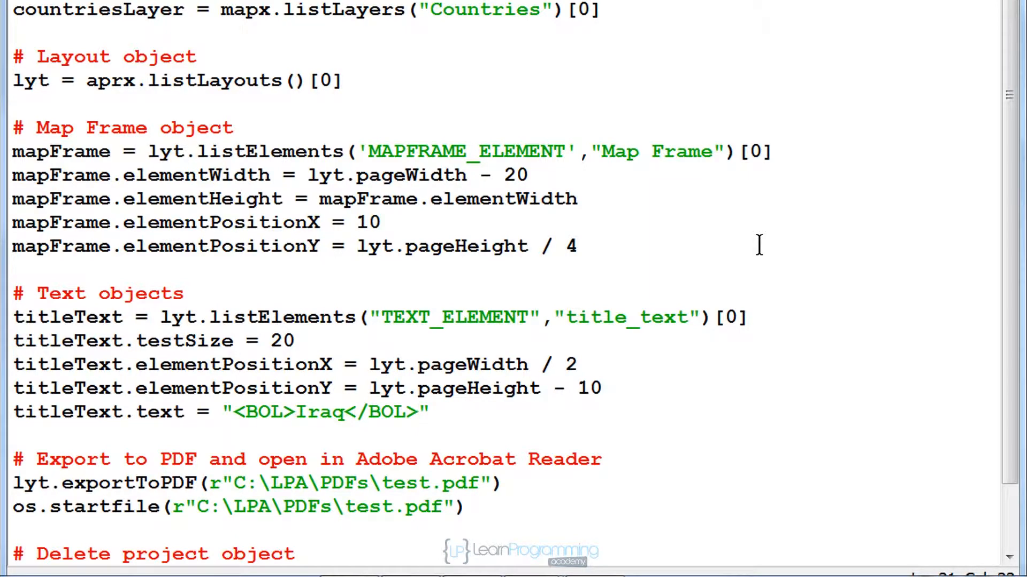
- Add lines cloning titleText into subTitleText and setting its textSize to 14
click(417, 411)
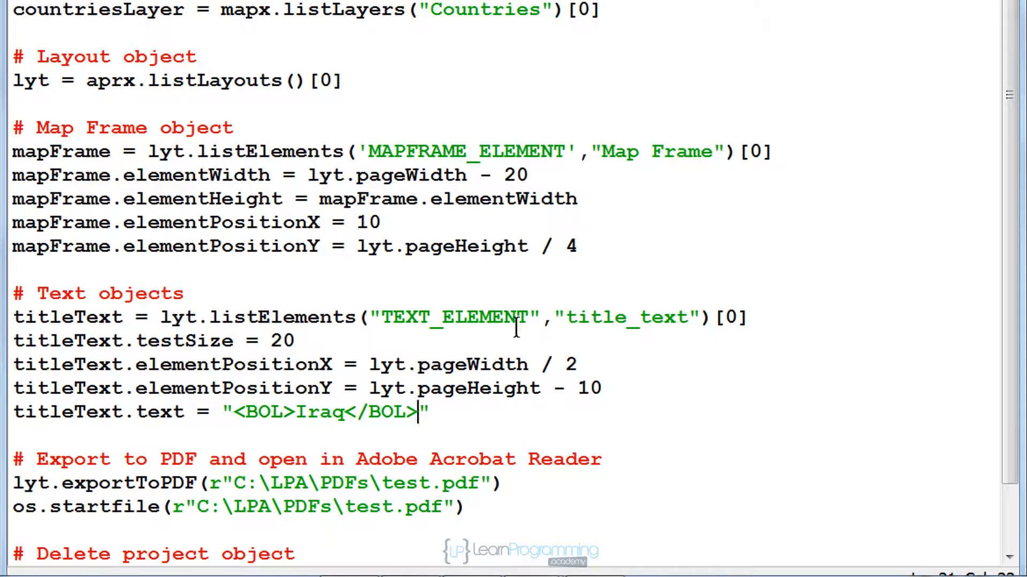
key(enter)
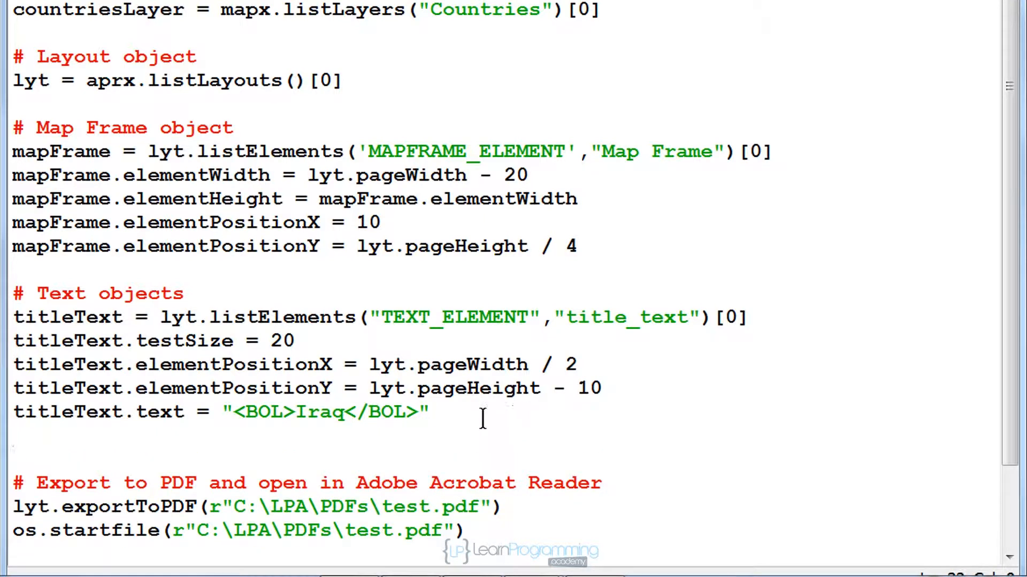
text(subTitleText =)
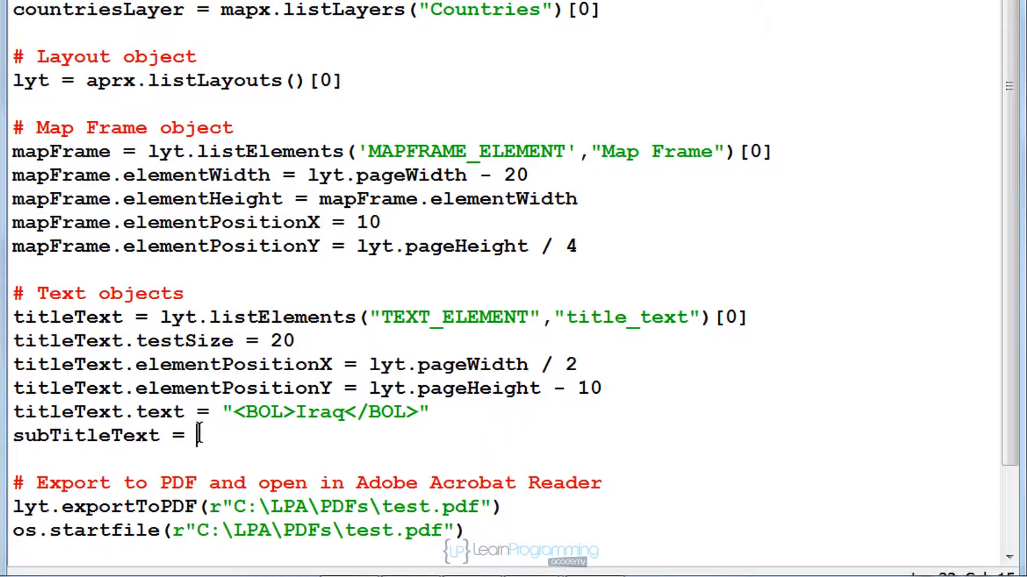
text(titleText.)
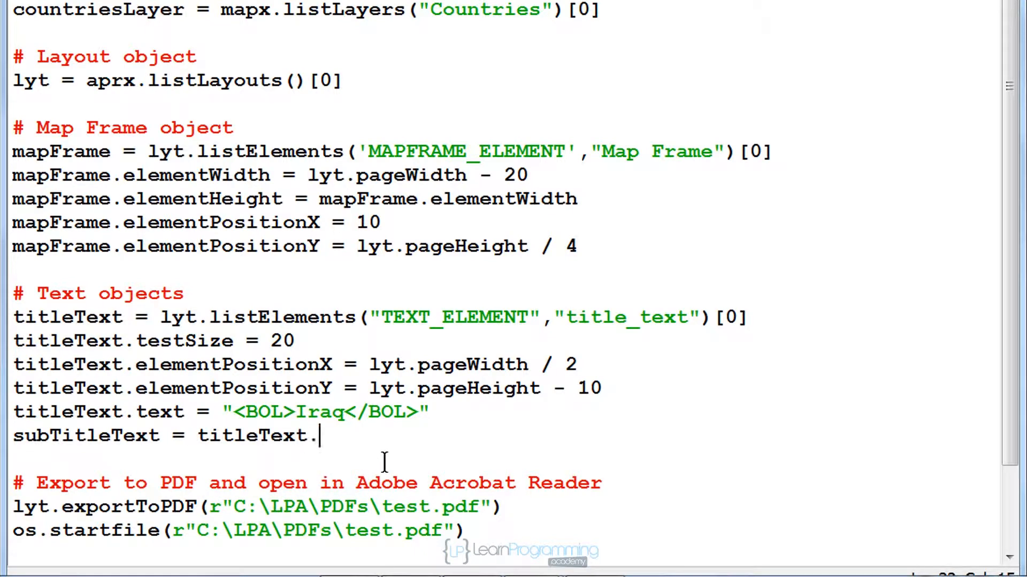
text(clone())
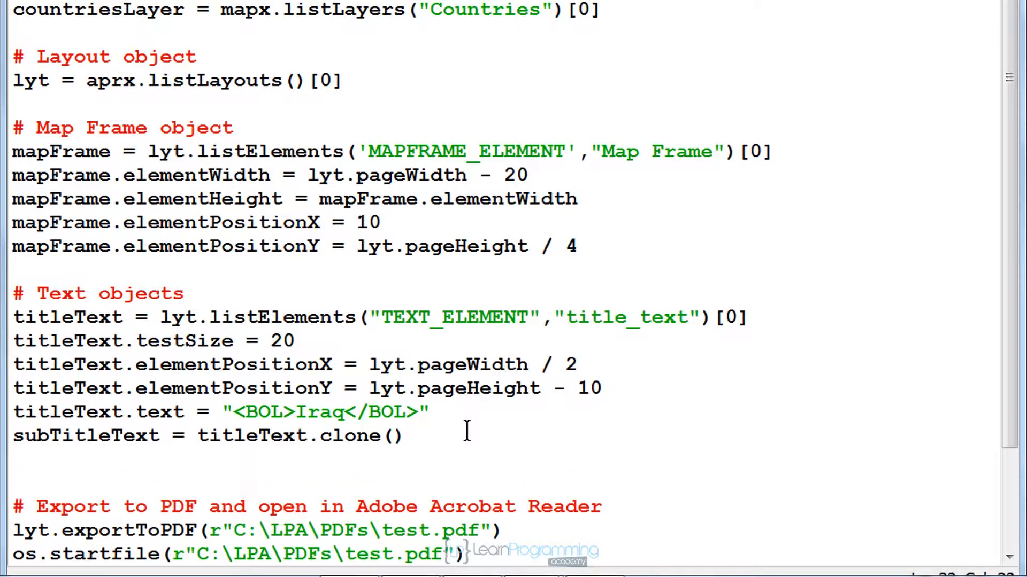
double_click(85, 435)
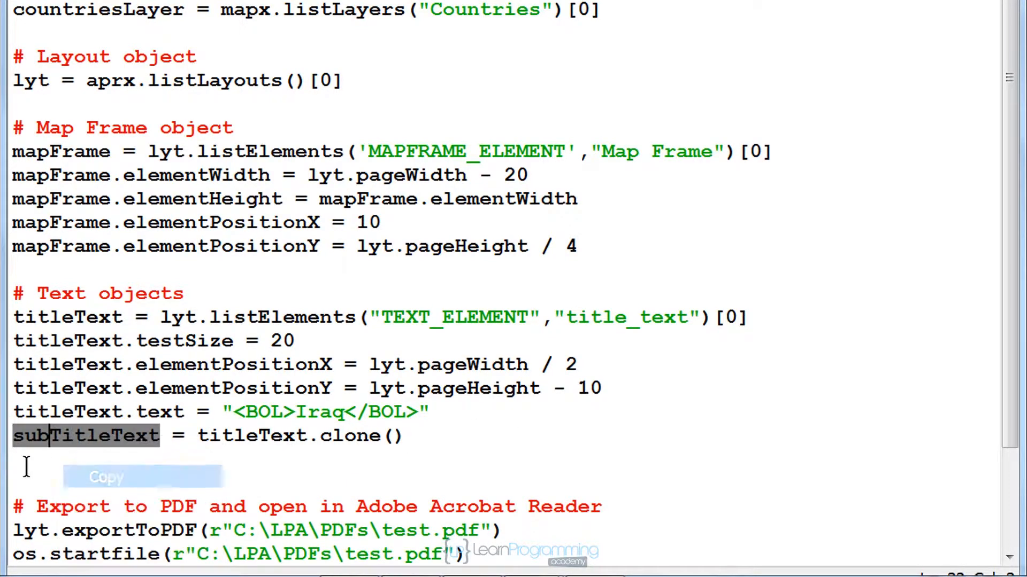
text(subTitleText.)
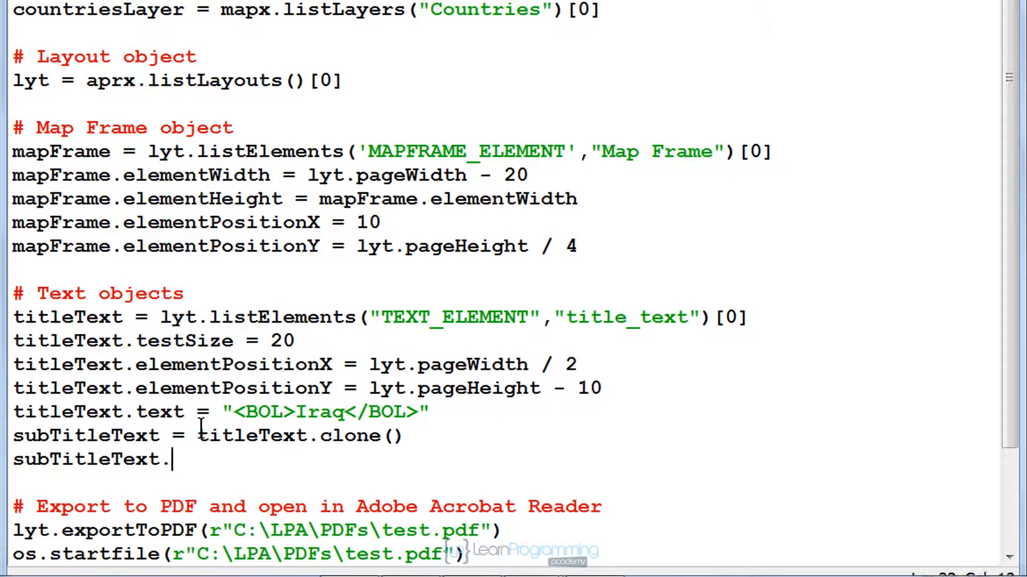
text(textSize = 14)
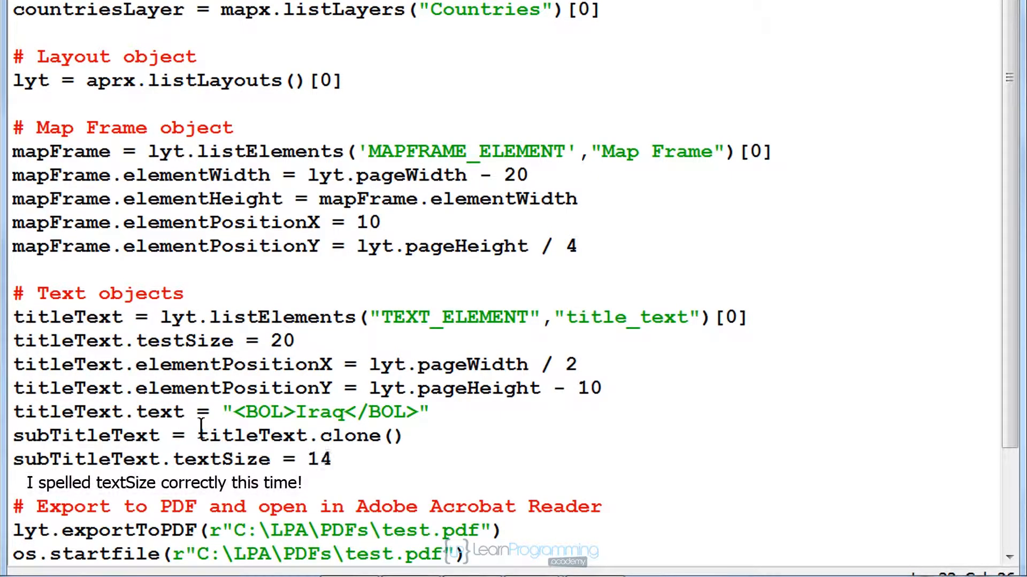
click(332, 459)
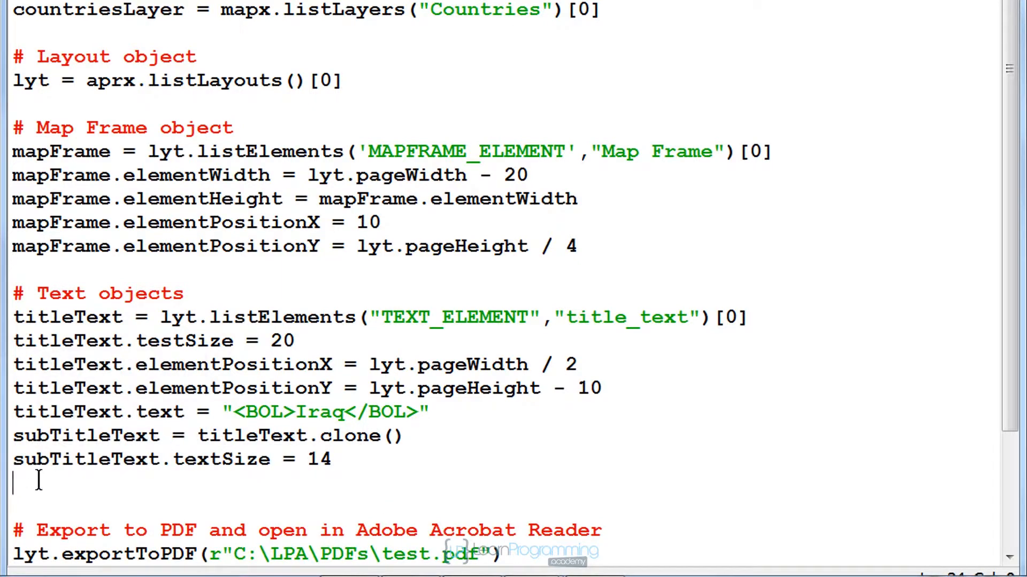
- Set subTitleText.text to "Map of Country with Topographic Background"
text(subTitleText.)
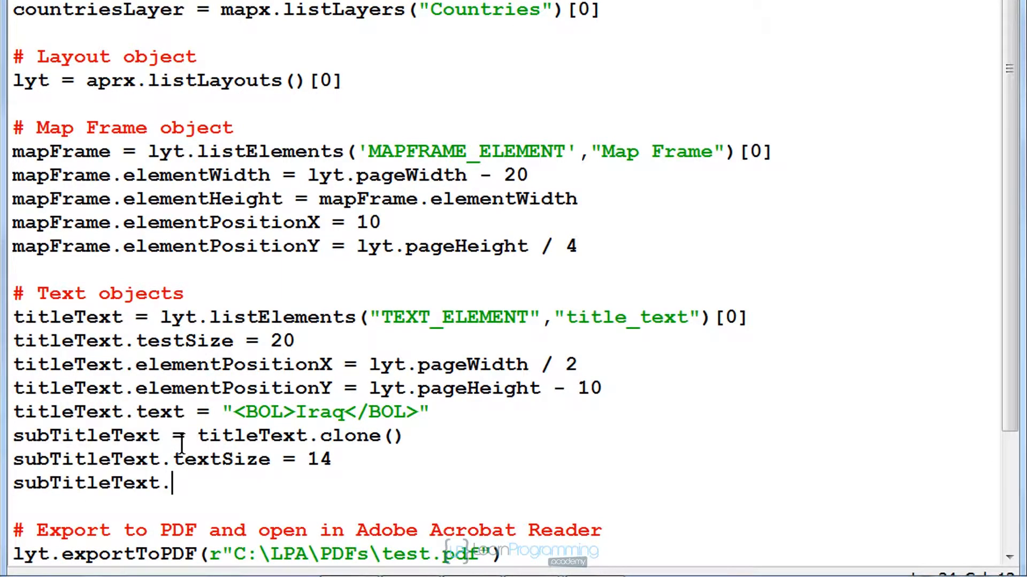
text(text =)
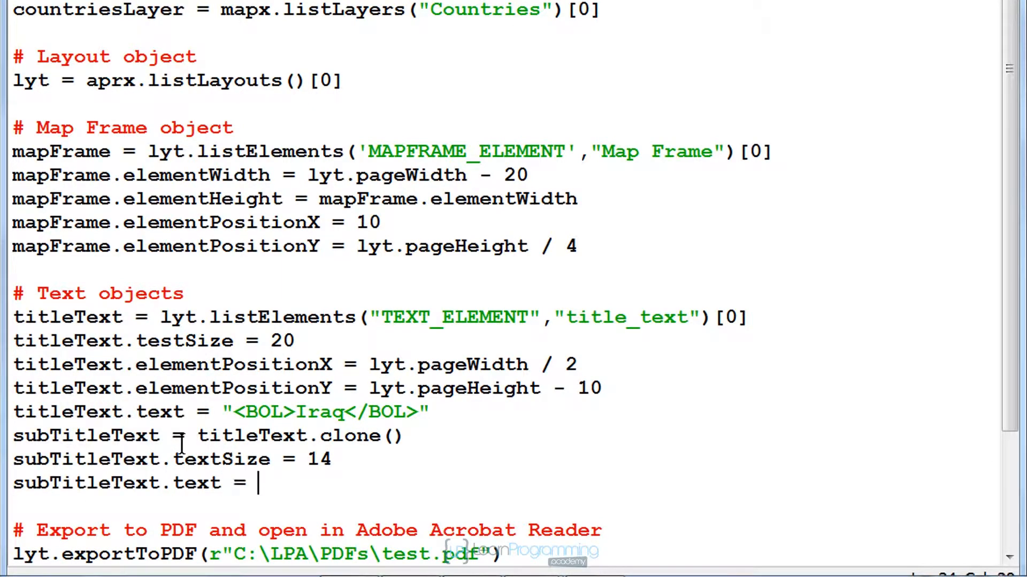
text("Map of ")
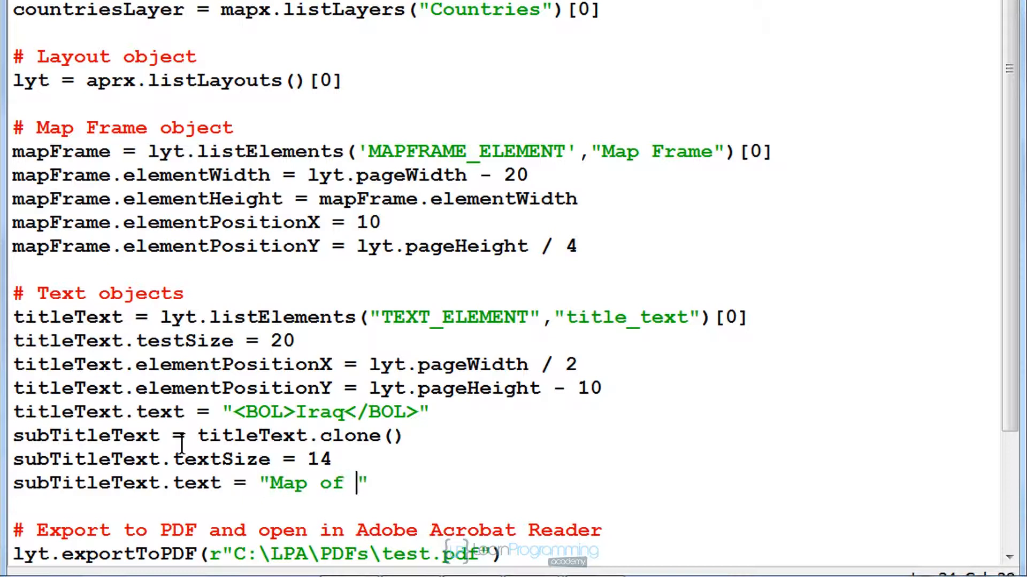
text(Country with)
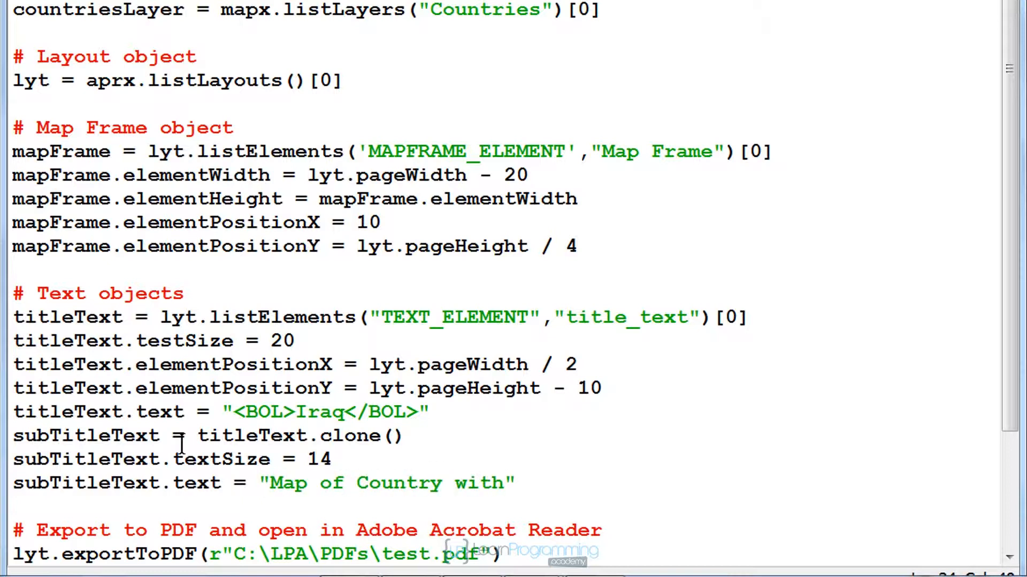
text(Topographic Bac)
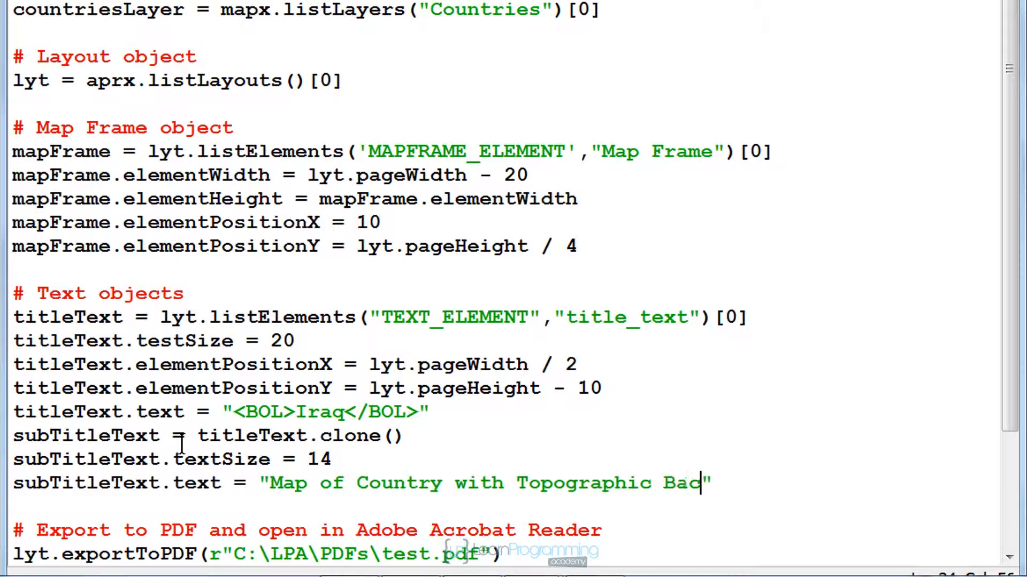
text(kground)
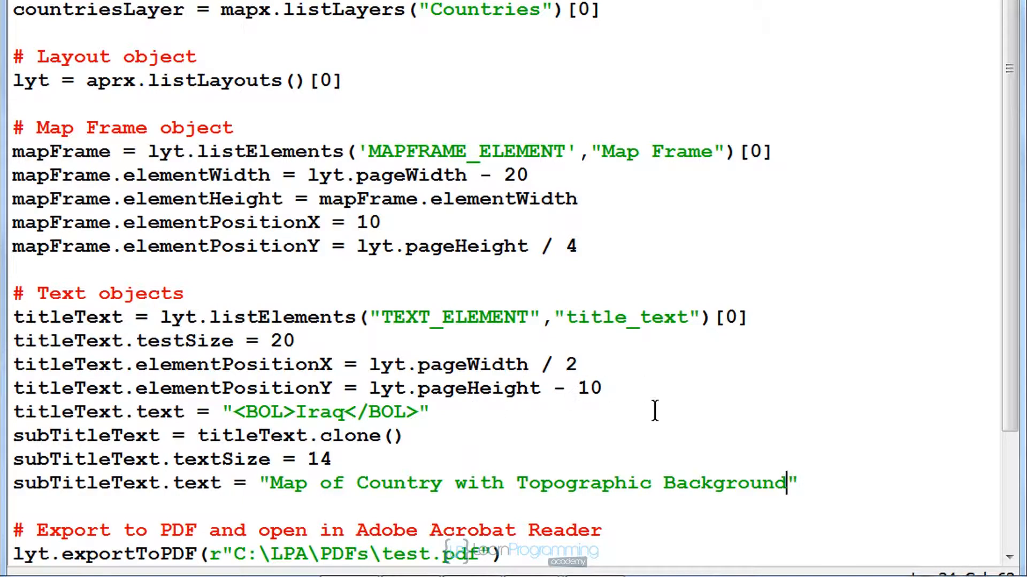
right_click(135, 507)
text(subTitleText.)
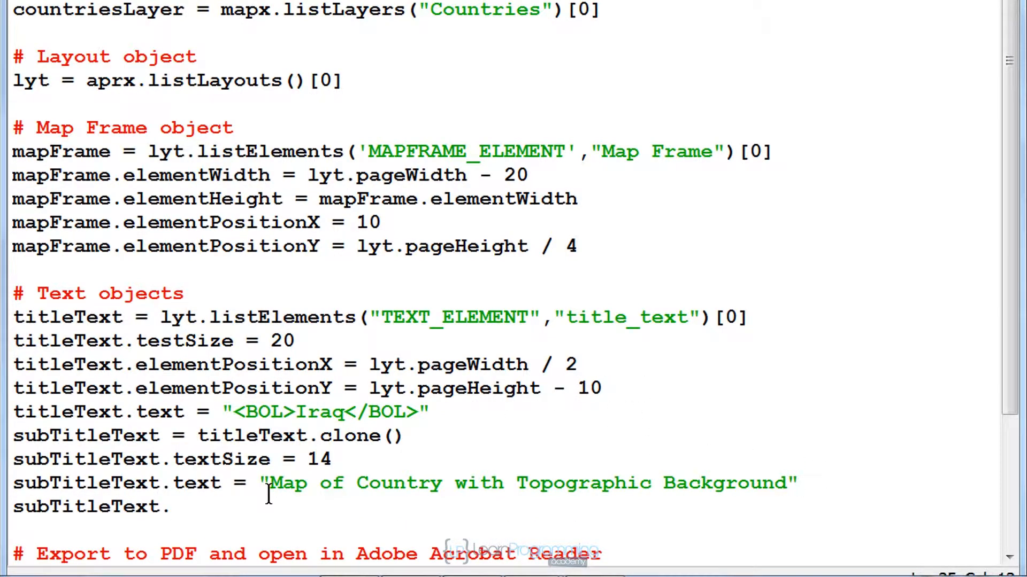
- Set subTitleText.elementPositionY to lyt.pageHeight - 20, then save and run the script
text(elementPositionY)
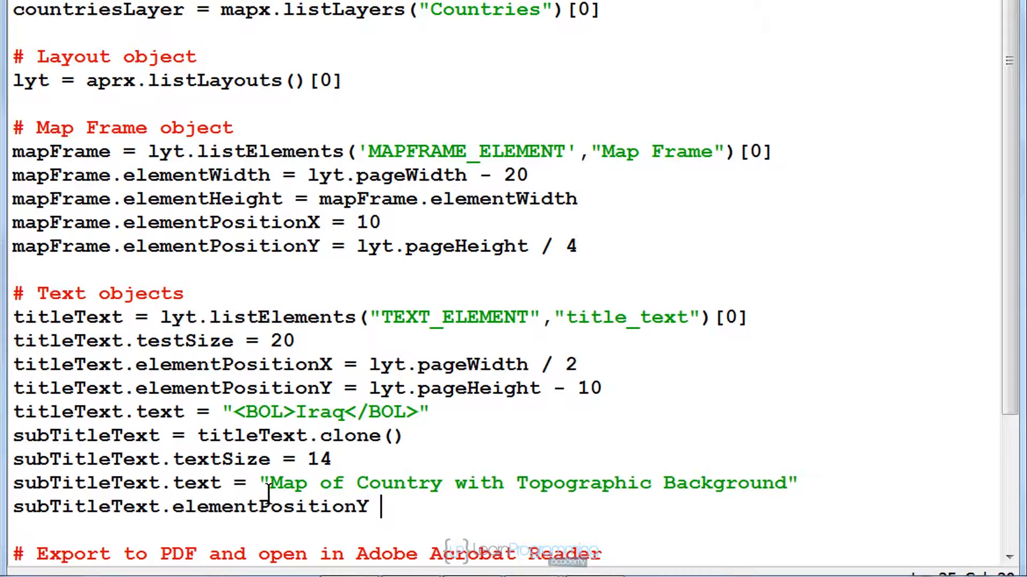
text(= lyt.pag)
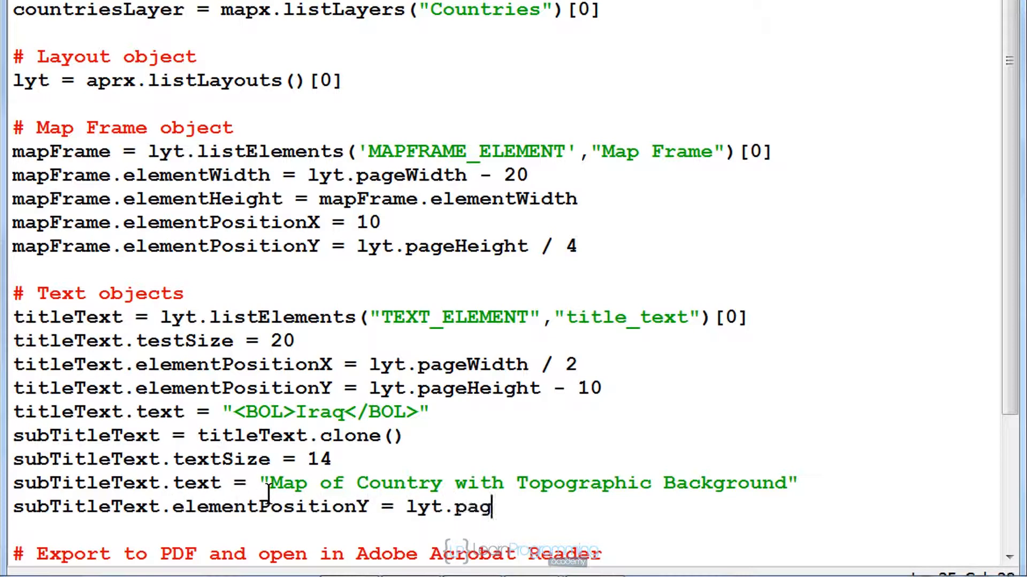
text(eHeight - 2)
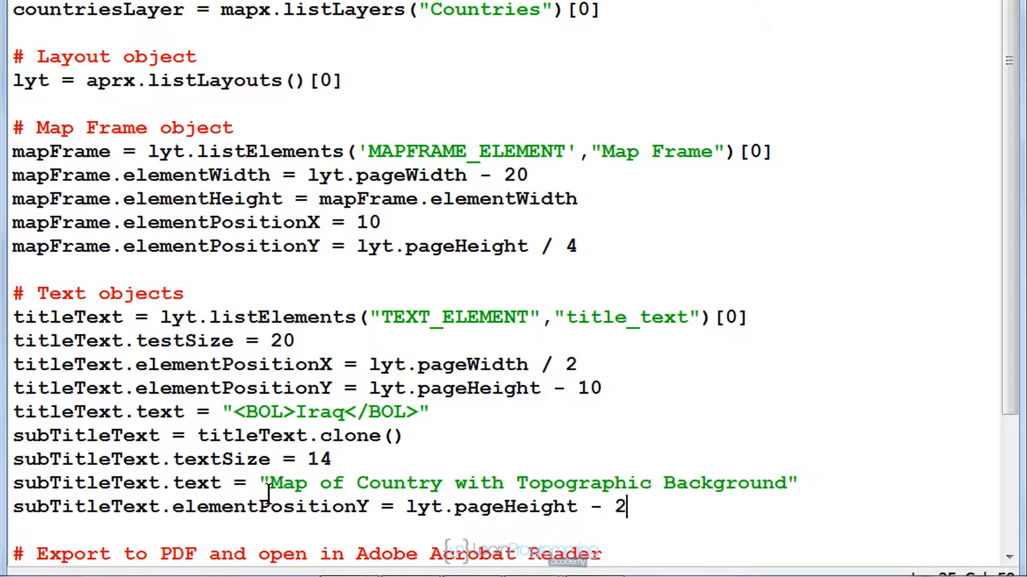
text(0)
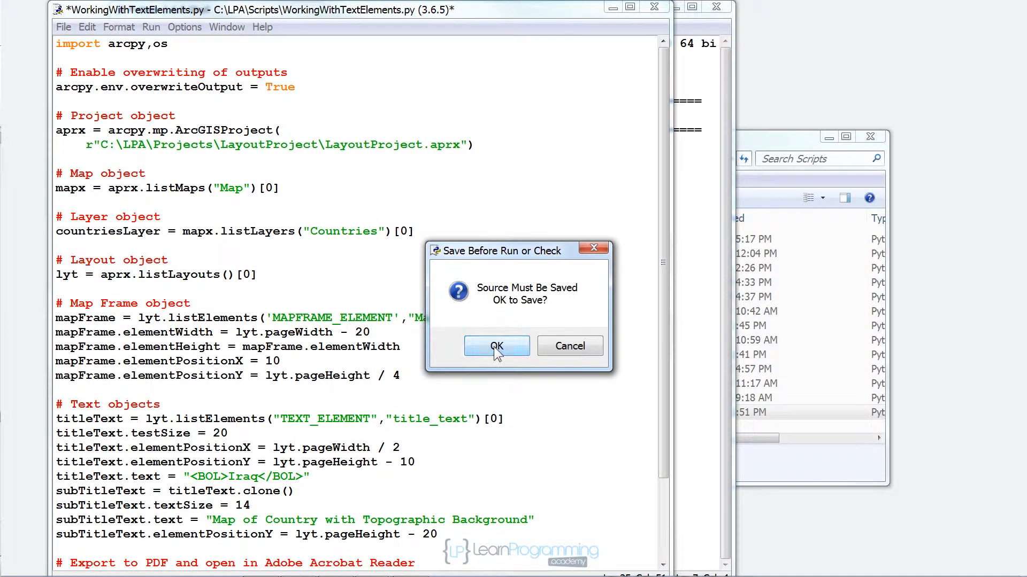
click(496, 346)
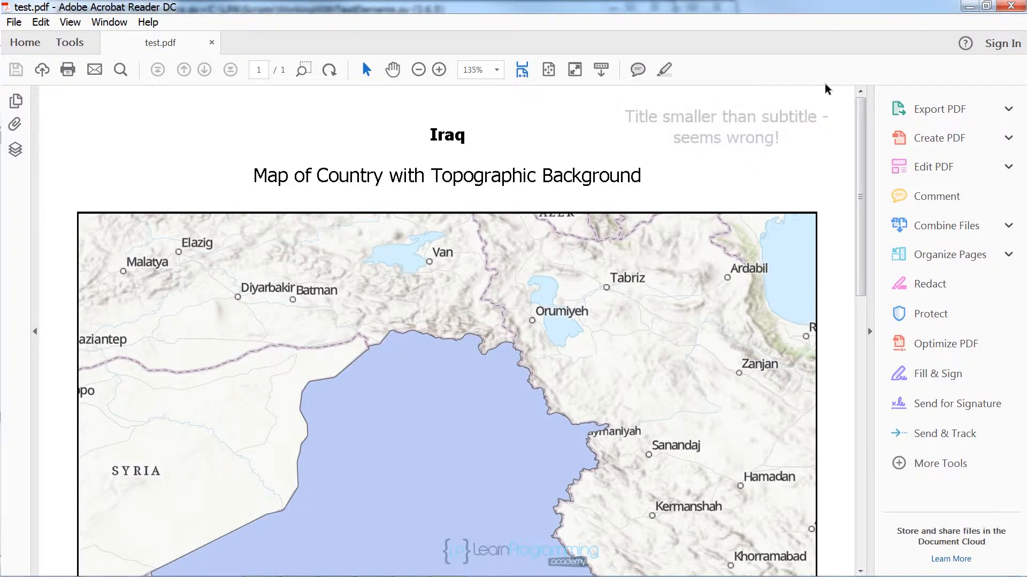
mouse_move(1015, 6)
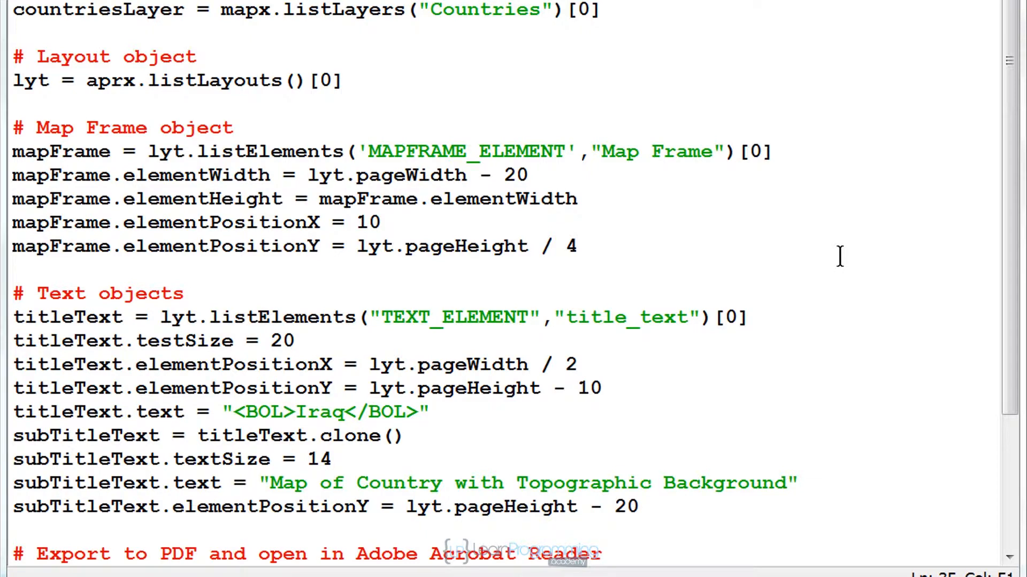
mouse_move(363, 355)
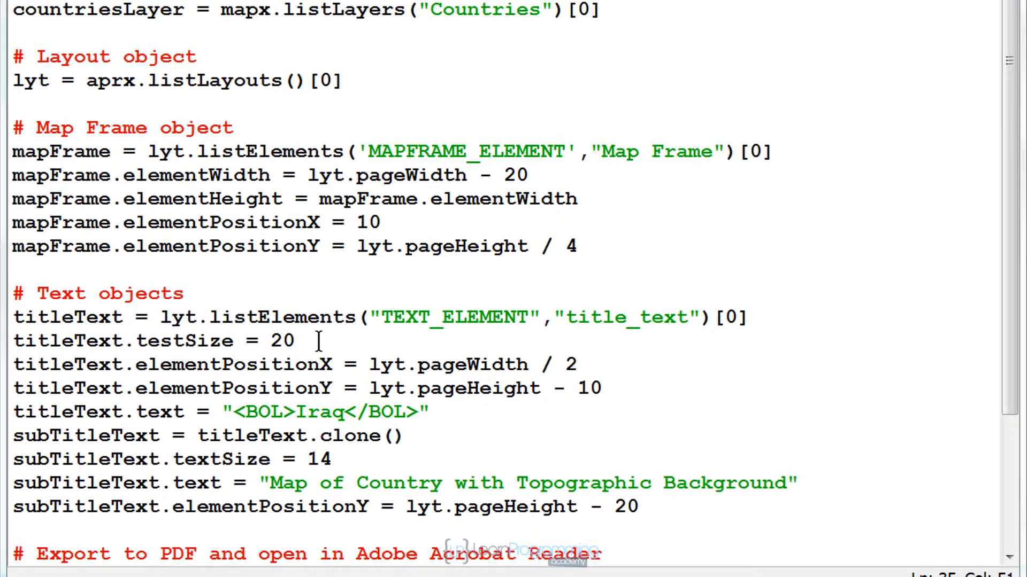
- Correct the title's misspelled testSize property to textSize and rerun the script
double_click(154, 340)
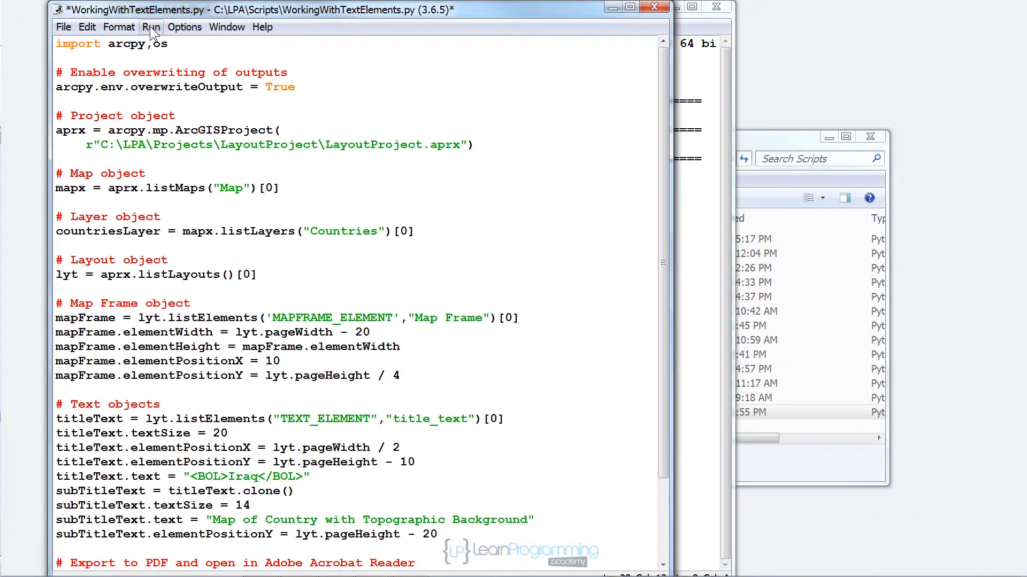
click(151, 27)
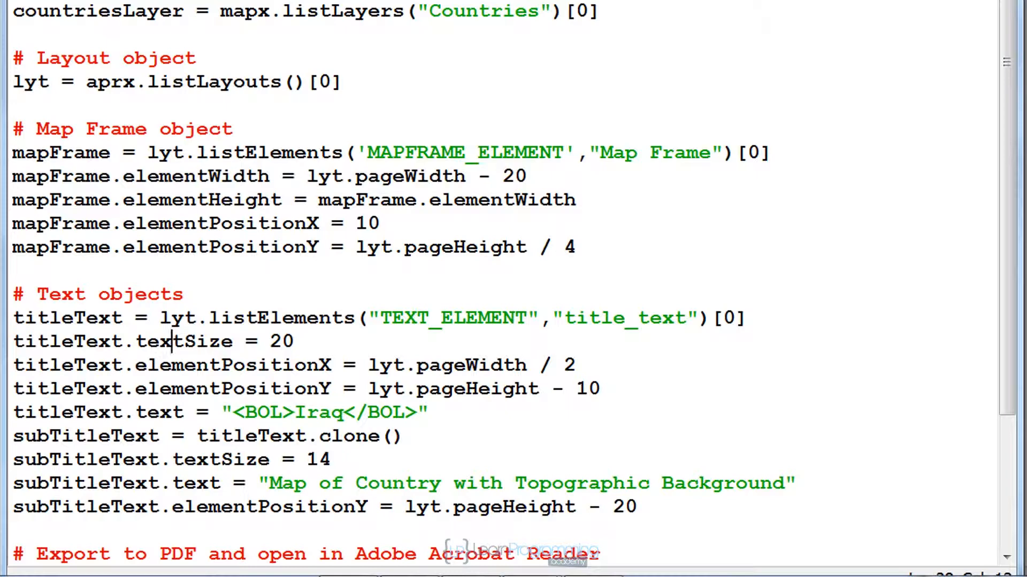
- Define a countryName variable set to "Malaysia" near the top of the script
scroll(up, 3)
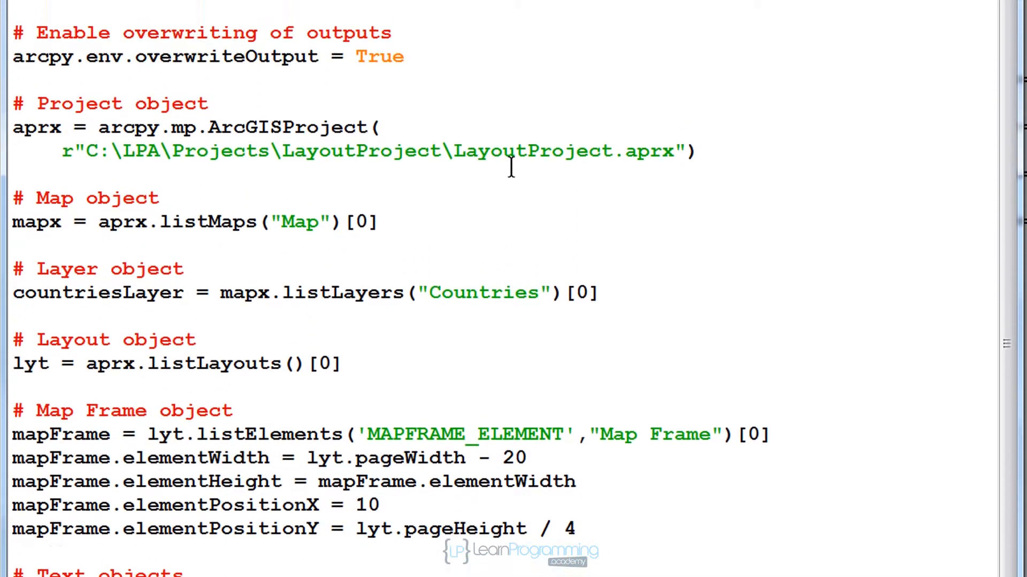
scroll(up, 3)
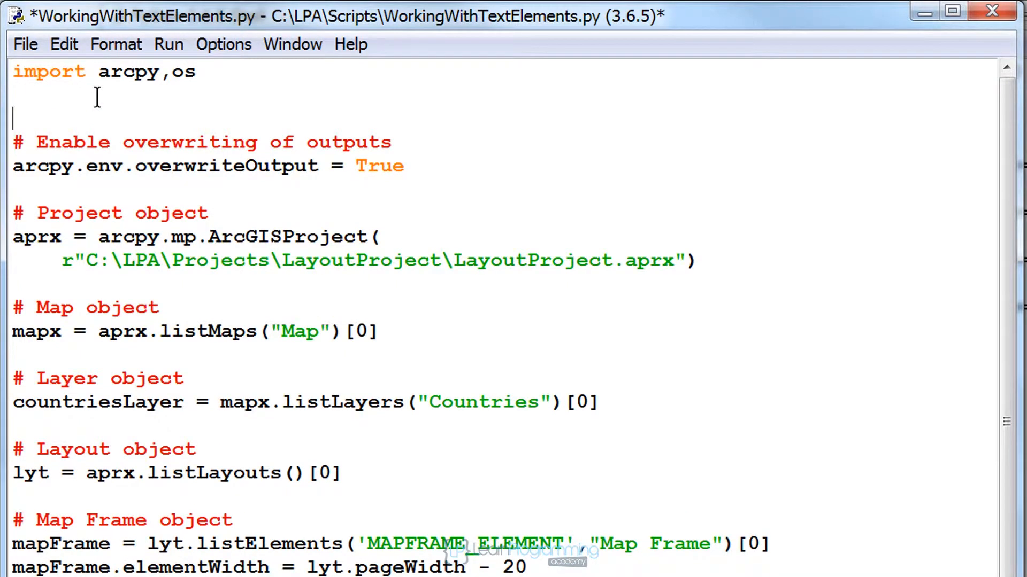
text(countryName)
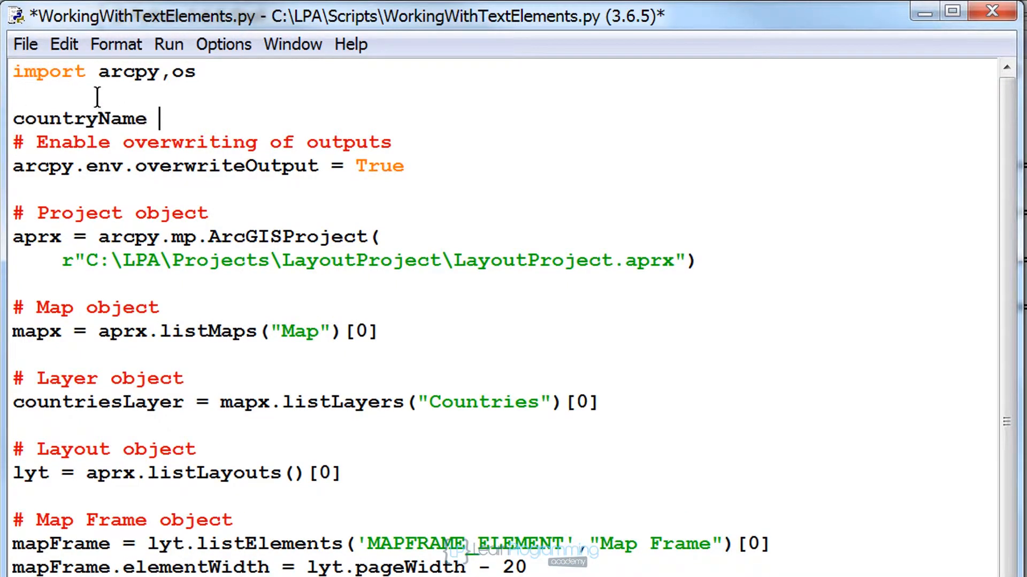
text(= "Malaysia)
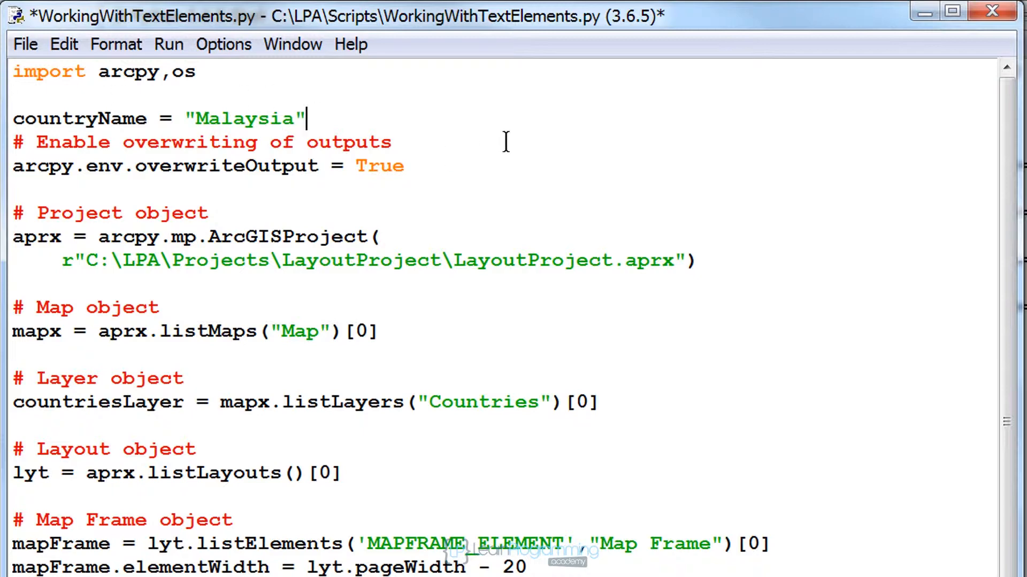
mouse_move(547, 154)
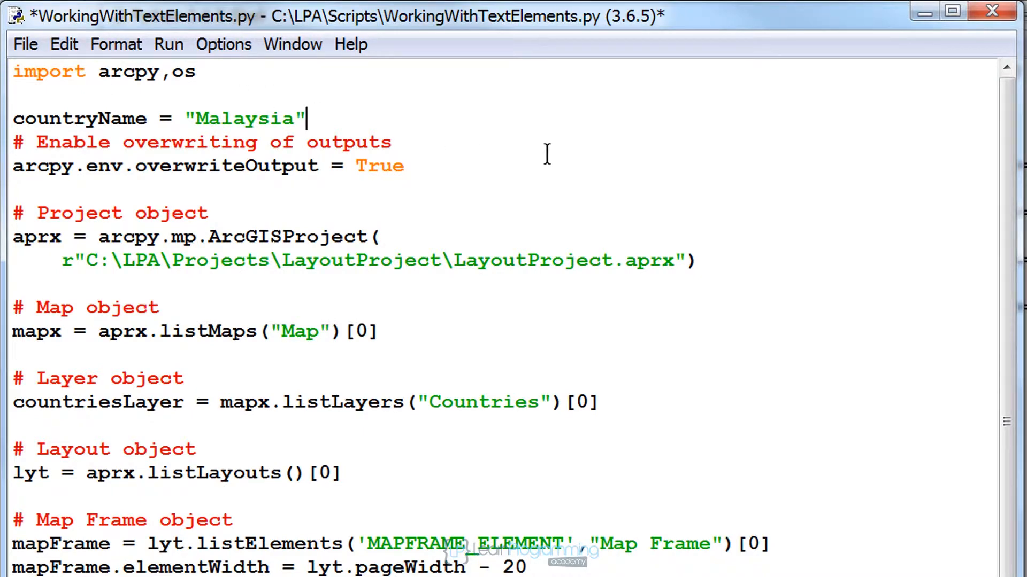
- Replace the hard-coded Iraq in the title with {0} and .format(countryName)
scroll(down, 3)
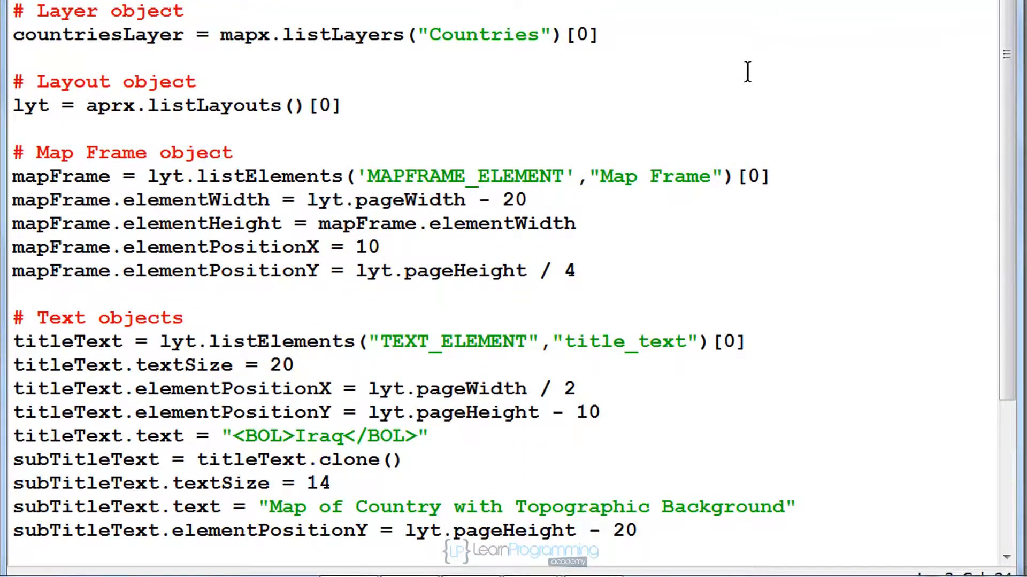
scroll(down, 3)
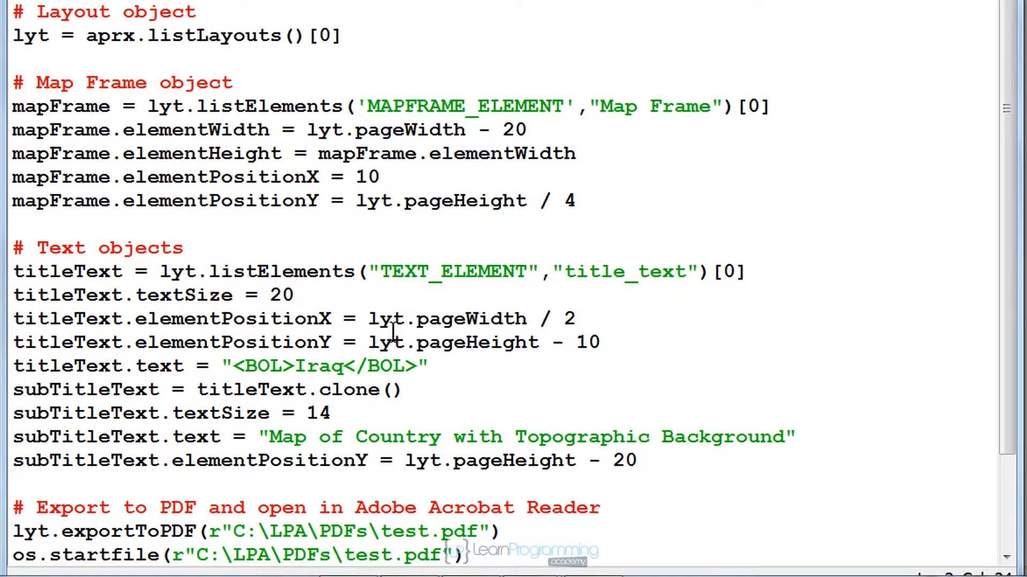
double_click(319, 366)
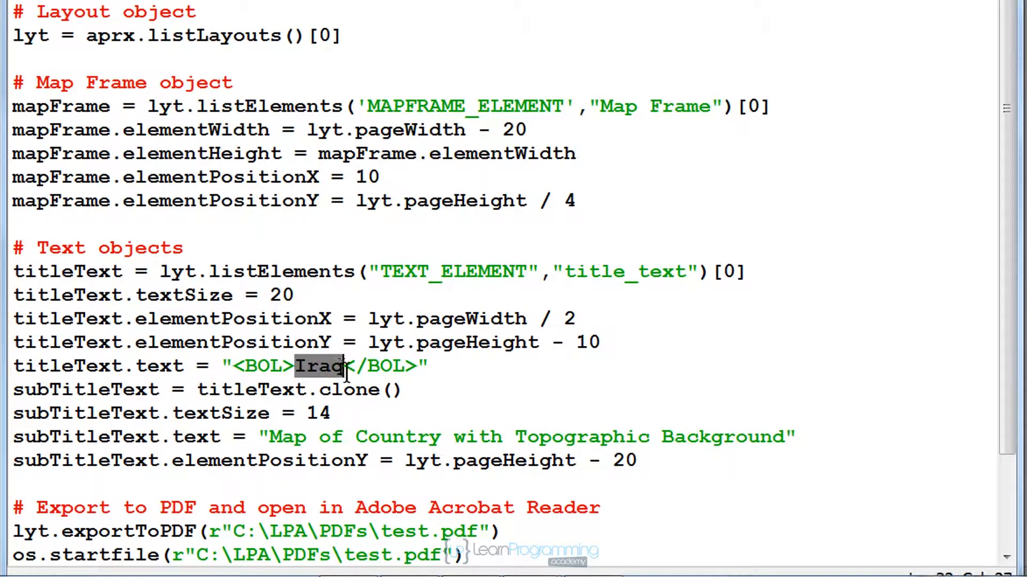
text({0})
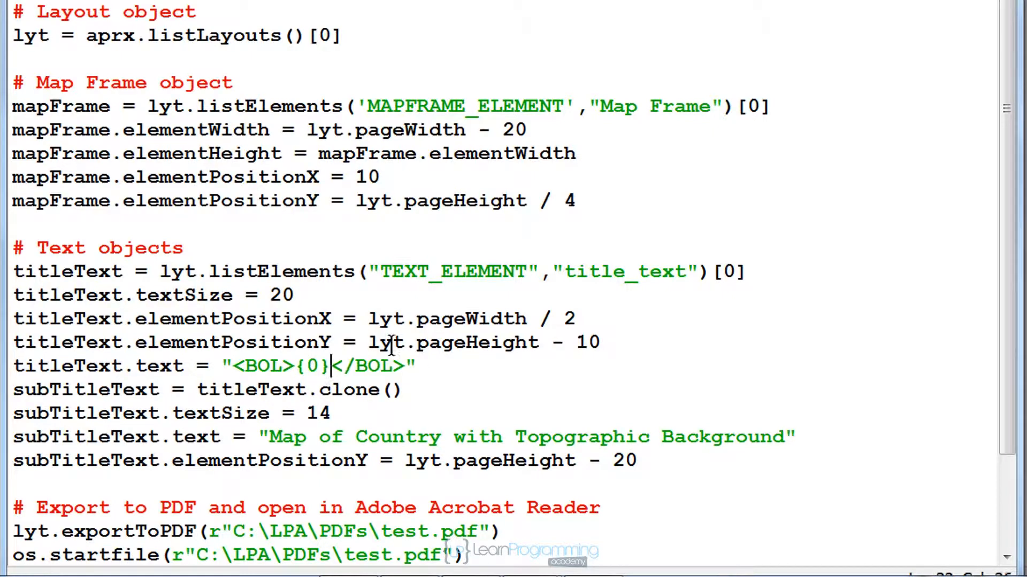
text(.format)
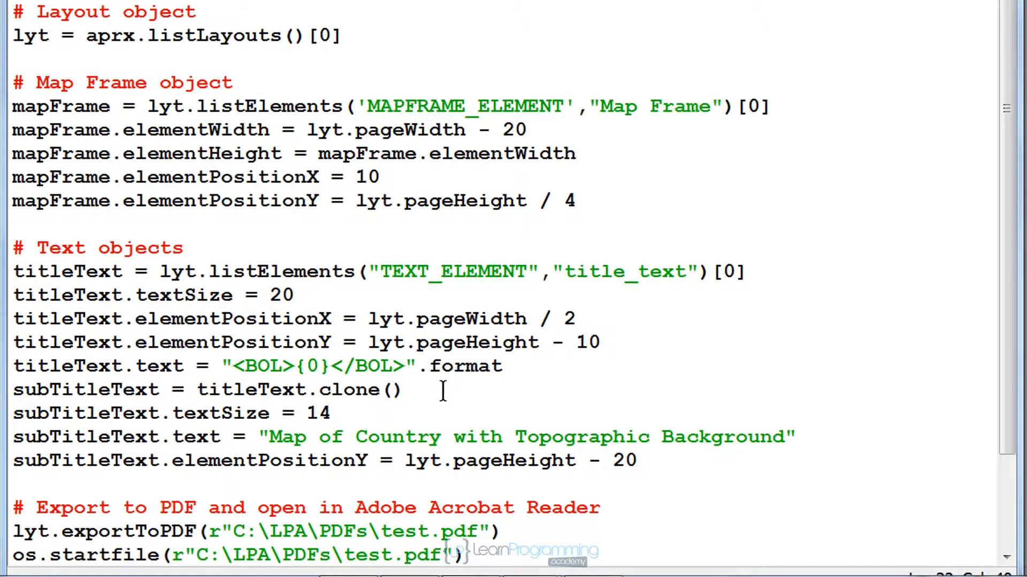
text(())
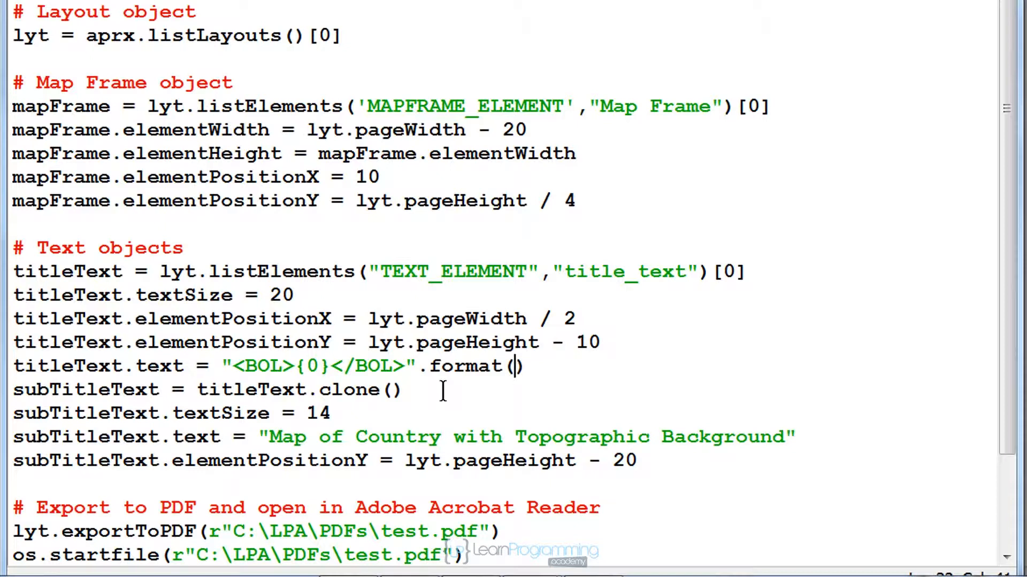
text(countryName)
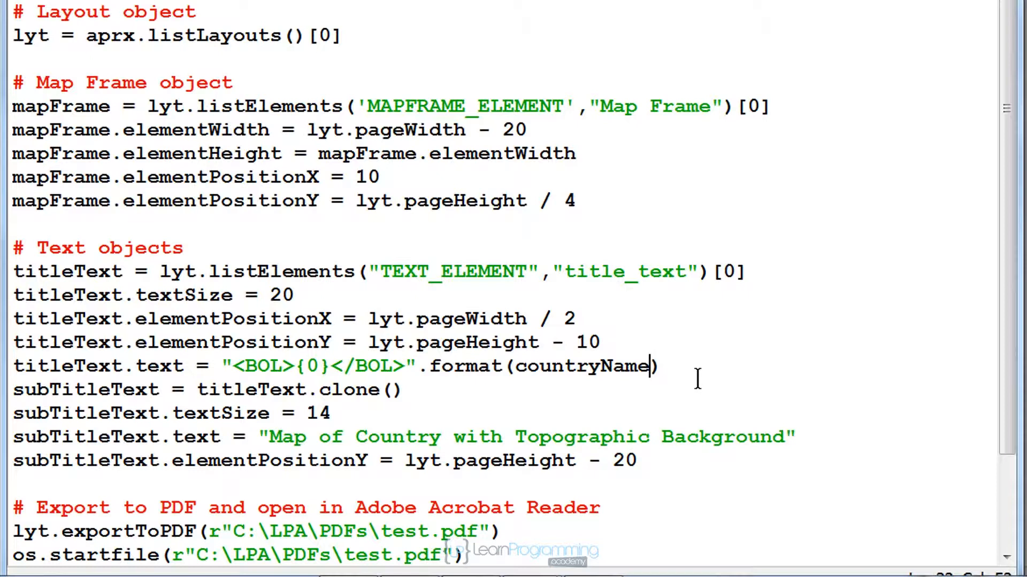
mouse_move(688, 403)
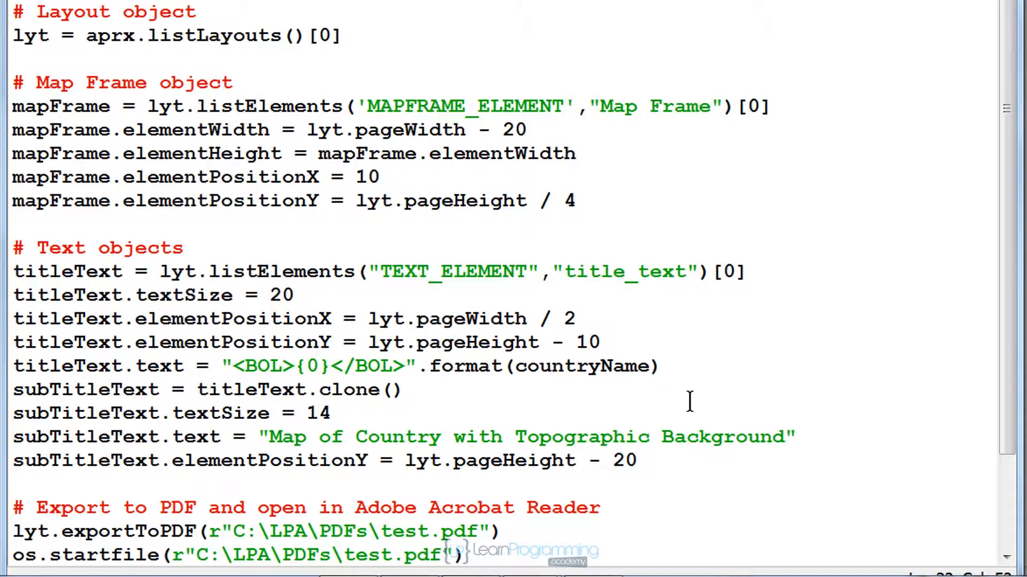
click(651, 365)
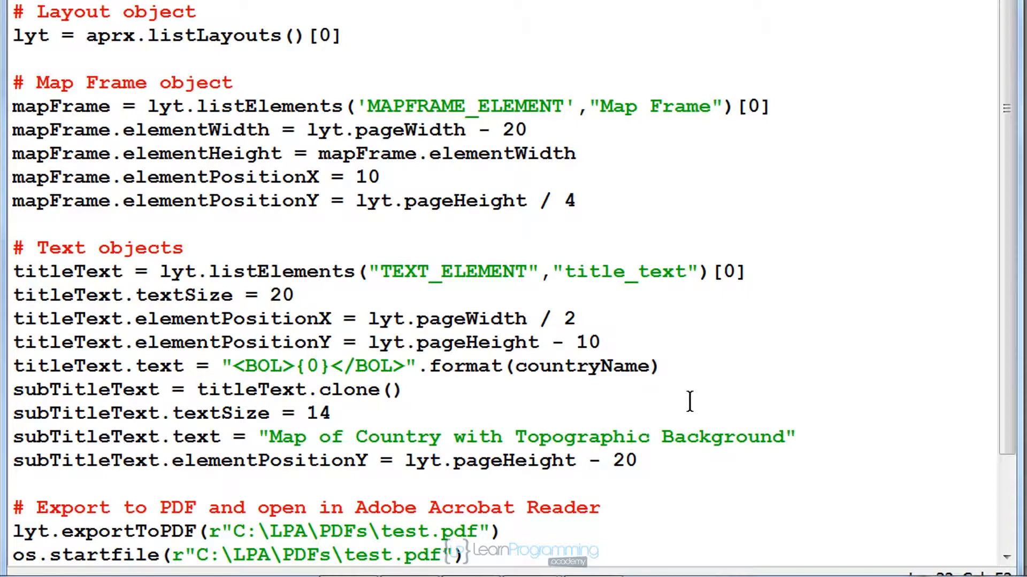
- Insert a zoom block: countryName definition query, zoom to layer extent, scale times 1.05
click(574, 201)
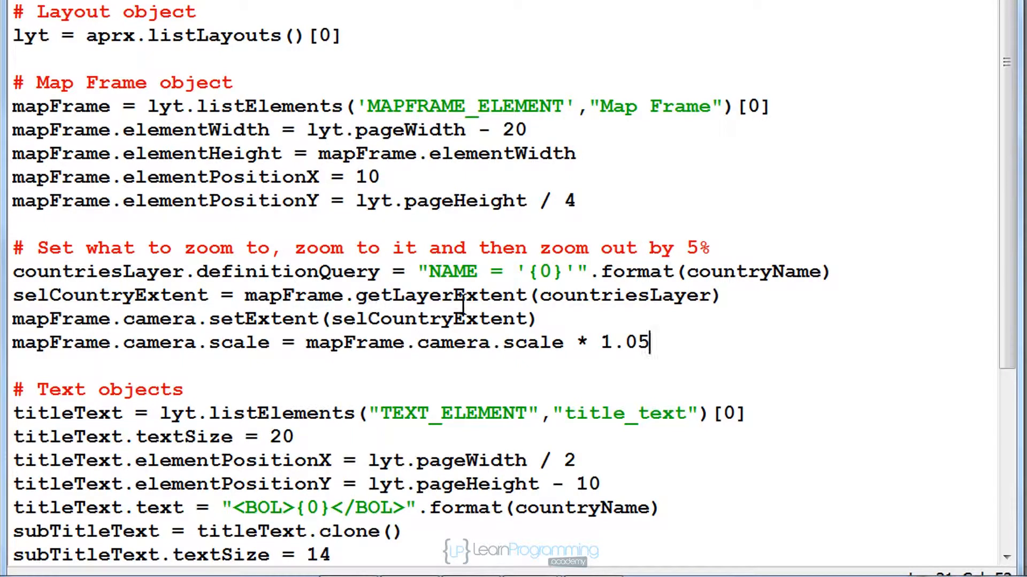
mouse_move(632, 308)
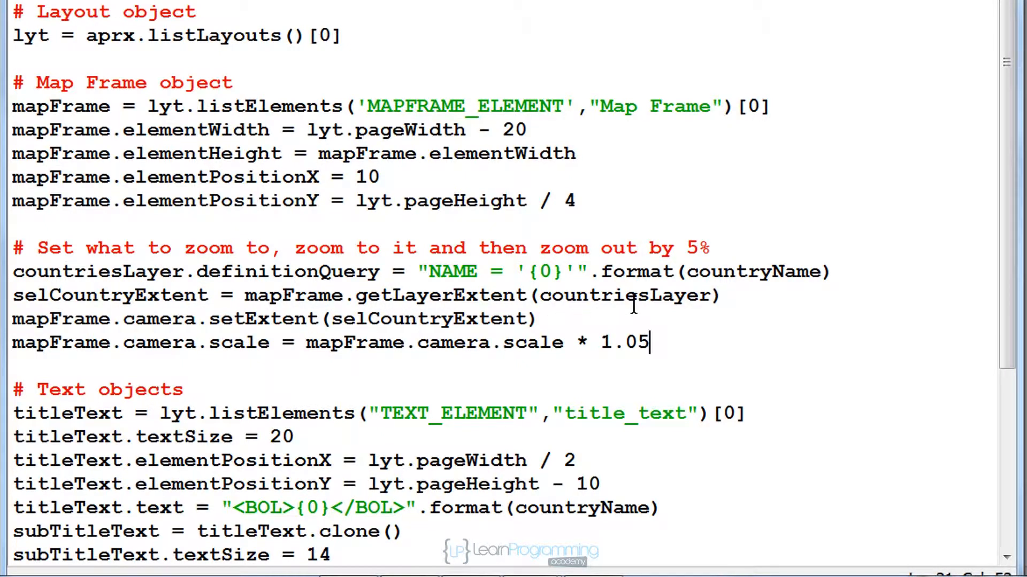
mouse_move(393, 301)
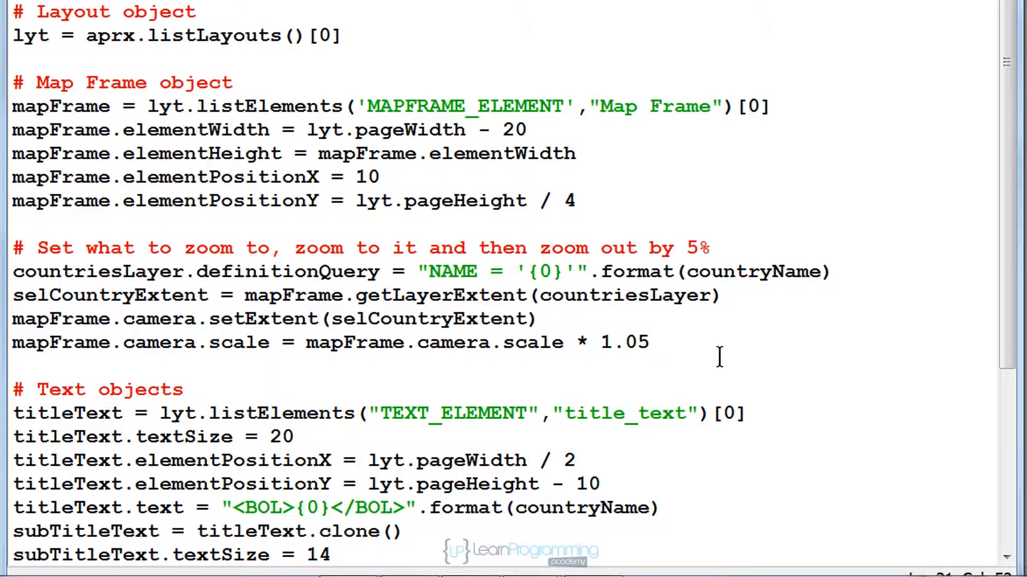
- Run WorkingWithTextElements.py with Run Module, confirming the save prompt
click(151, 26)
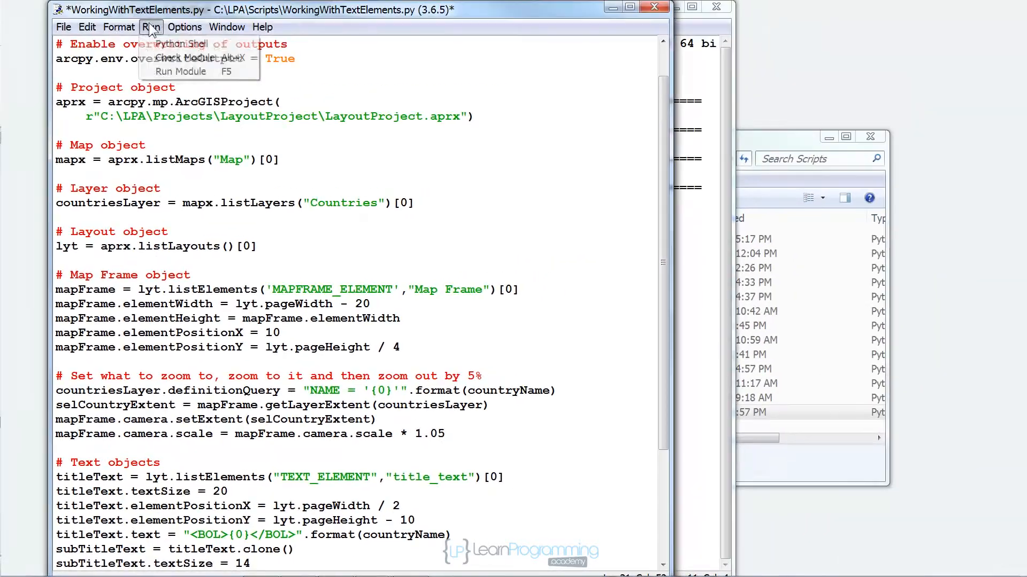
click(181, 71)
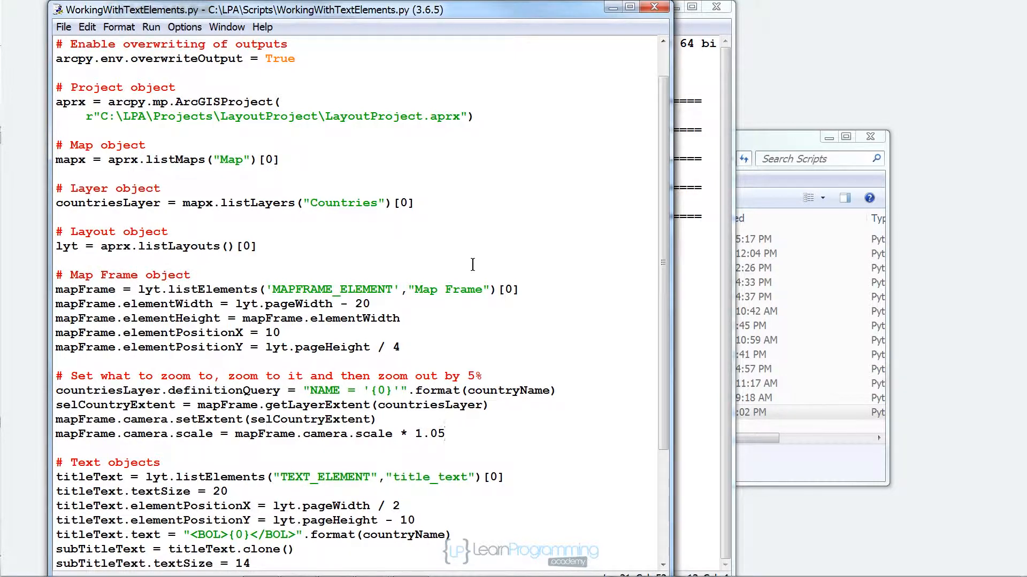
click(445, 434)
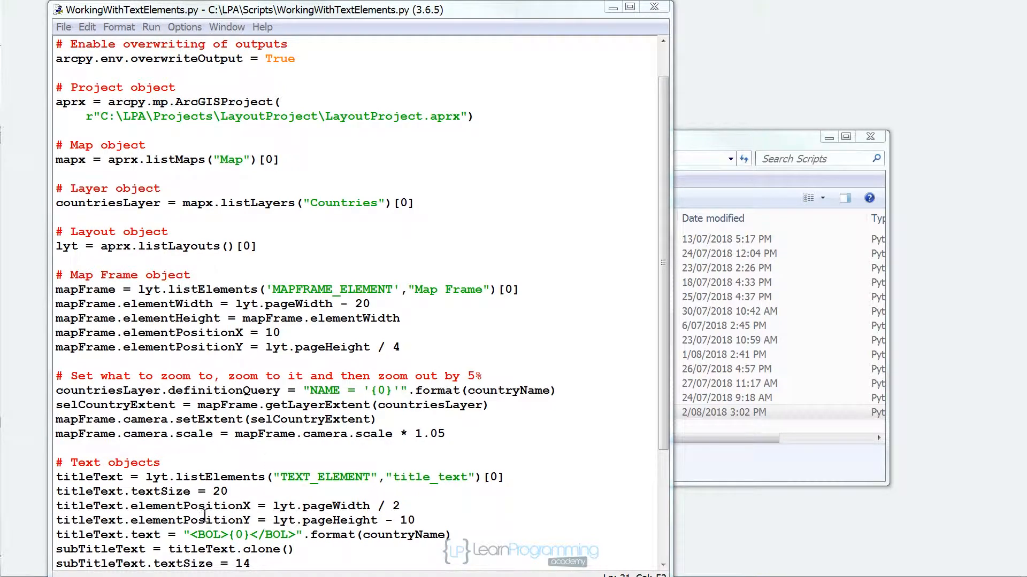
- Return to the ArcGIS Pro layout showing the Iraq map frame
click(17, 563)
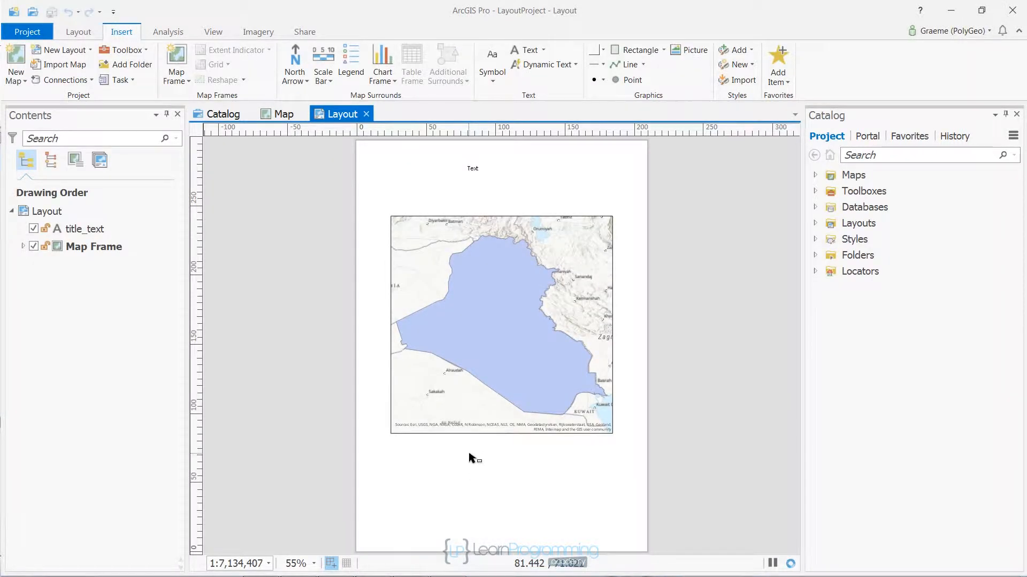
mouse_move(520, 439)
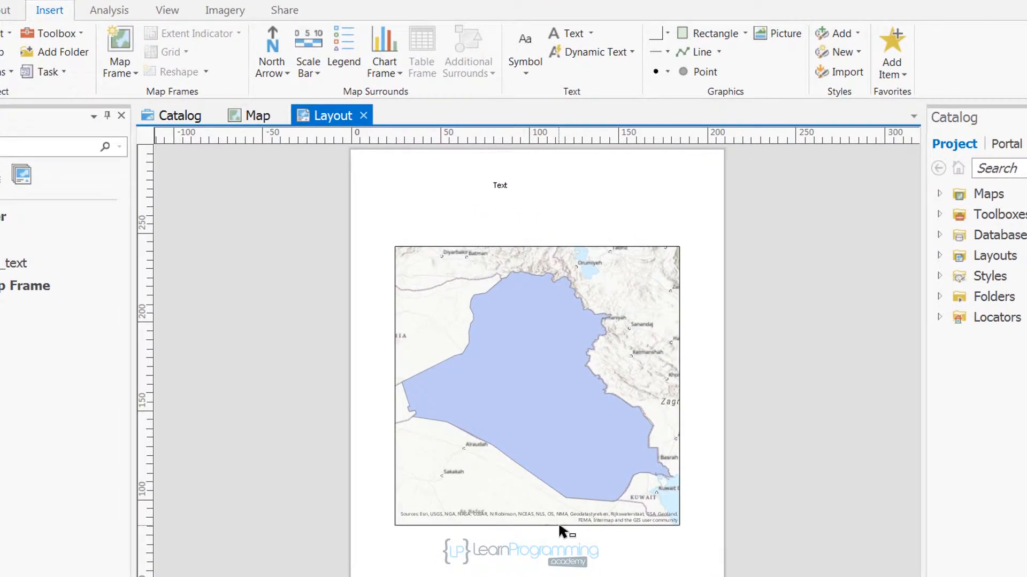
mouse_move(386, 328)
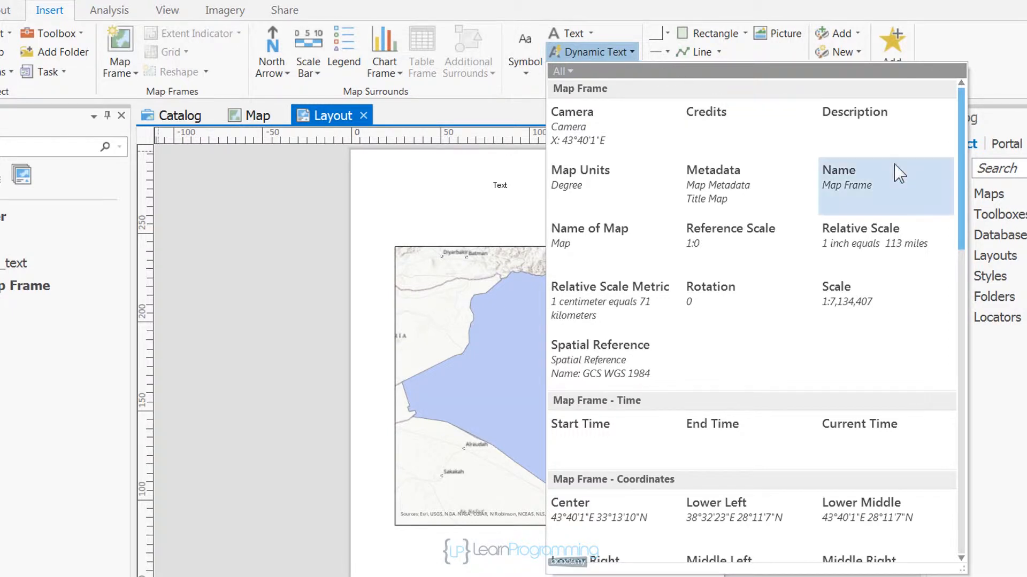
- Insert a Current Time dynamic text beneath the map frame and select it
scroll(down, 3)
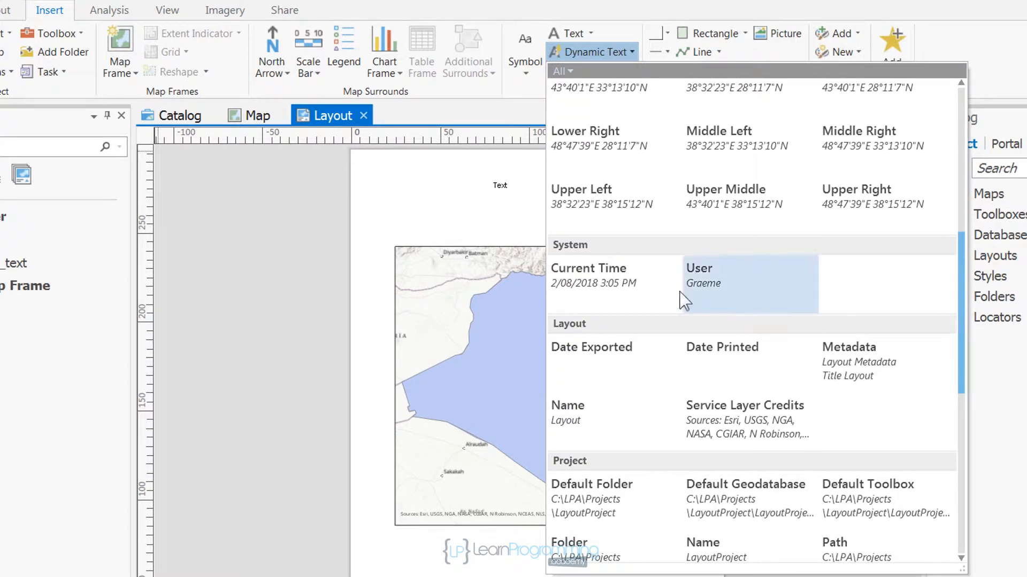
click(587, 275)
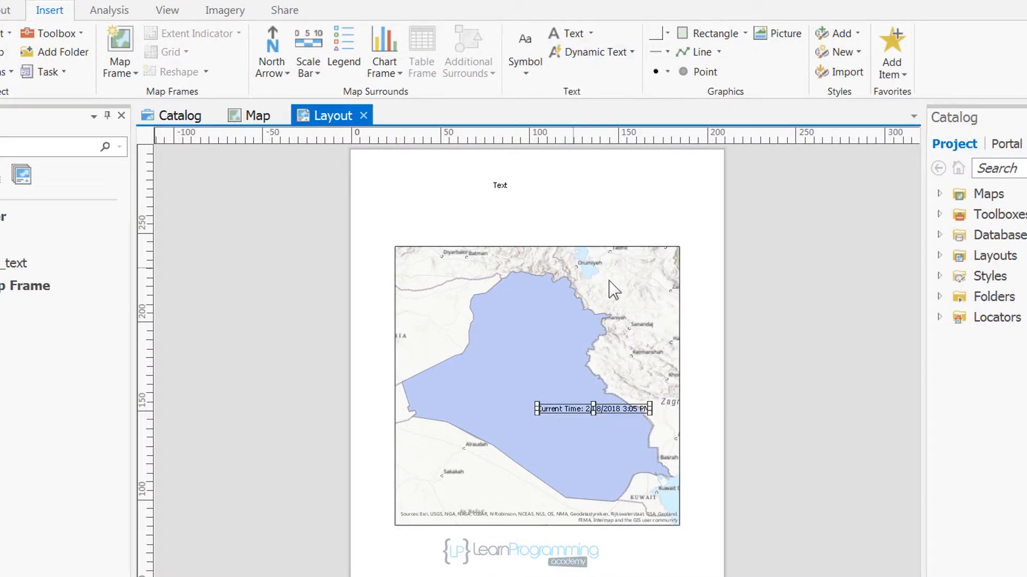
click(593, 408)
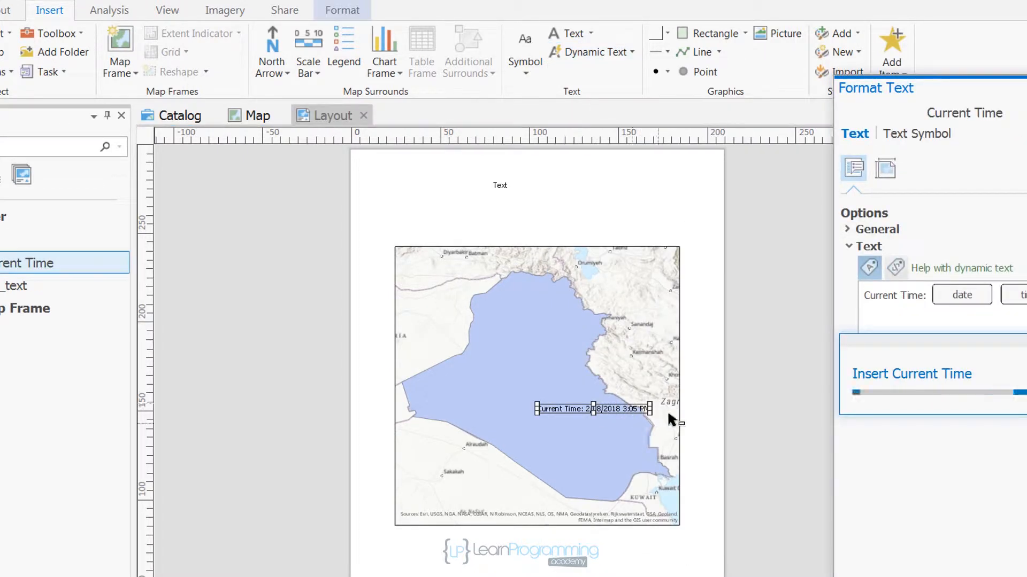
mouse_move(756, 412)
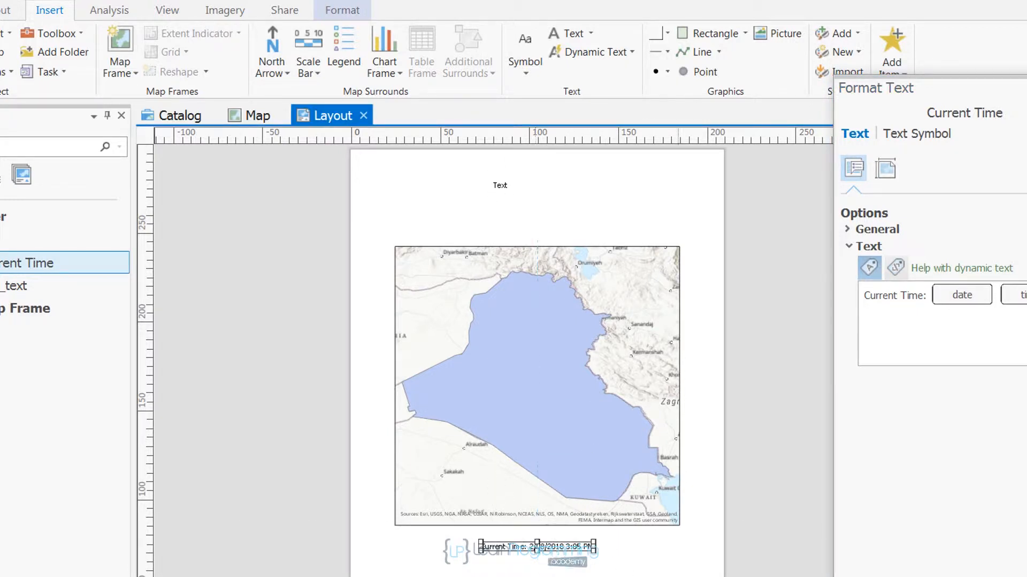
mouse_move(771, 560)
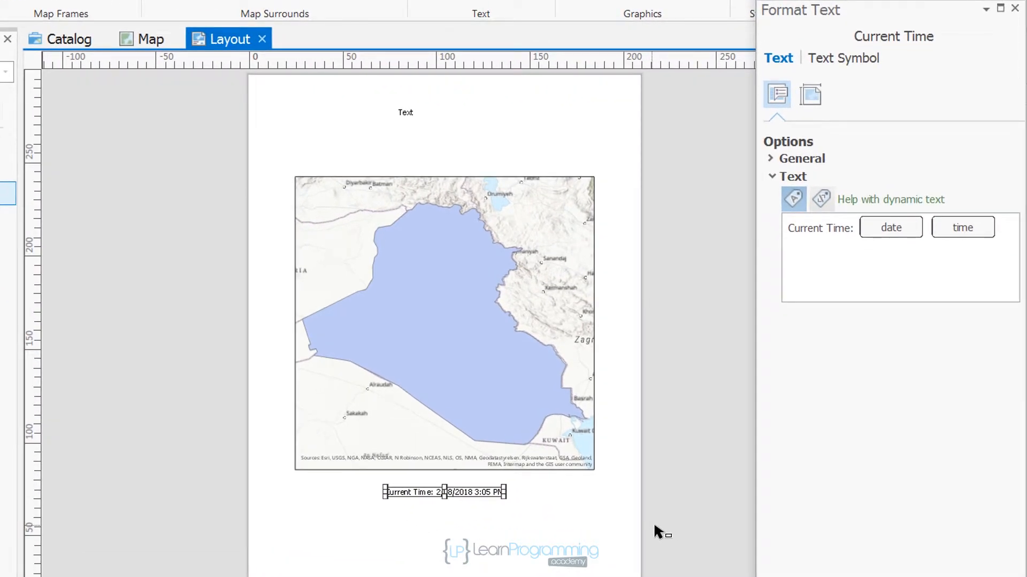
mouse_move(634, 514)
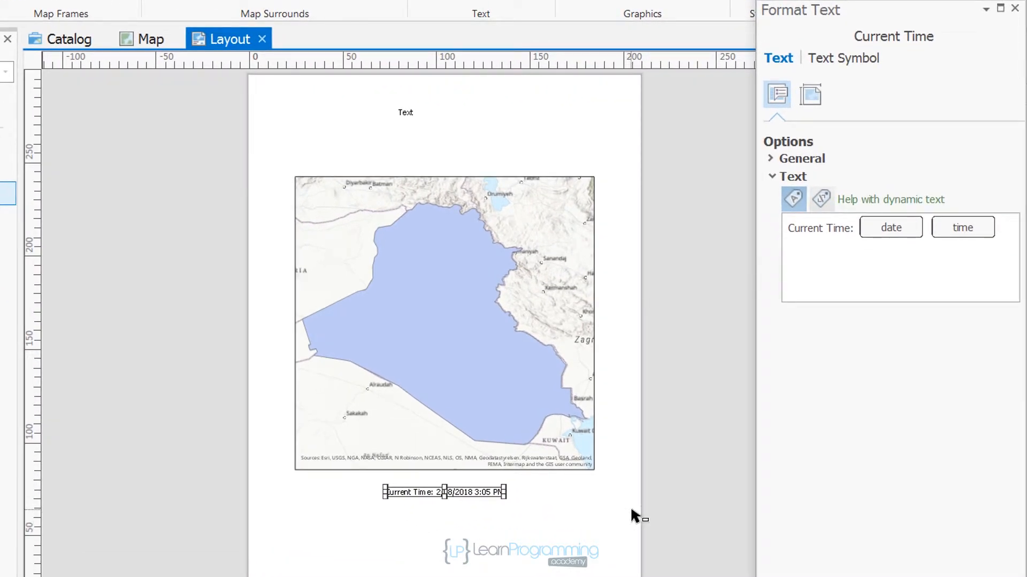
mouse_move(773, 341)
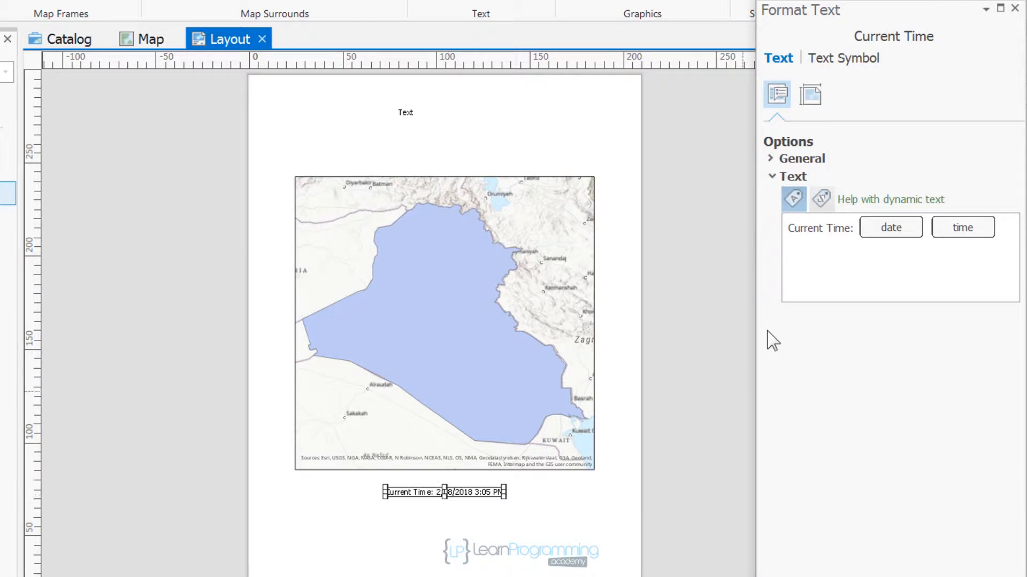
mouse_move(896, 85)
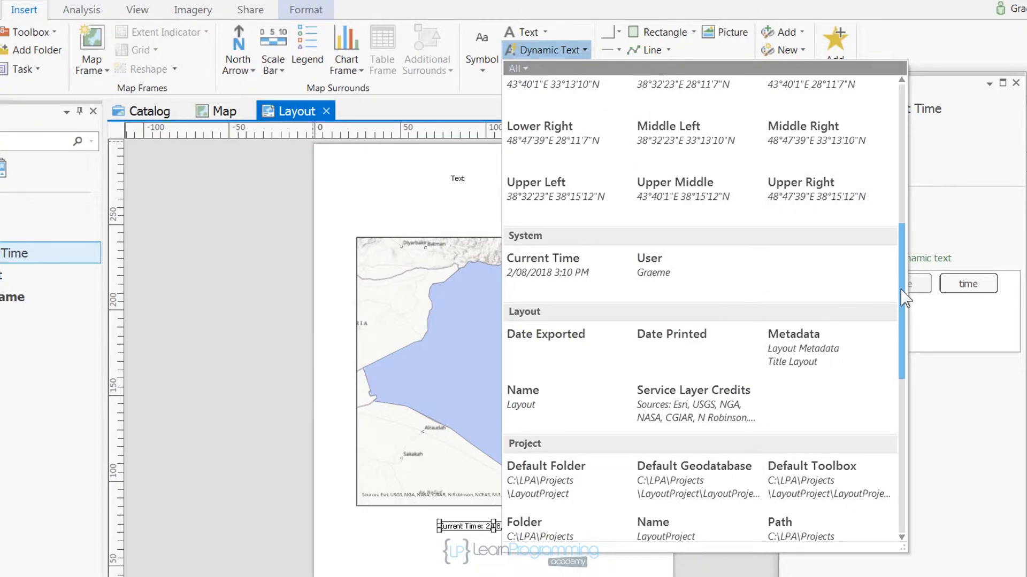
mouse_move(785, 546)
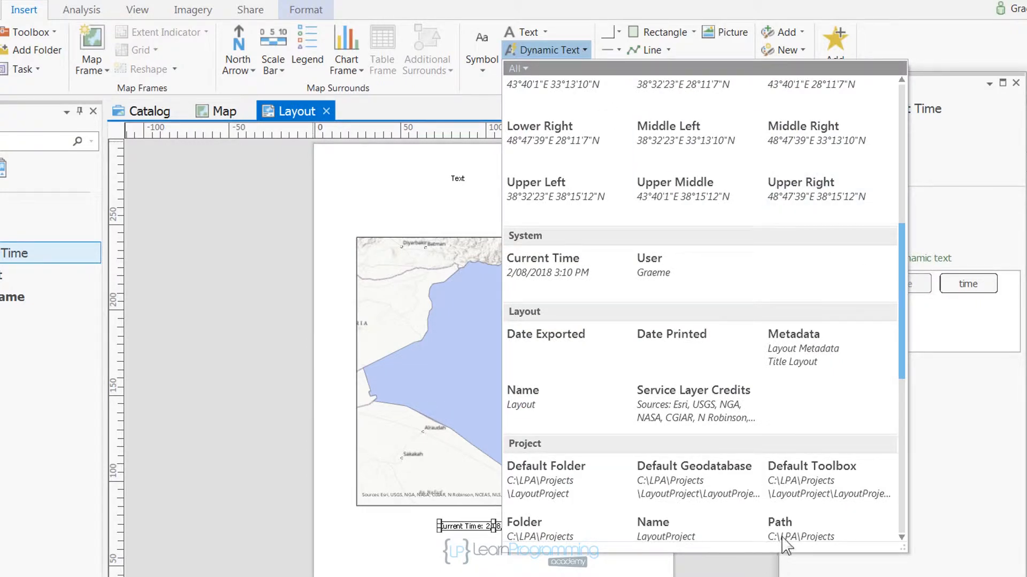
- Add a Path dynamic text near the page bottom and show Current Time's raw dynamic tags
click(780, 521)
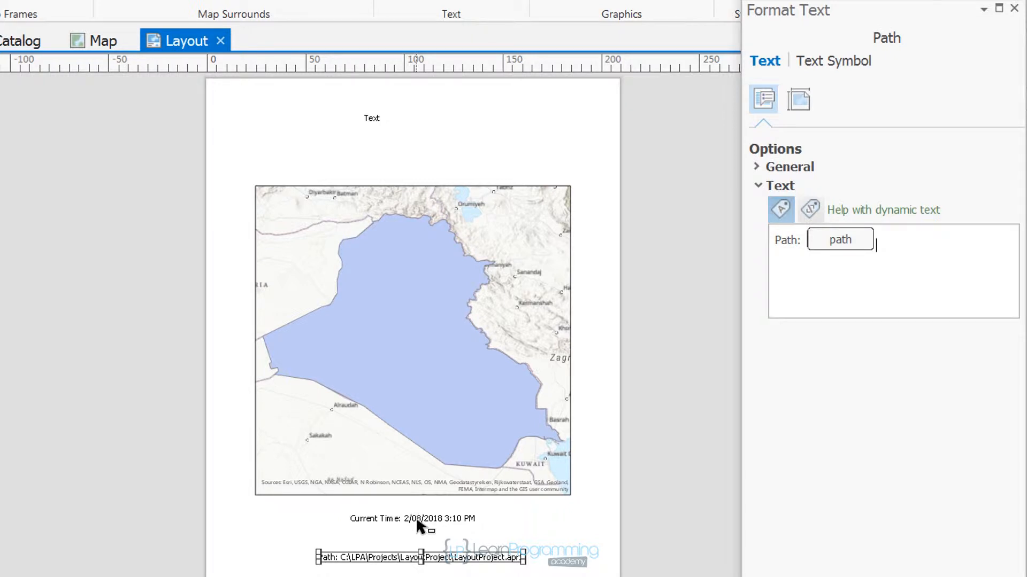
click(410, 519)
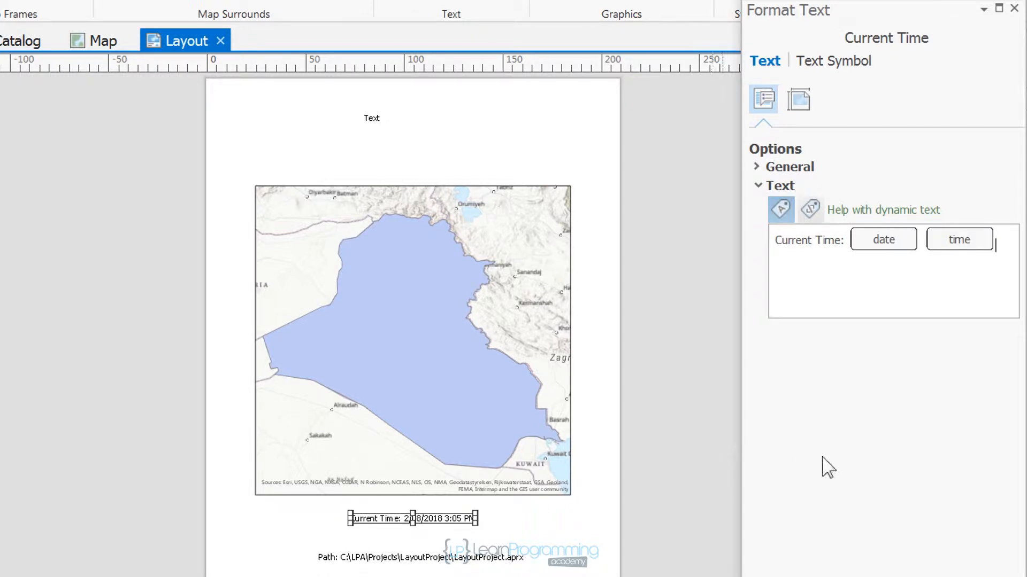
mouse_move(869, 143)
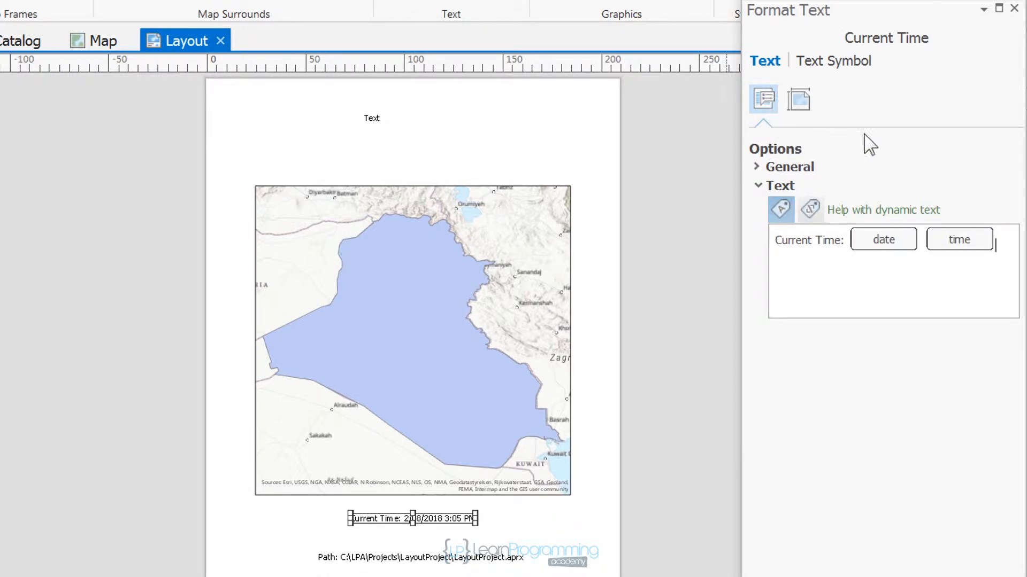
mouse_move(850, 175)
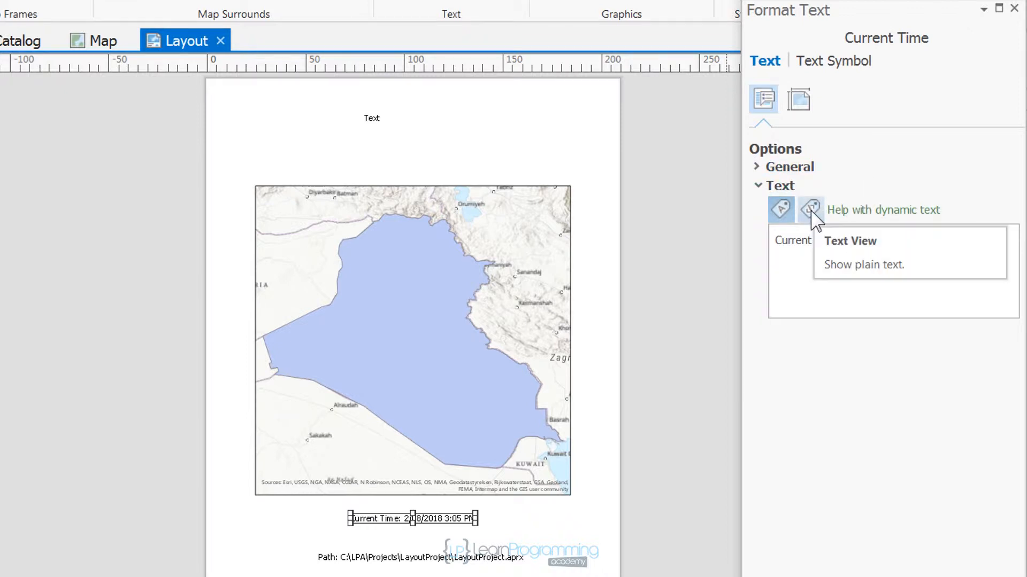
click(810, 210)
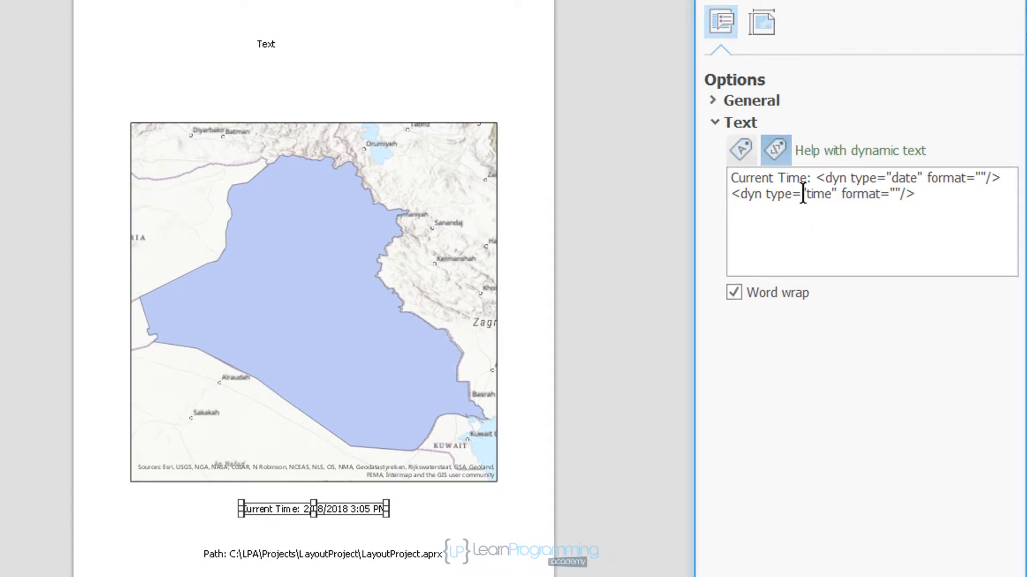
mouse_move(844, 197)
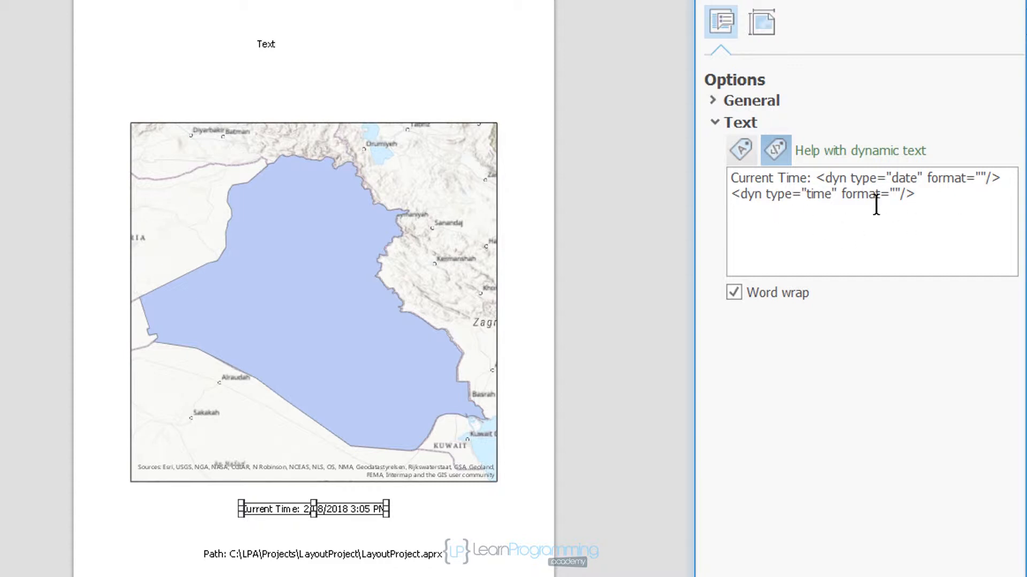
mouse_move(929, 195)
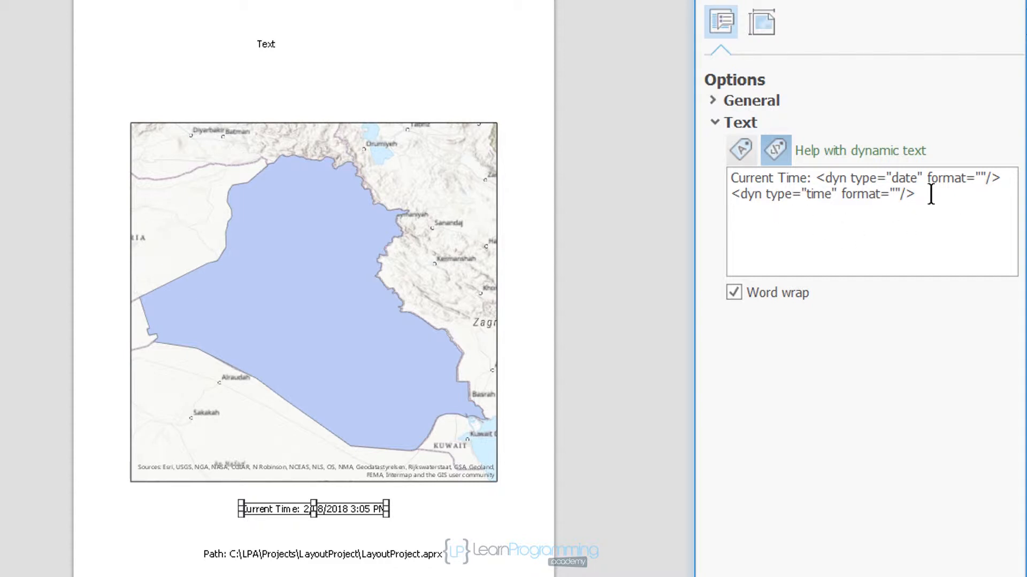
- Copy the Current Time tags and paste them on a line above the Path footer's tag
right_click(851, 187)
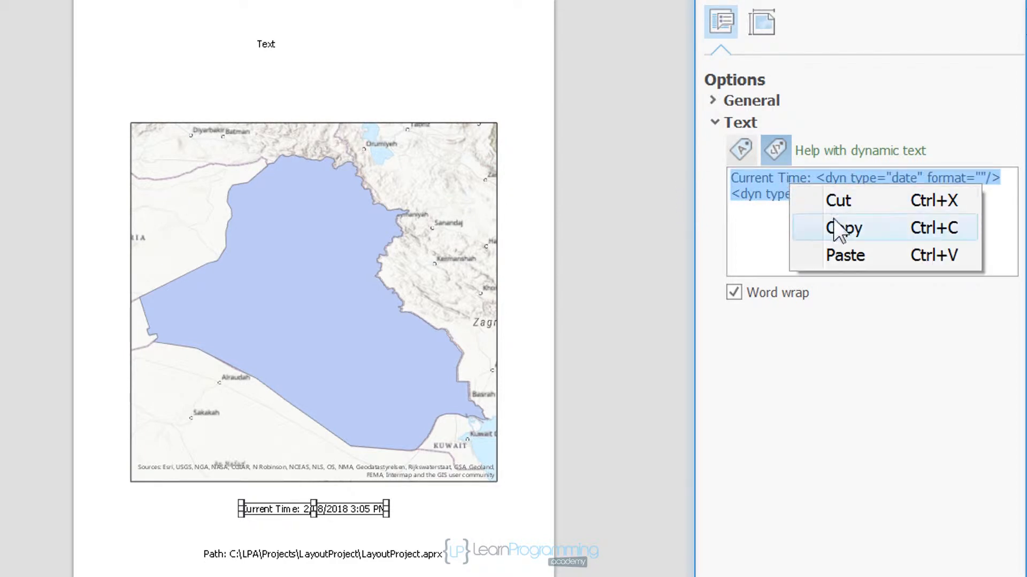
click(844, 227)
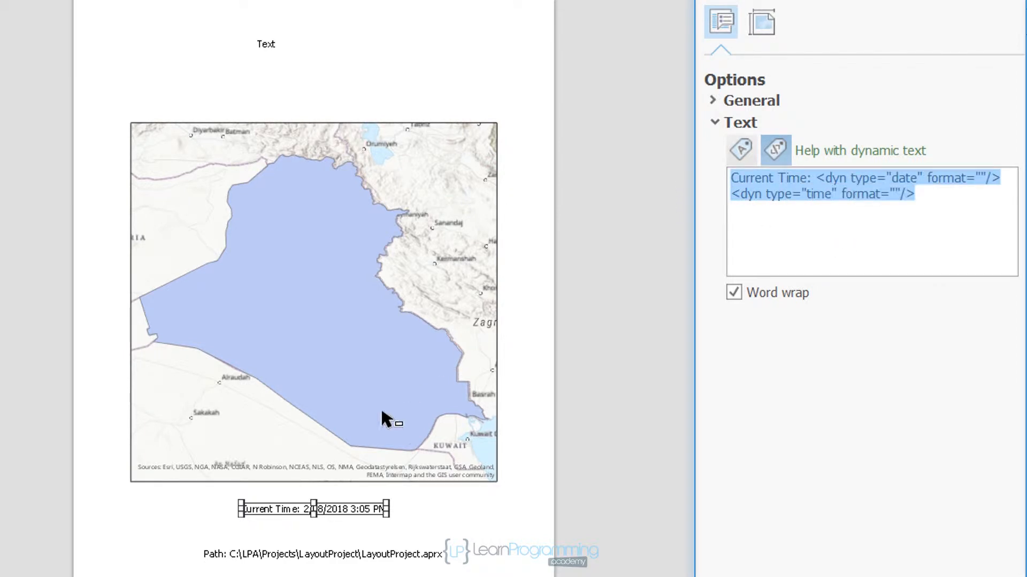
mouse_move(292, 561)
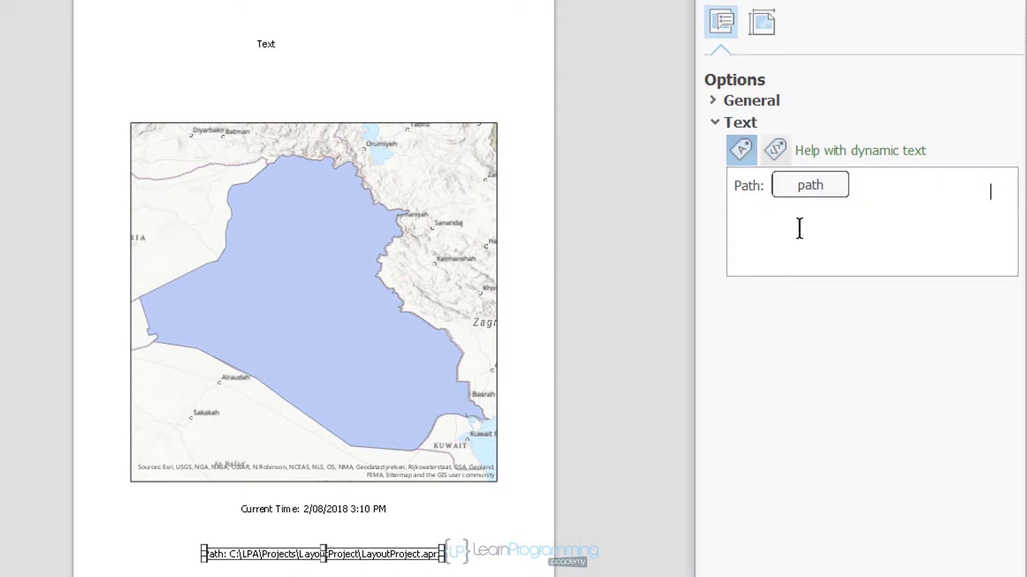
mouse_move(774, 151)
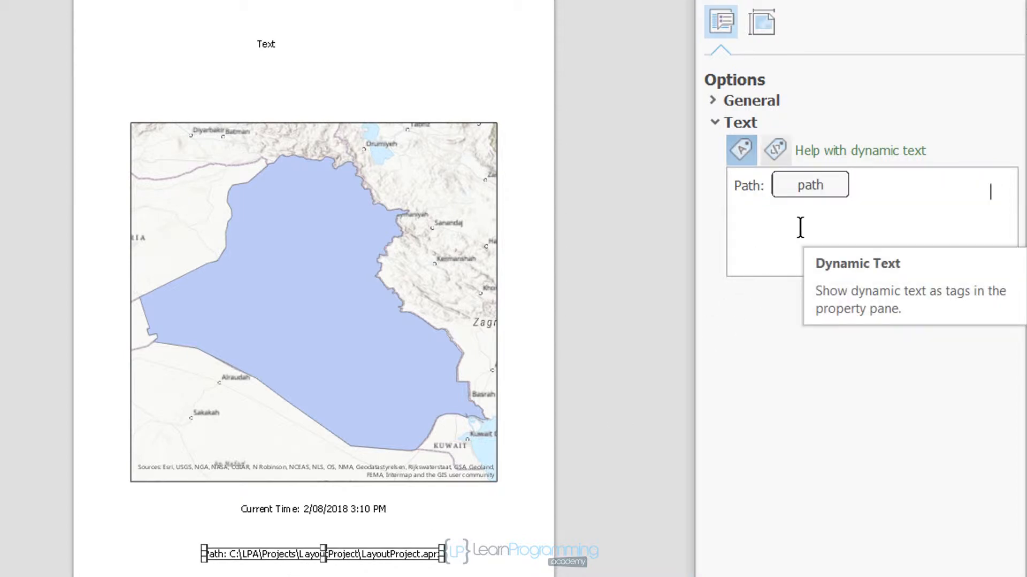
mouse_move(775, 151)
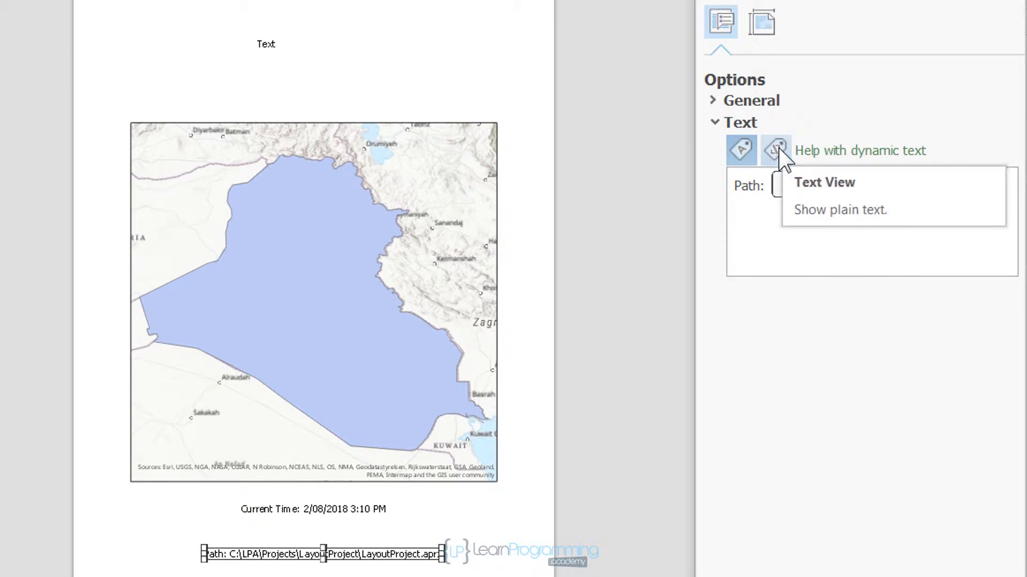
click(775, 151)
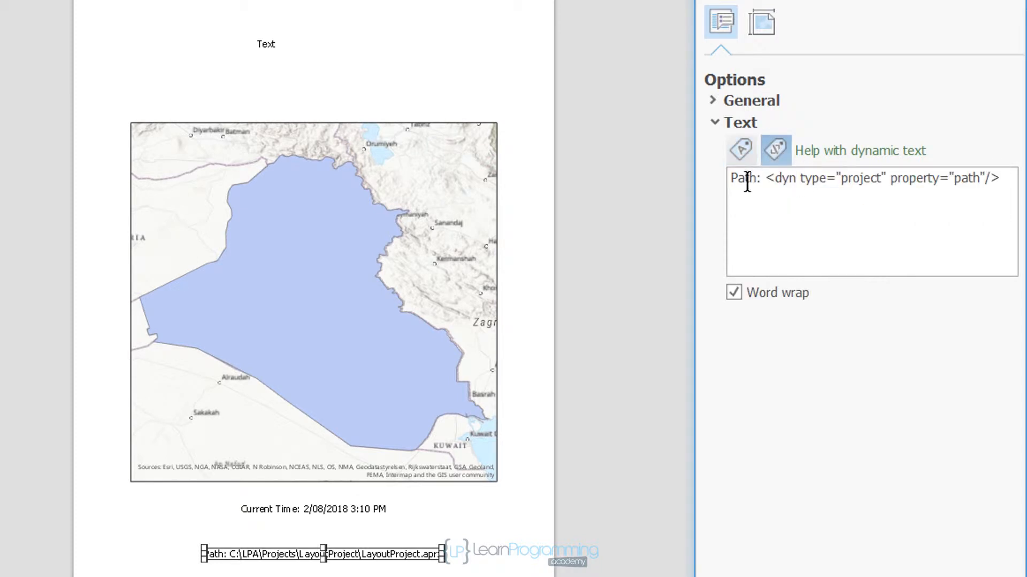
mouse_move(735, 194)
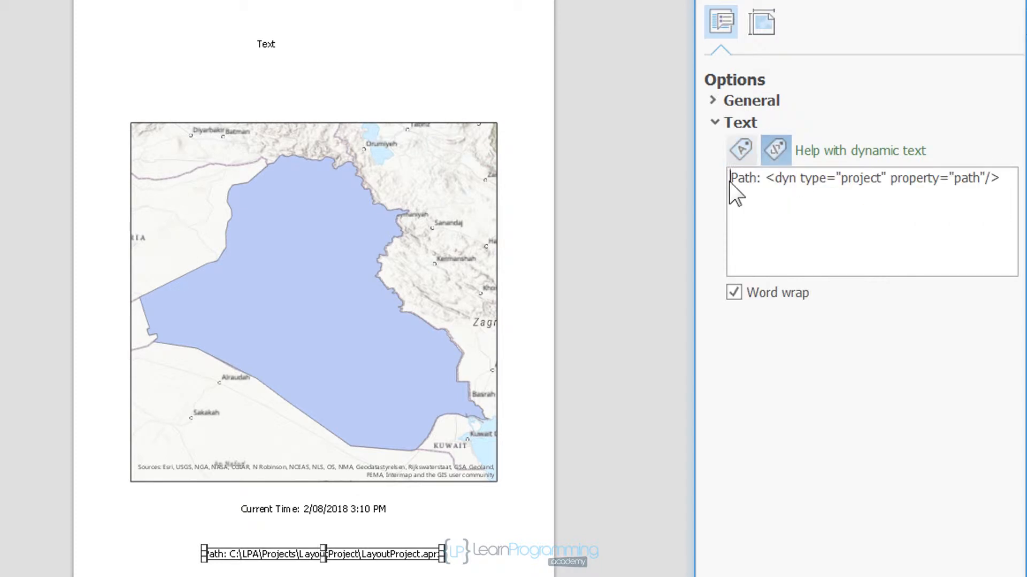
right_click(733, 178)
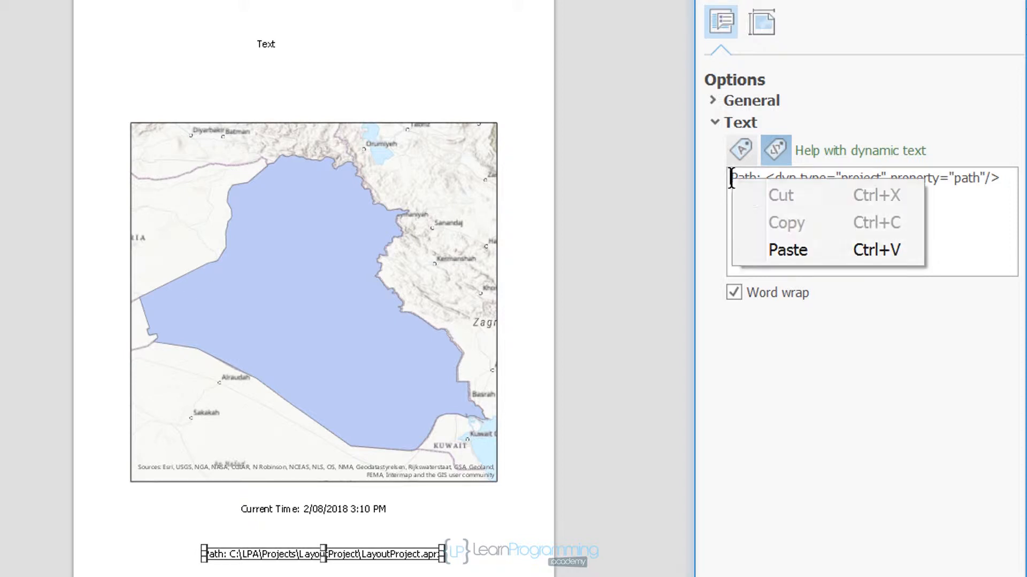
click(787, 250)
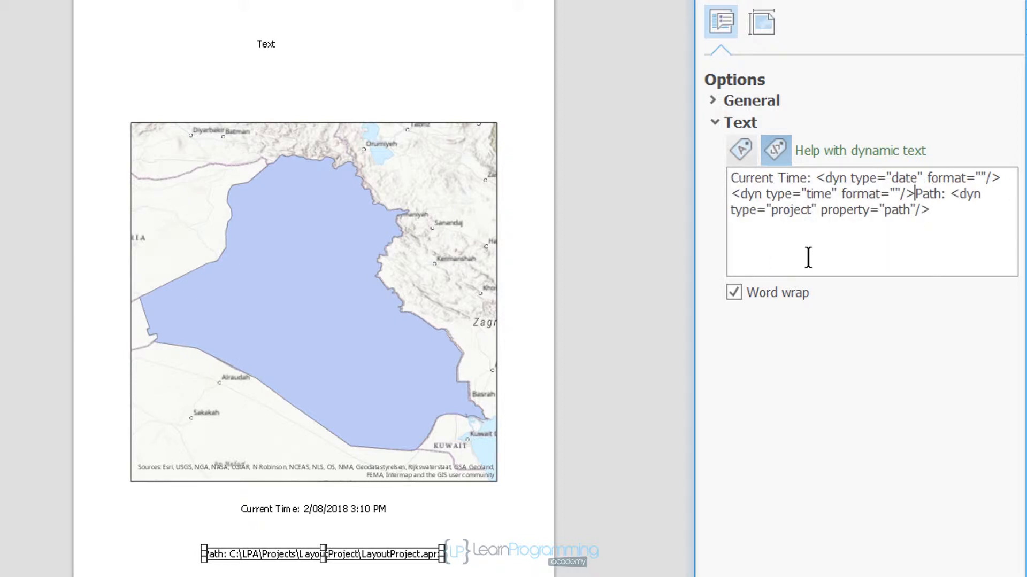
key(Enter)
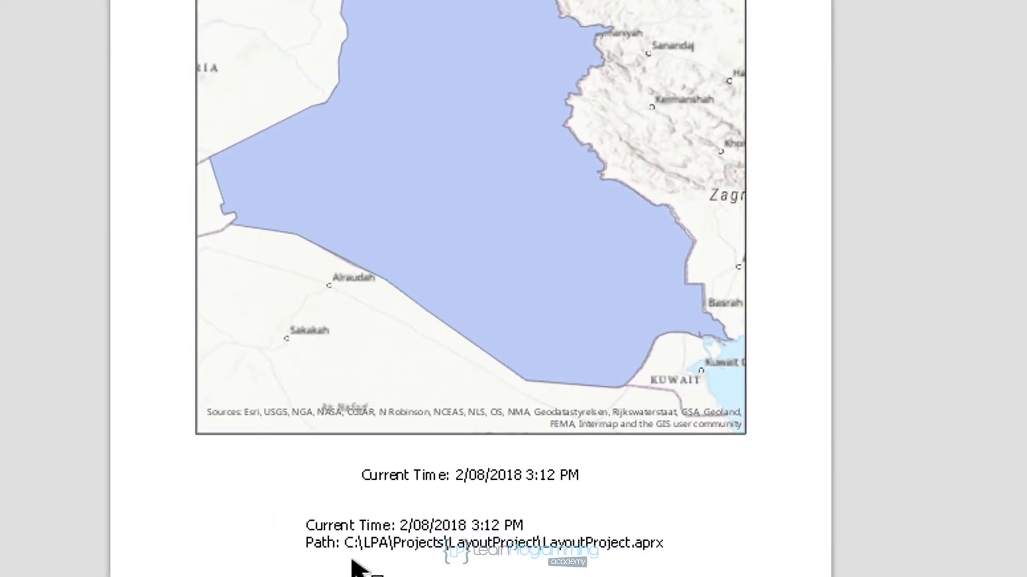
mouse_move(353, 563)
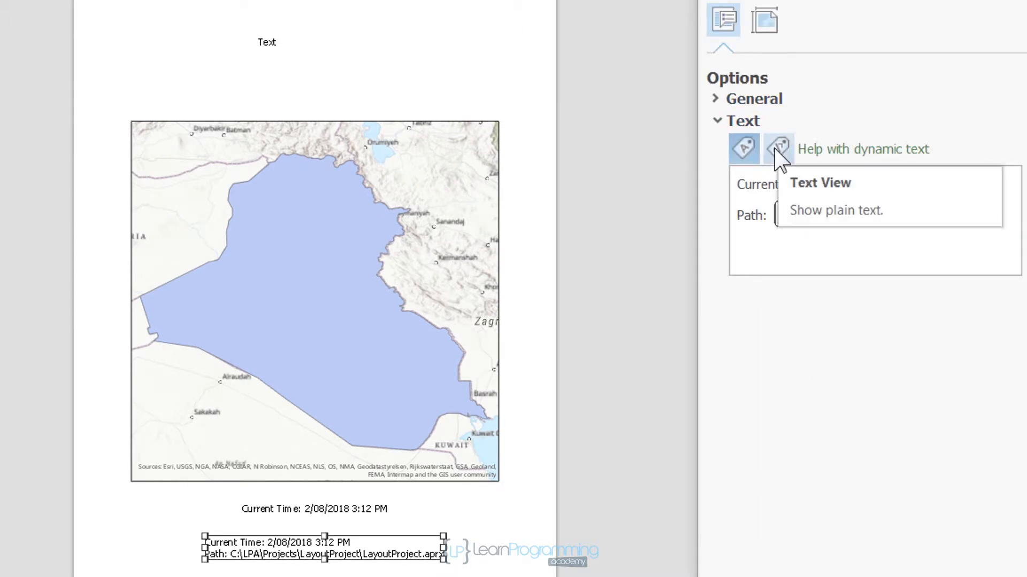
- Show the footer element's date, time and path tags in Text View
click(778, 148)
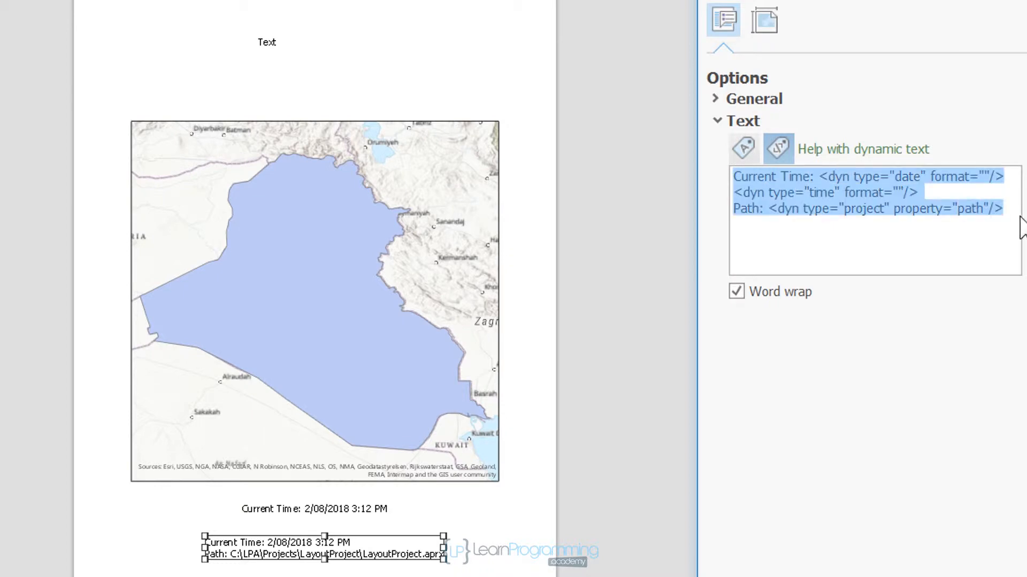
mouse_move(946, 237)
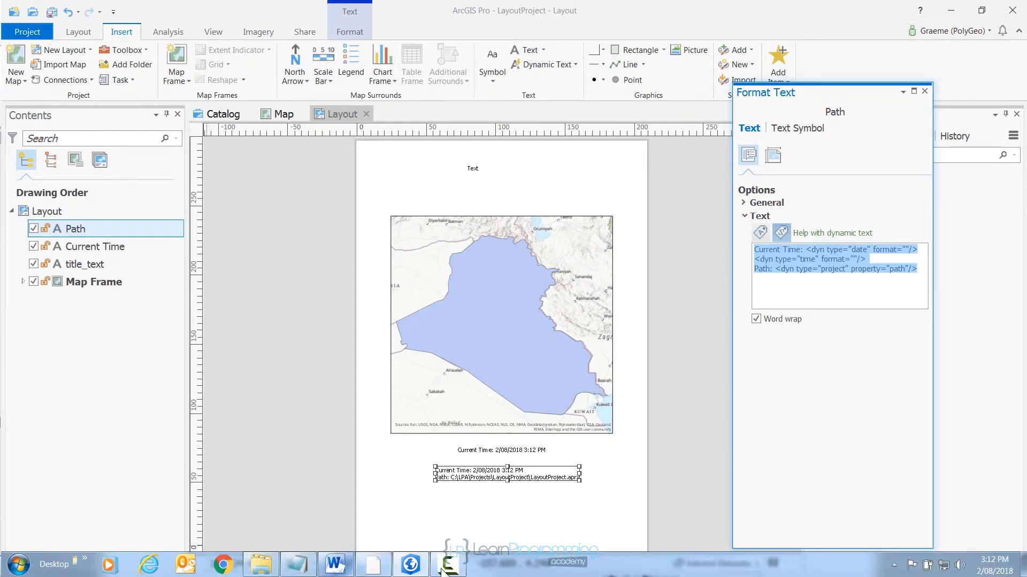
mouse_move(373, 564)
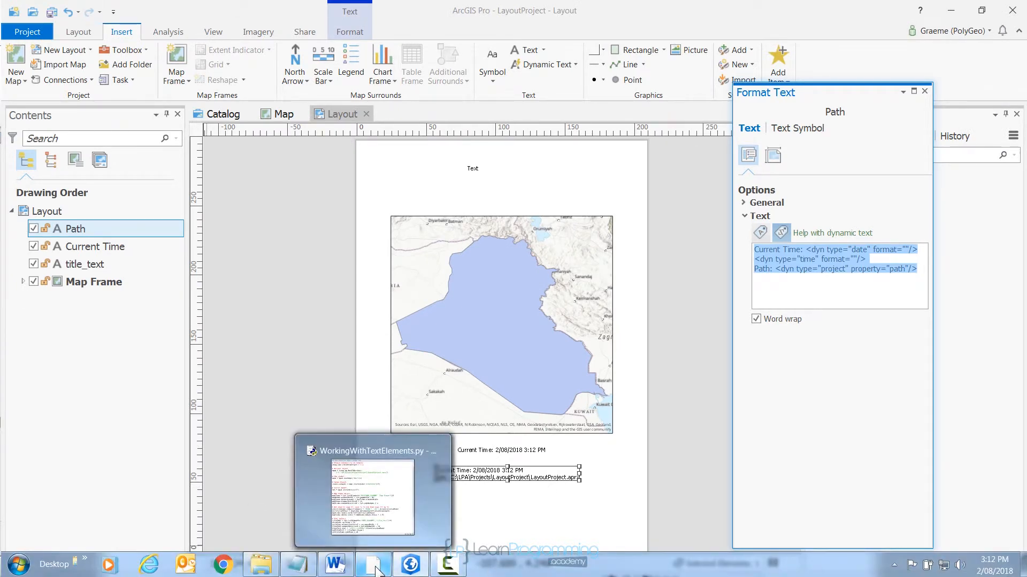
- Paste the 'Current Time' date and time dyn tags on a new line below subTitleText.elementPositionY
click(371, 491)
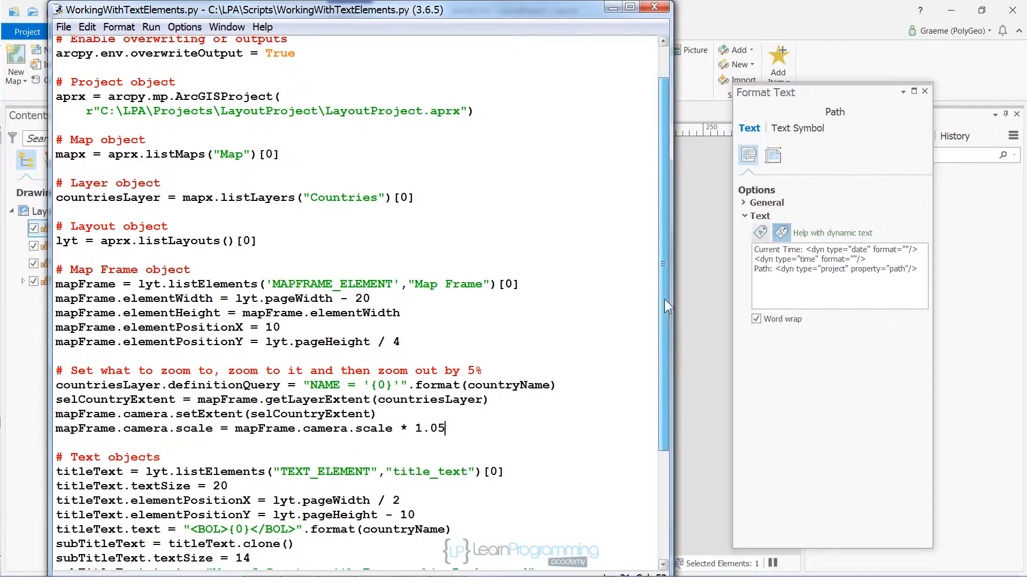
scroll(down, 3)
text(subTitleText.elementPositionY = lyt.pageHeight - 20)
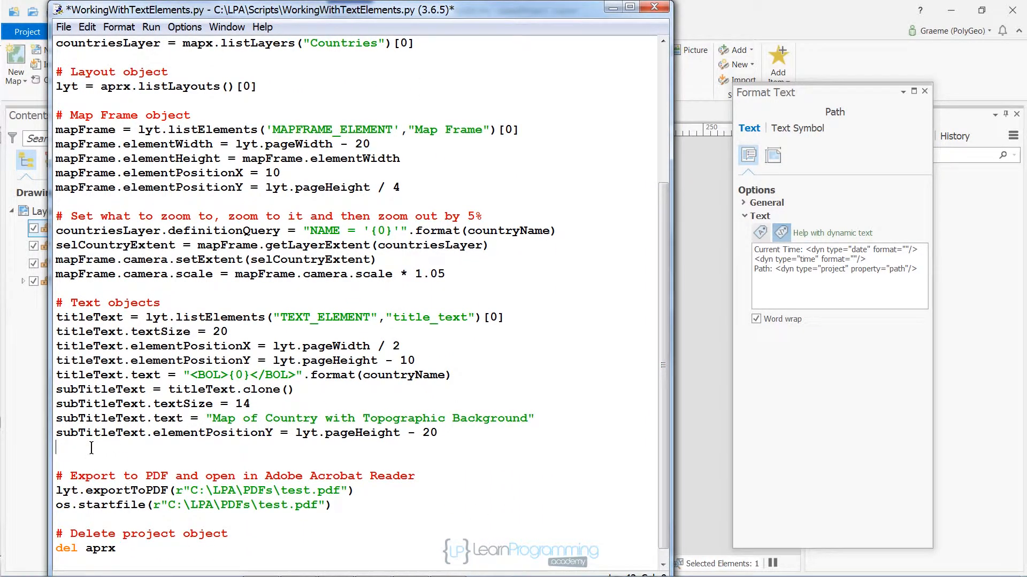
text(Current Time: <dyn type="date" format=""/> <dyn type="time" format=""/>)
text(Path: <dyn type="project" property="path"/>)
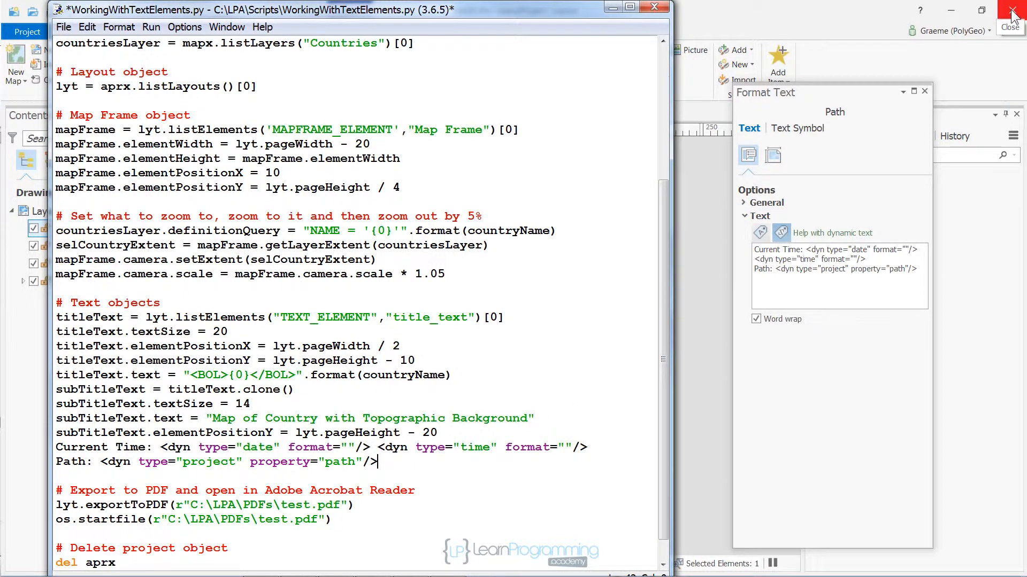
- Close ArcGIS Pro, choosing not to save changes to LayoutProject
click(1010, 21)
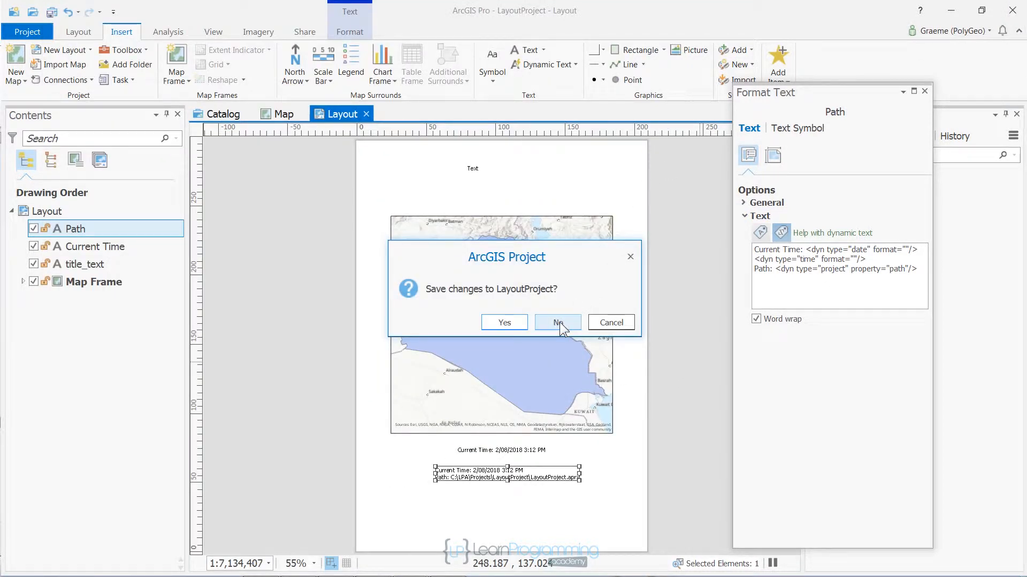
click(557, 322)
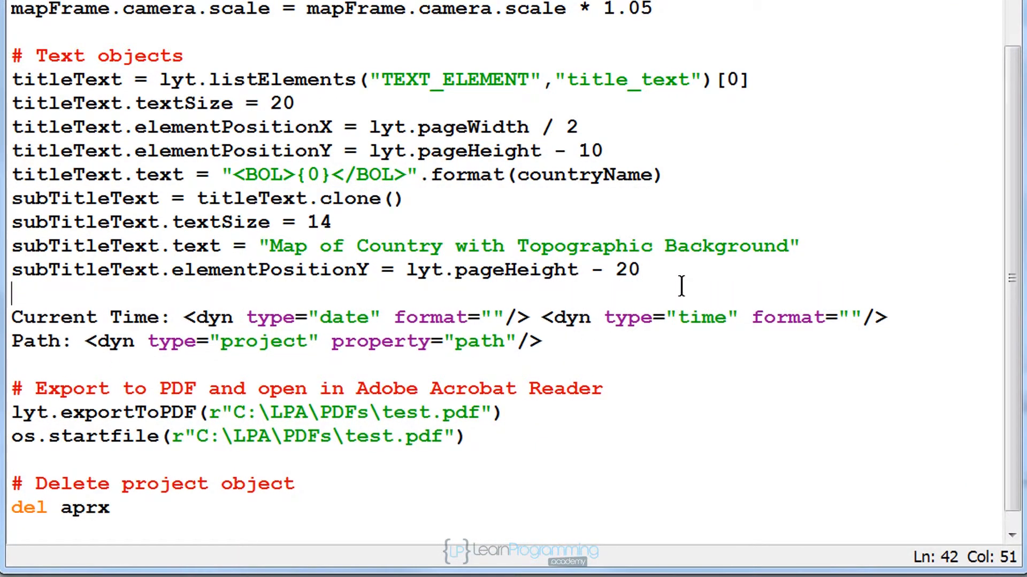
- Add datePathText = titleText.clone() and start datePathText.text with 'PDF created'
text(subTitleText = titleText.clone())
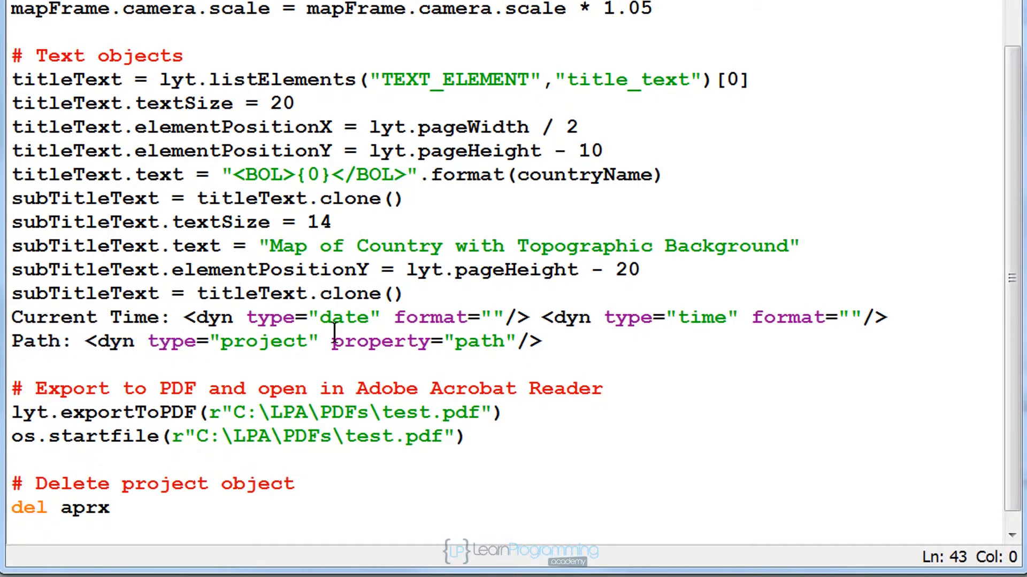
click(406, 293)
text(datePath)
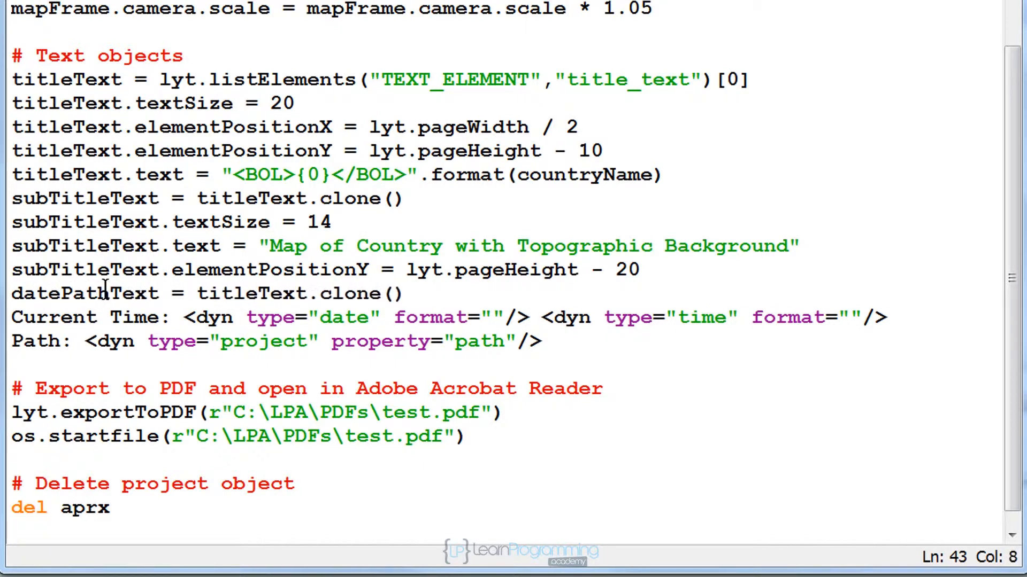
mouse_move(12, 293)
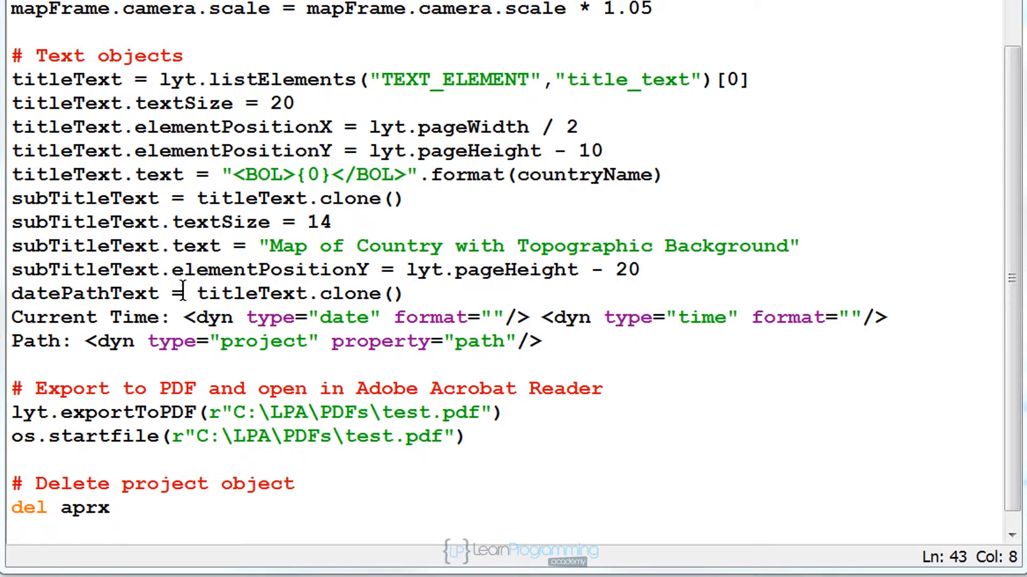
mouse_move(23, 318)
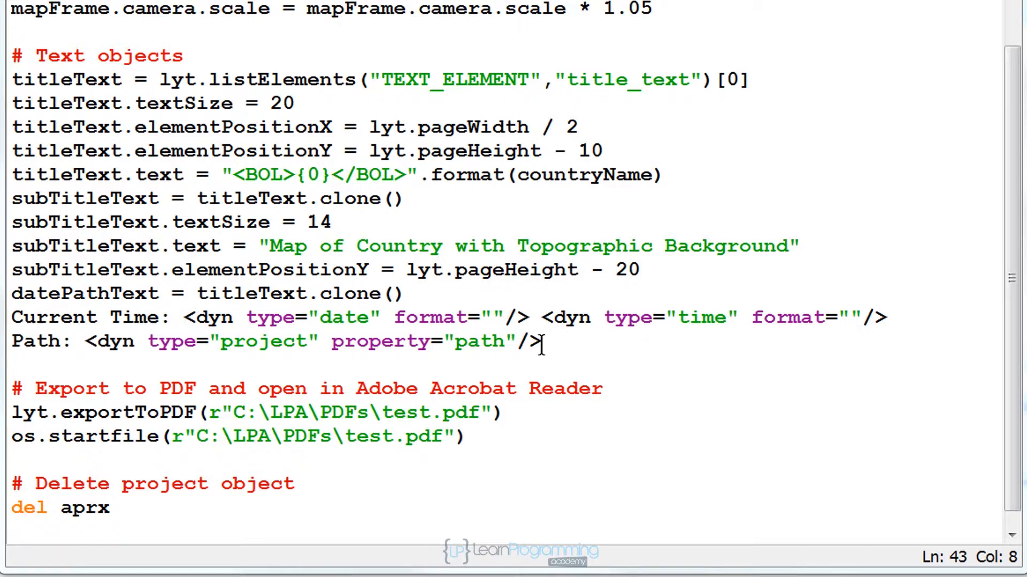
mouse_move(316, 306)
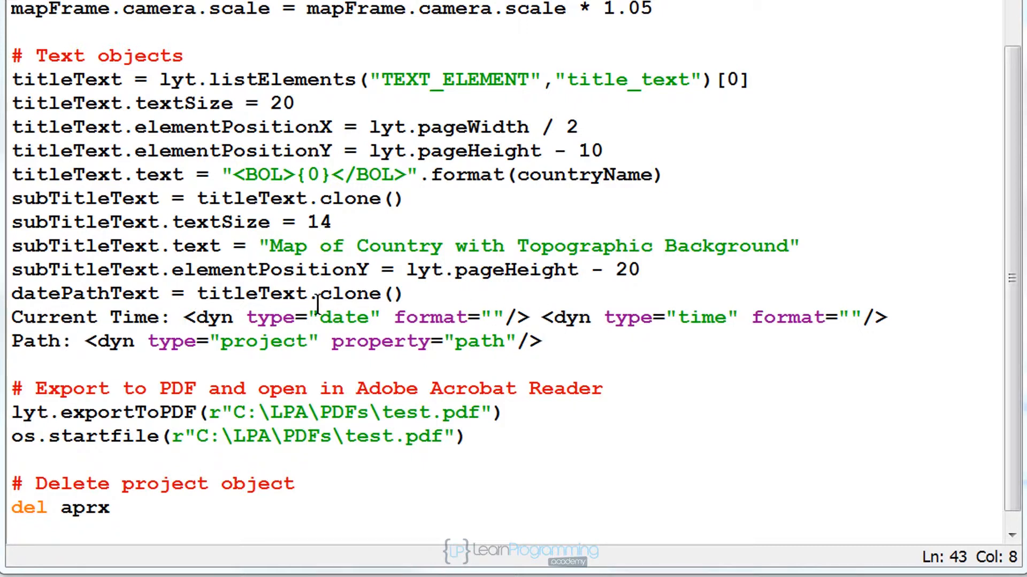
double_click(84, 293)
text(datePathText.text)
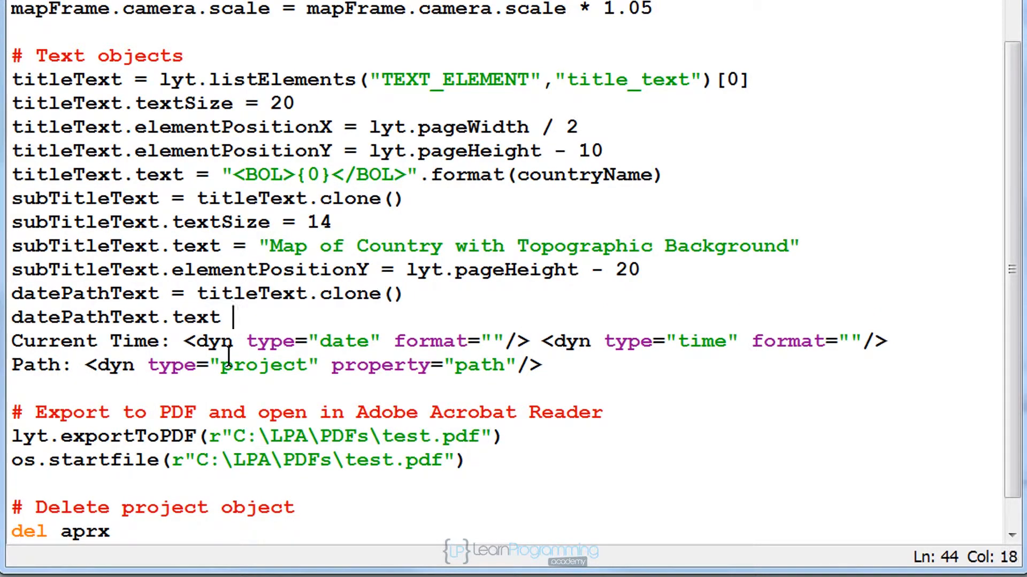
text(=)
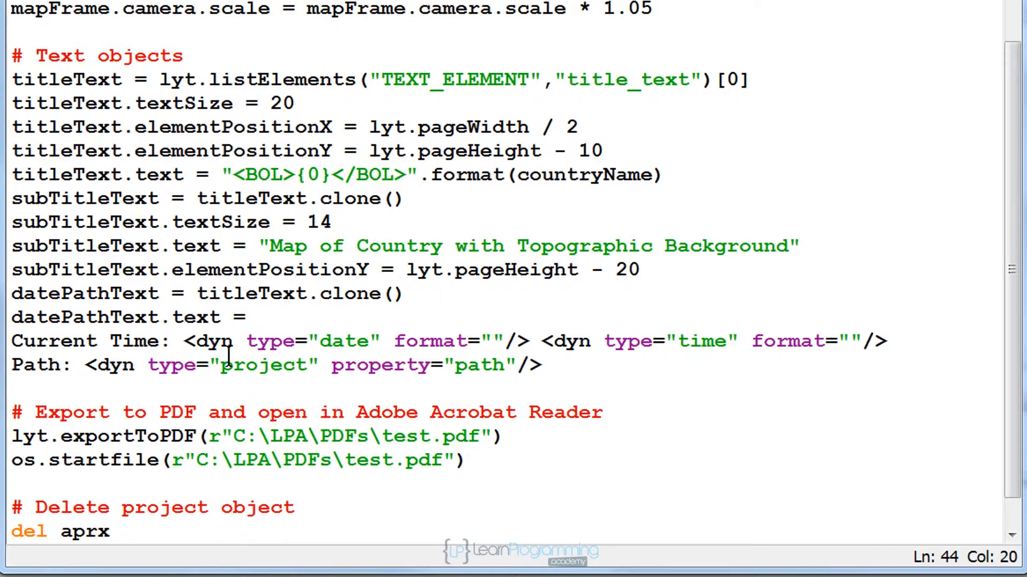
text(')
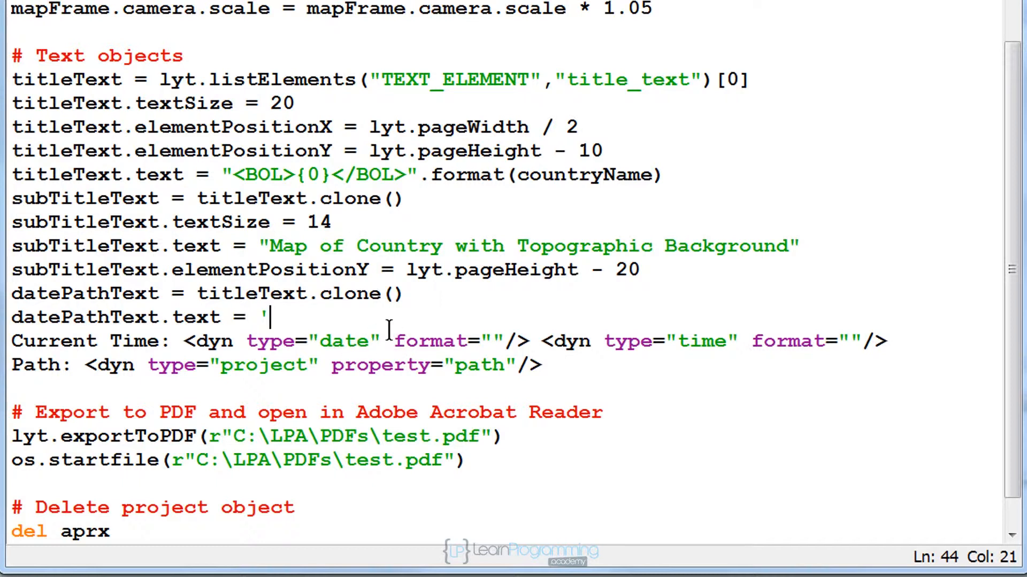
text(P)
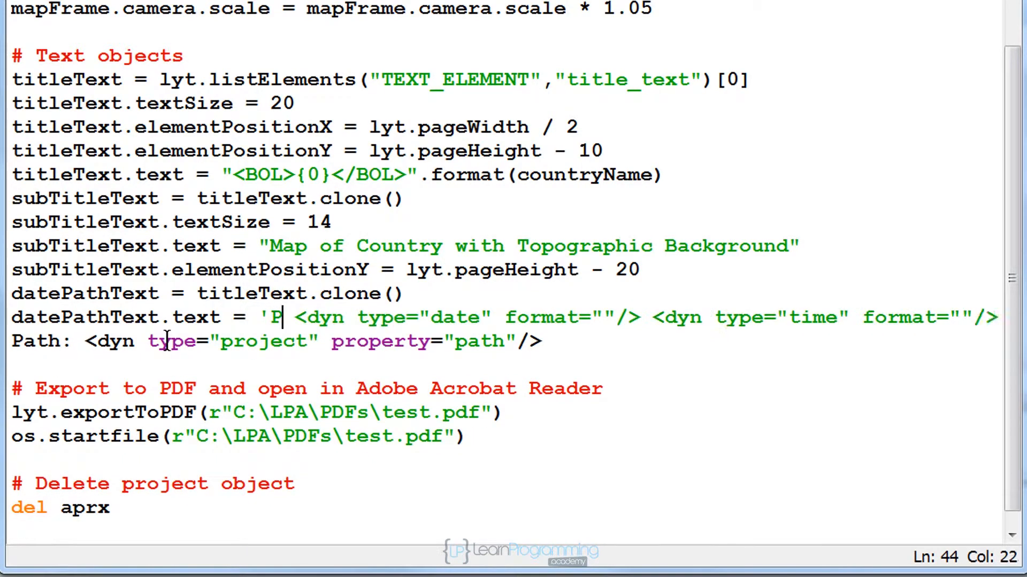
text(DF c)
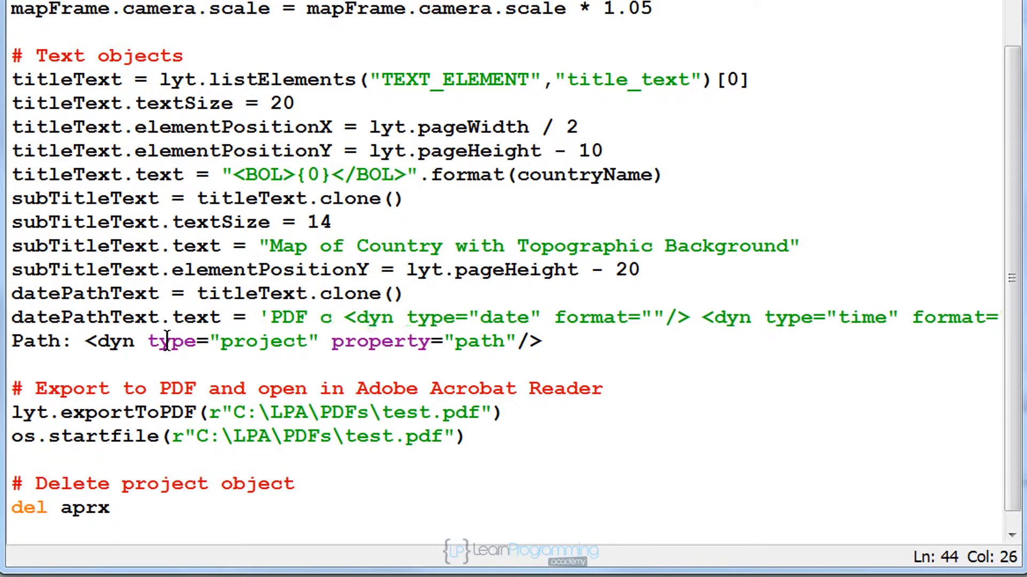
text(created)
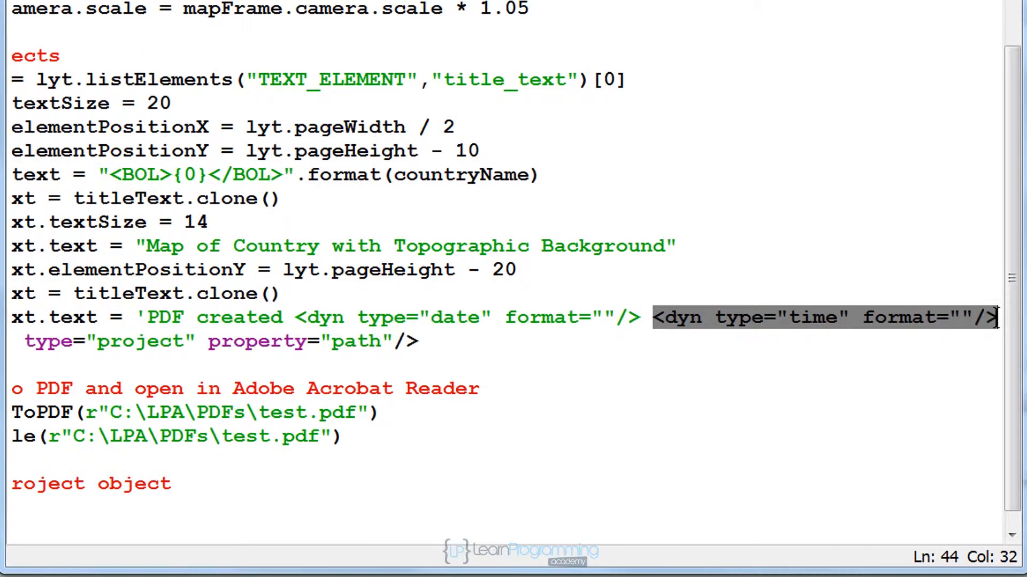
- Replace the time tag with ' from ' plus the project path tag, closing the string
click(960, 350)
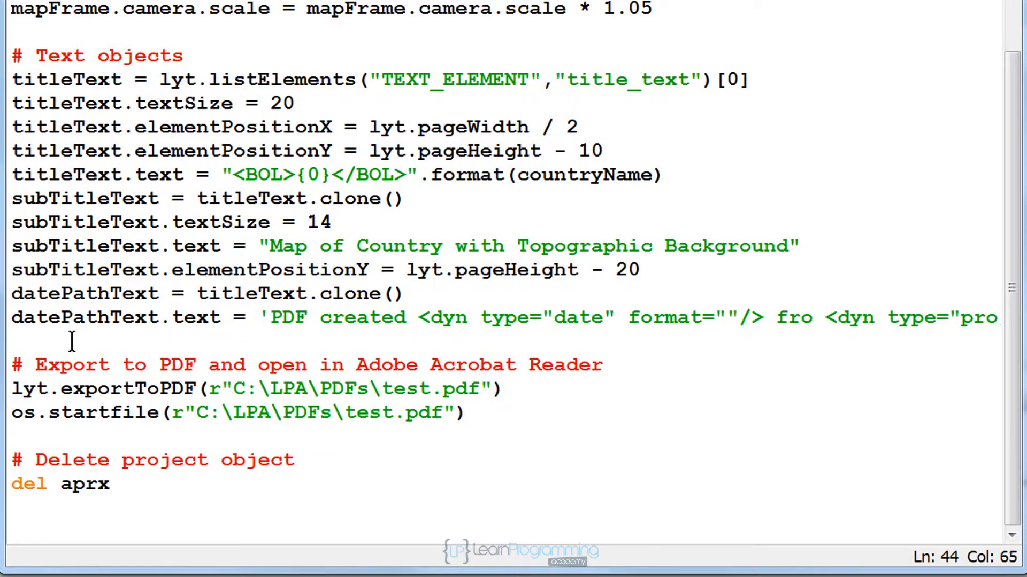
text(m)
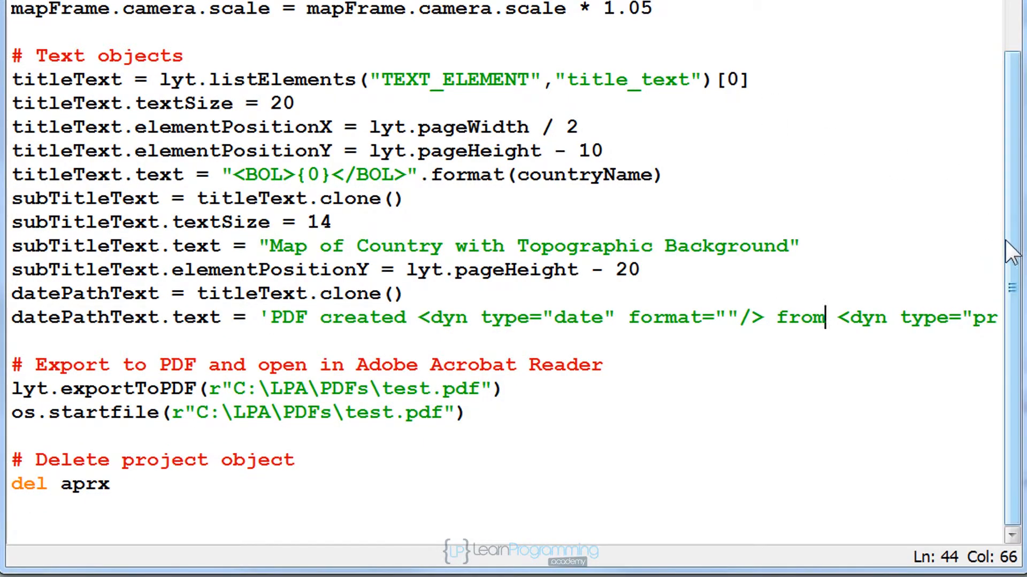
scroll(up, 3)
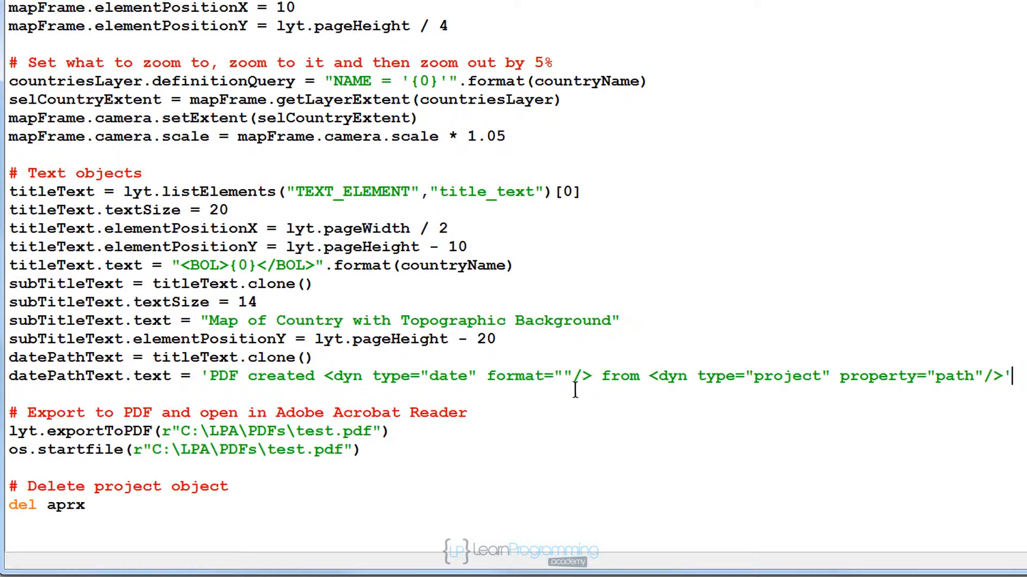
- Add datePathText.textSize = 7 and datePathText.elementPositionY = 5 below the text line
right_click(53, 376)
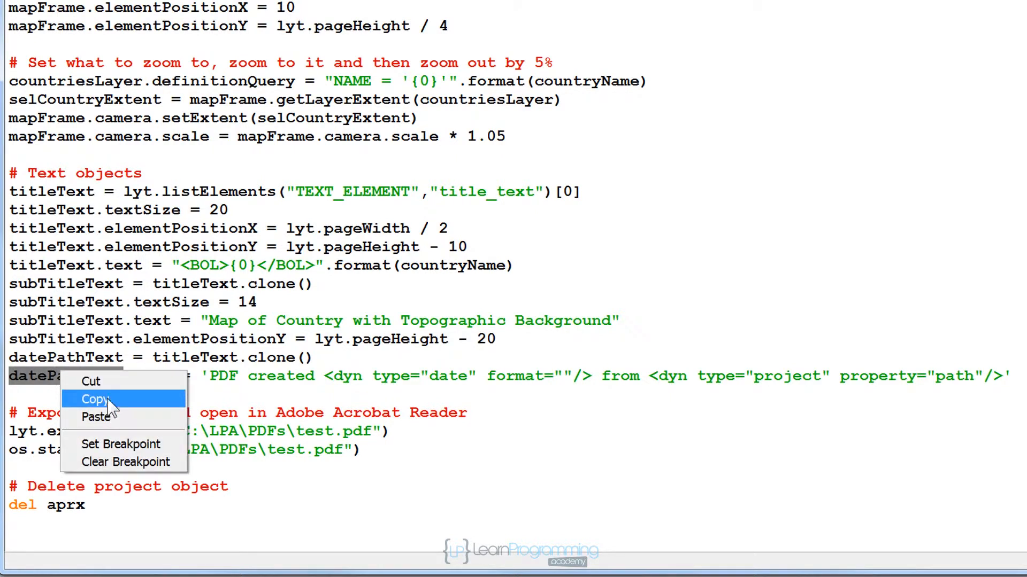
click(93, 399)
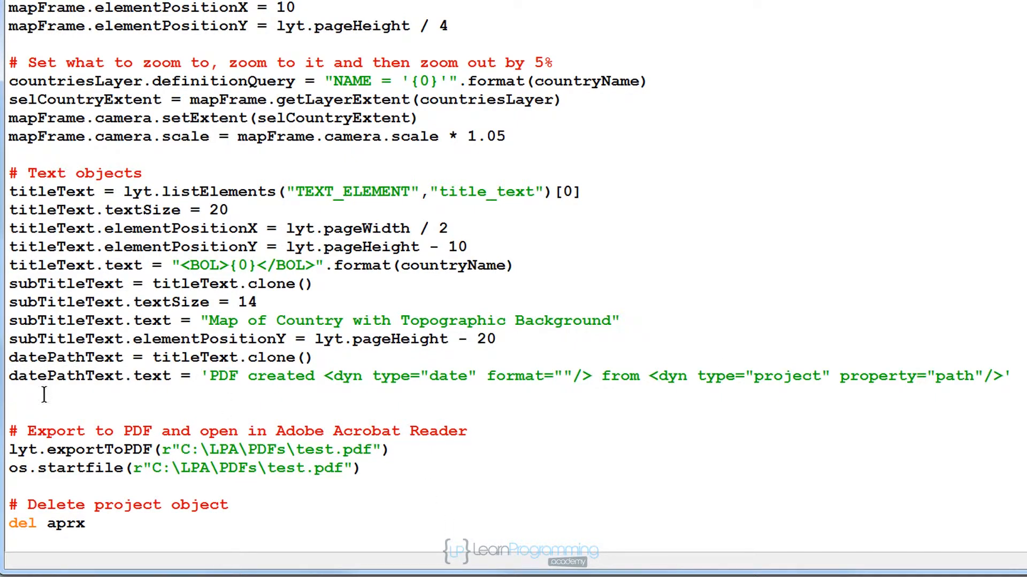
text(datePathText.textSize)
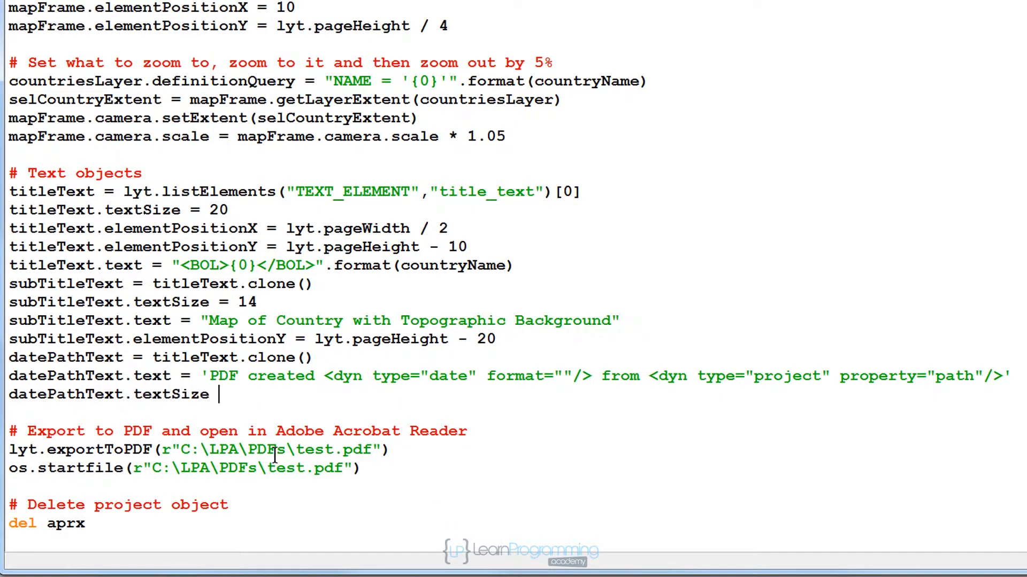
right_click(9, 413)
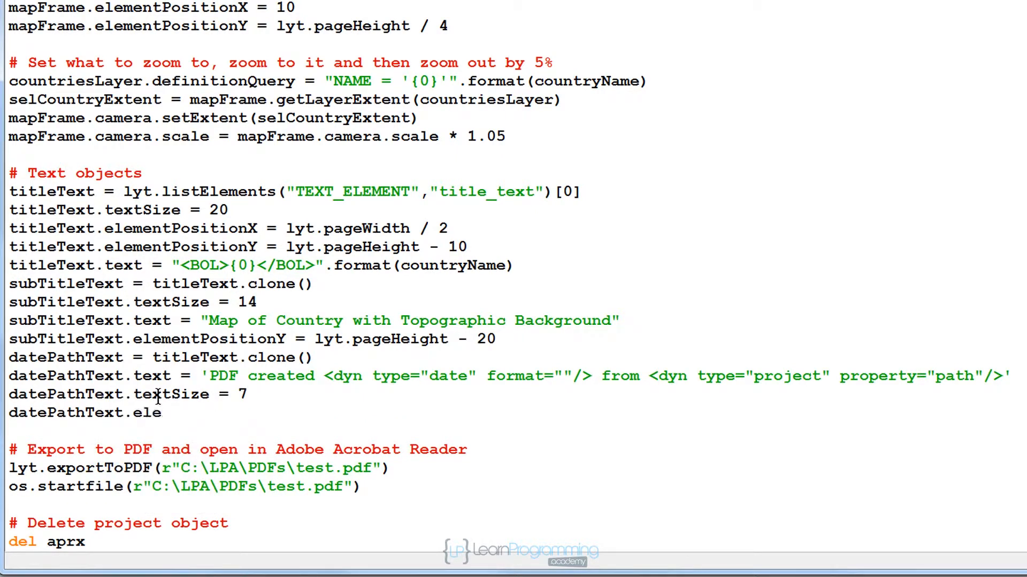
text(mentPositio)
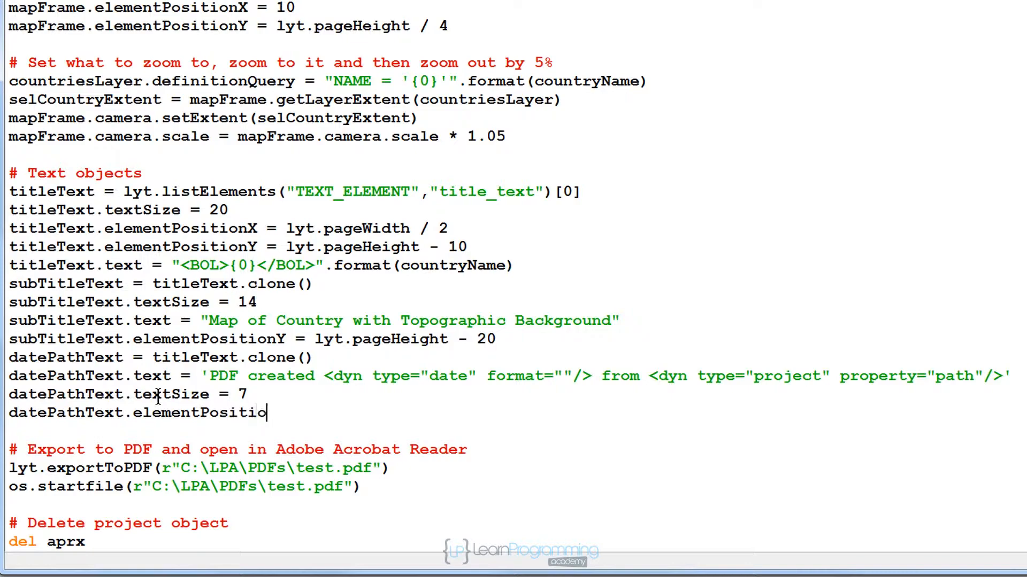
text(nY =)
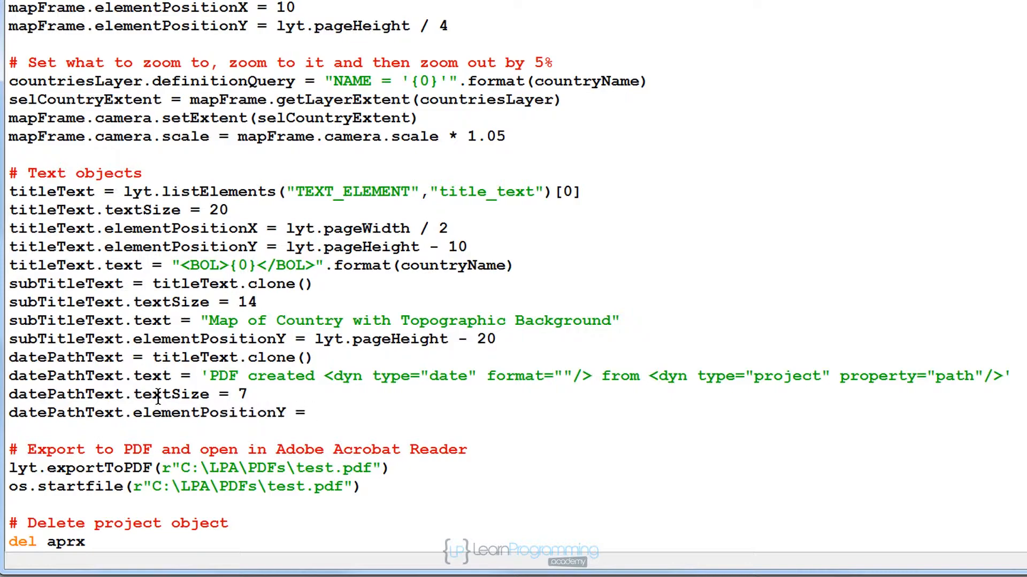
text(5)
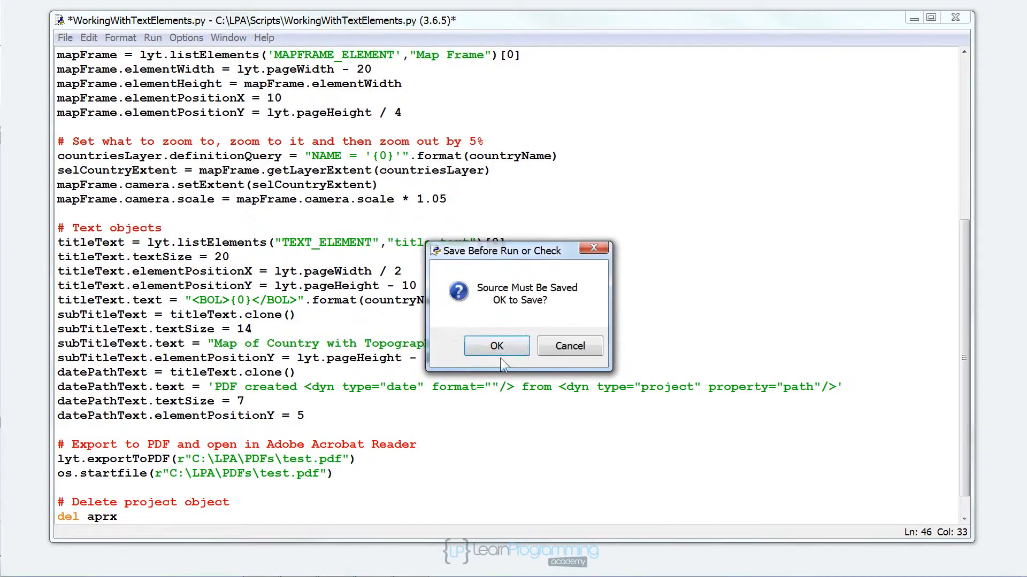
- Save and run the script, then check test.pdf's footer in Acrobat Reader
click(496, 346)
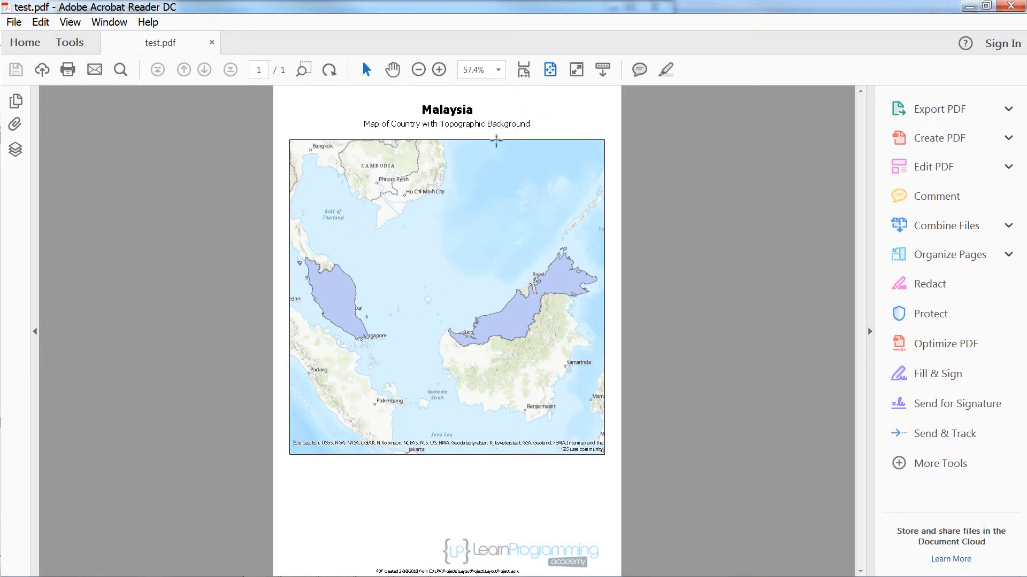
mouse_move(303, 69)
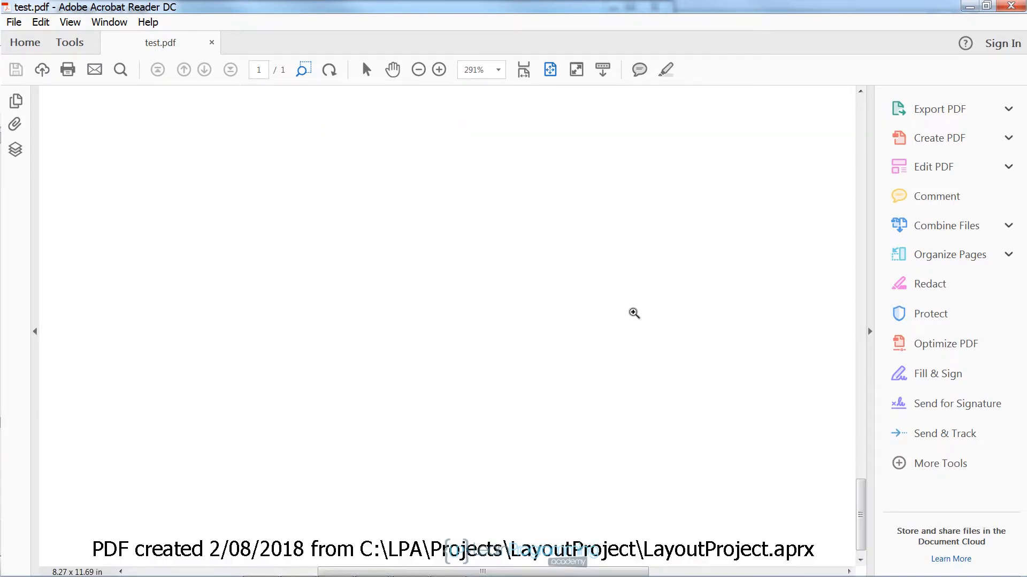
mouse_move(241, 526)
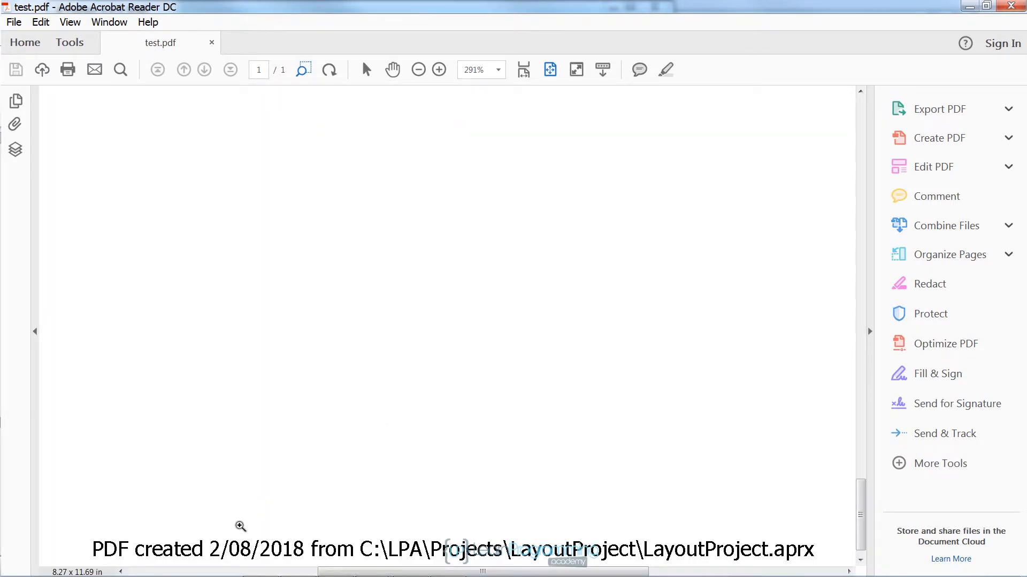
mouse_move(358, 443)
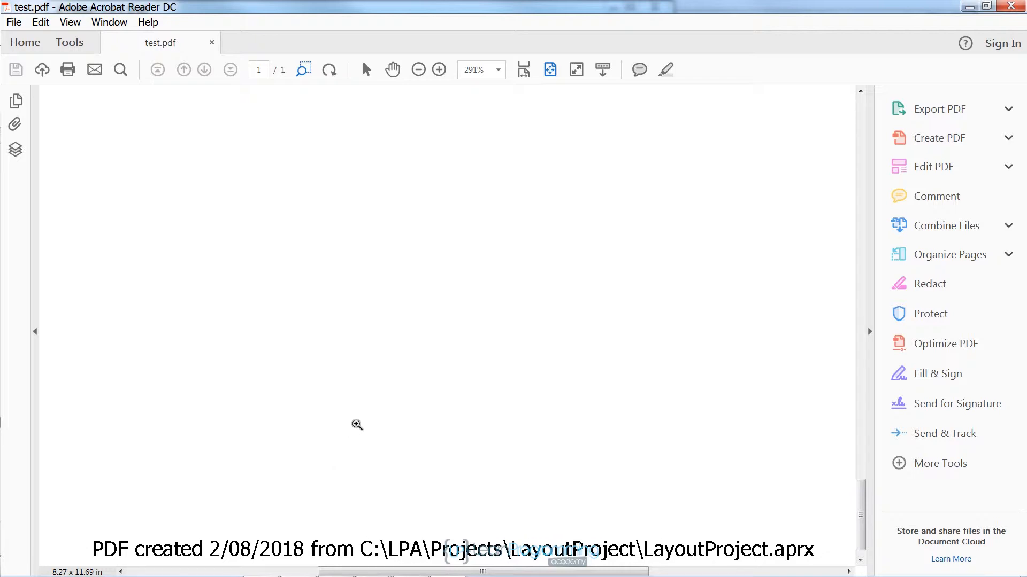
mouse_move(321, 475)
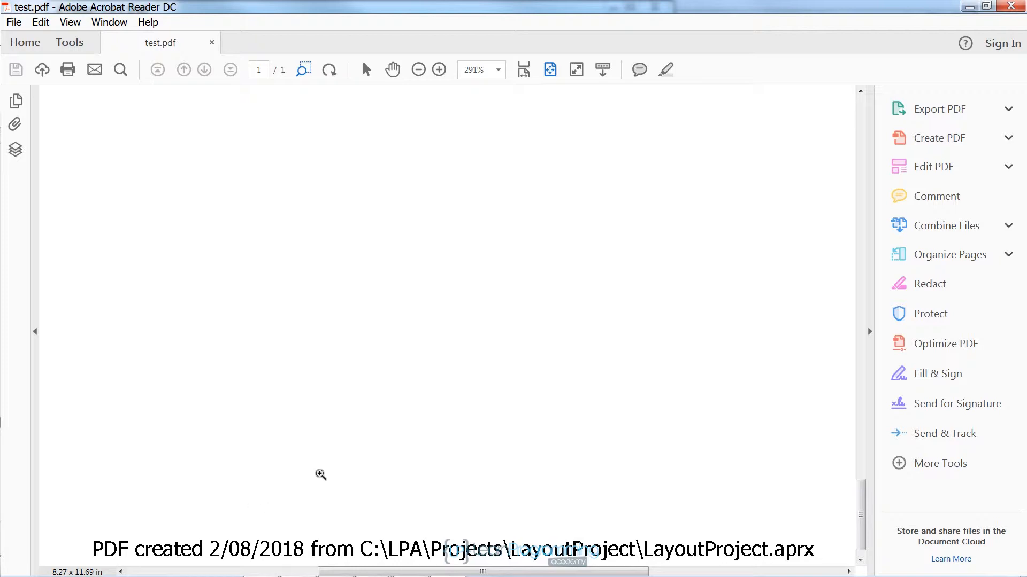
mouse_move(379, 437)
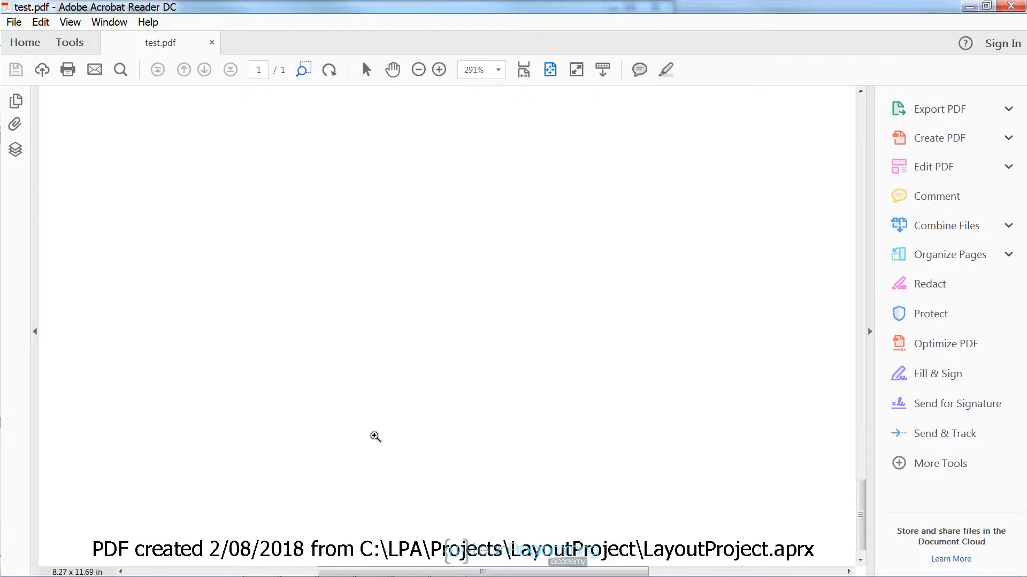
mouse_move(966, 26)
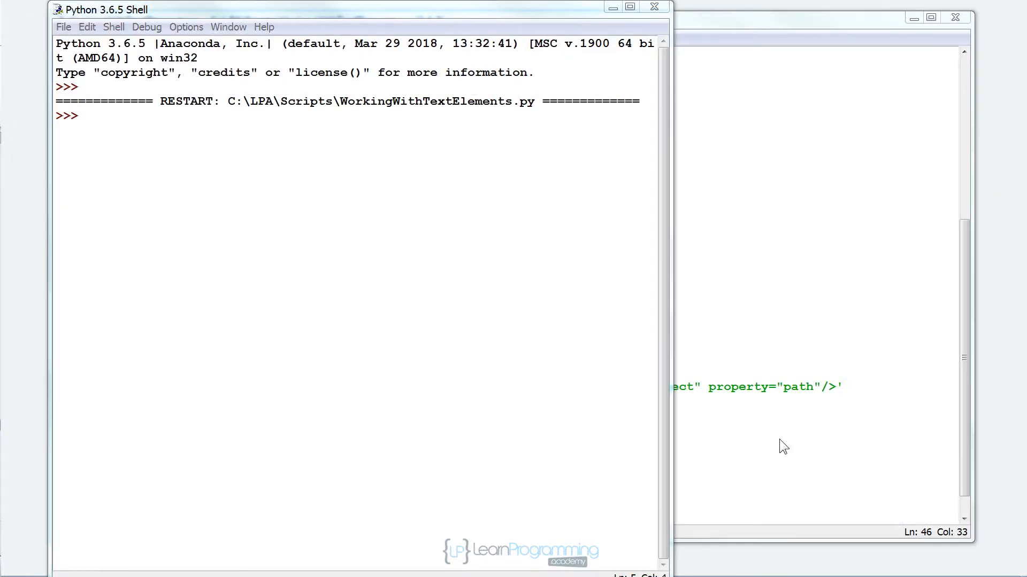
mouse_move(201, 529)
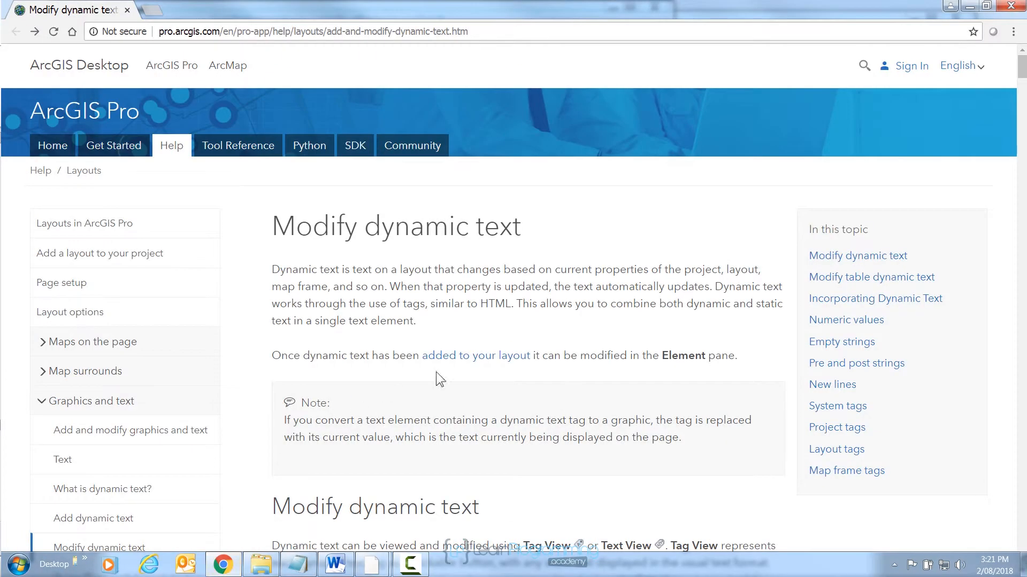
mouse_move(549, 272)
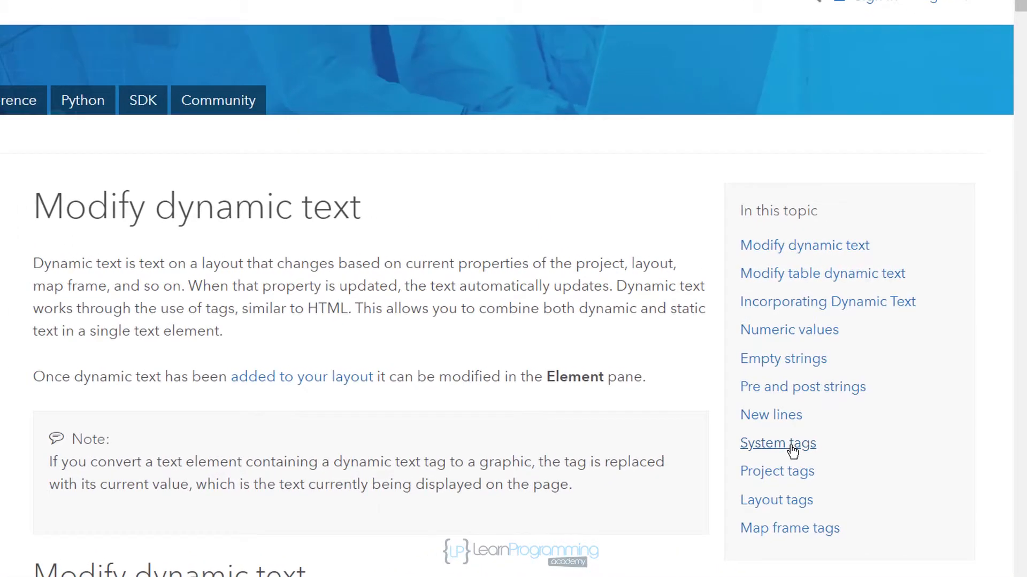
- Review the Date formats table via System tags and date-time formatting help, then minimize the browser
click(777, 443)
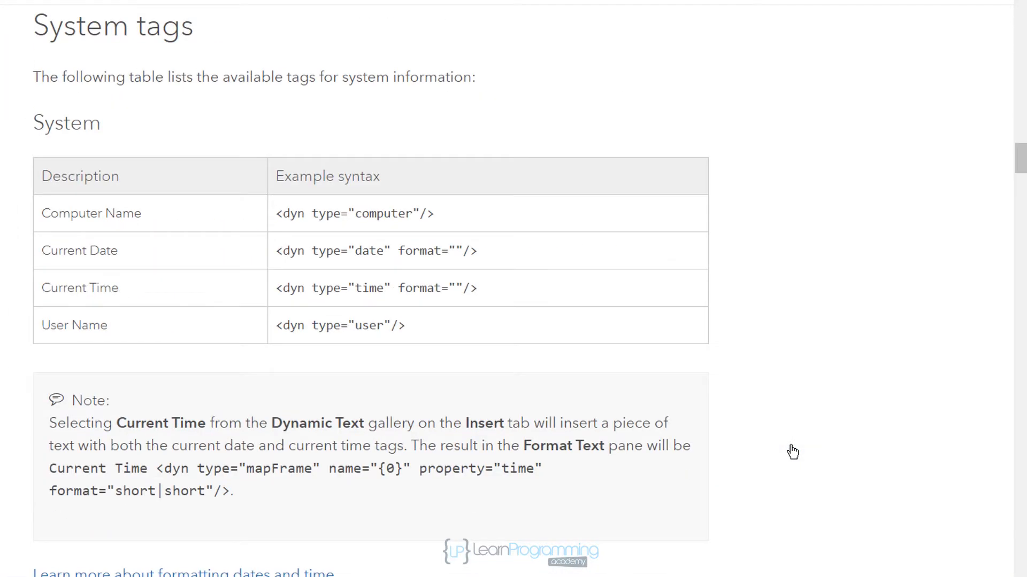
scroll(down, 3)
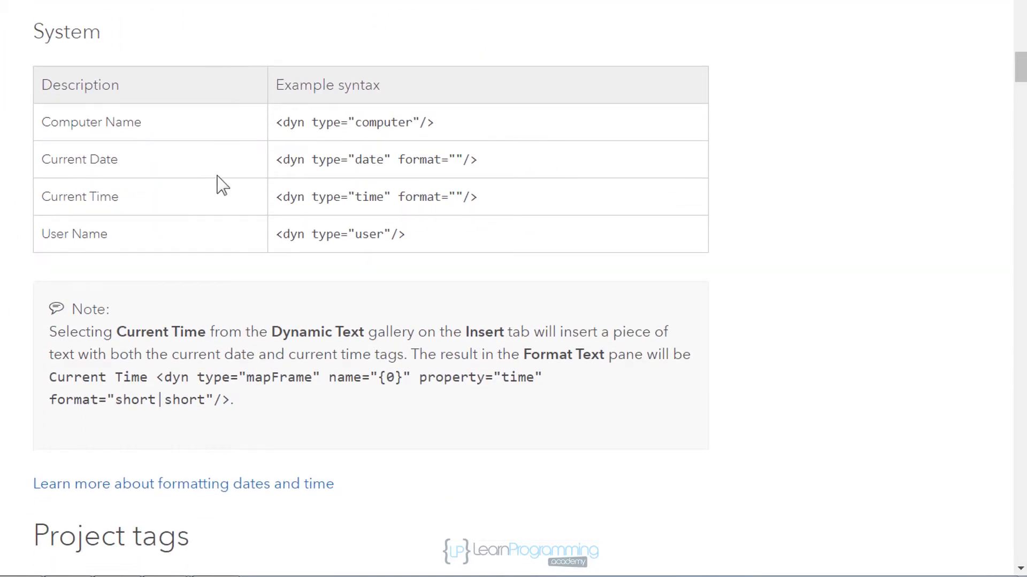
mouse_move(180, 484)
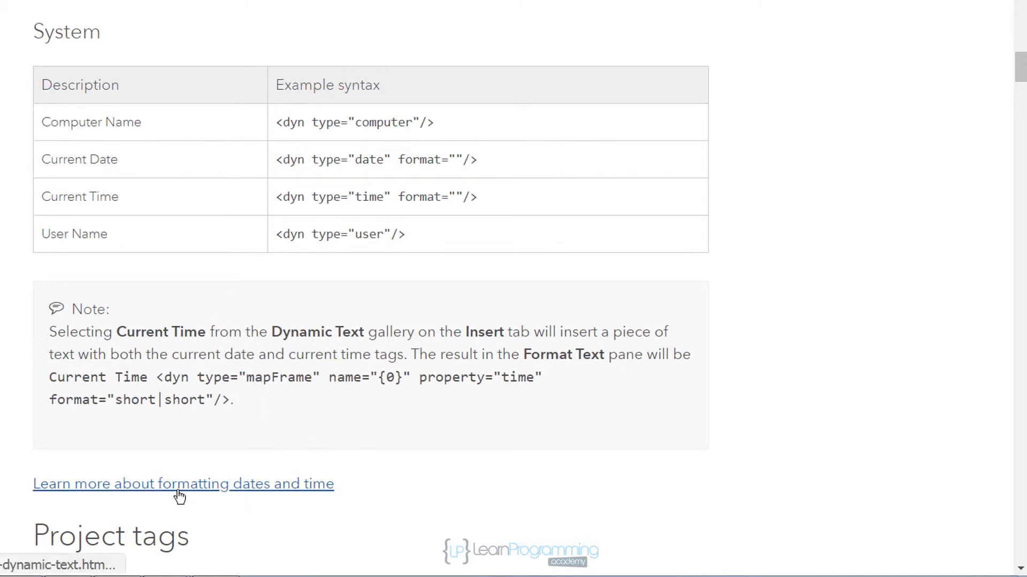
mouse_move(281, 492)
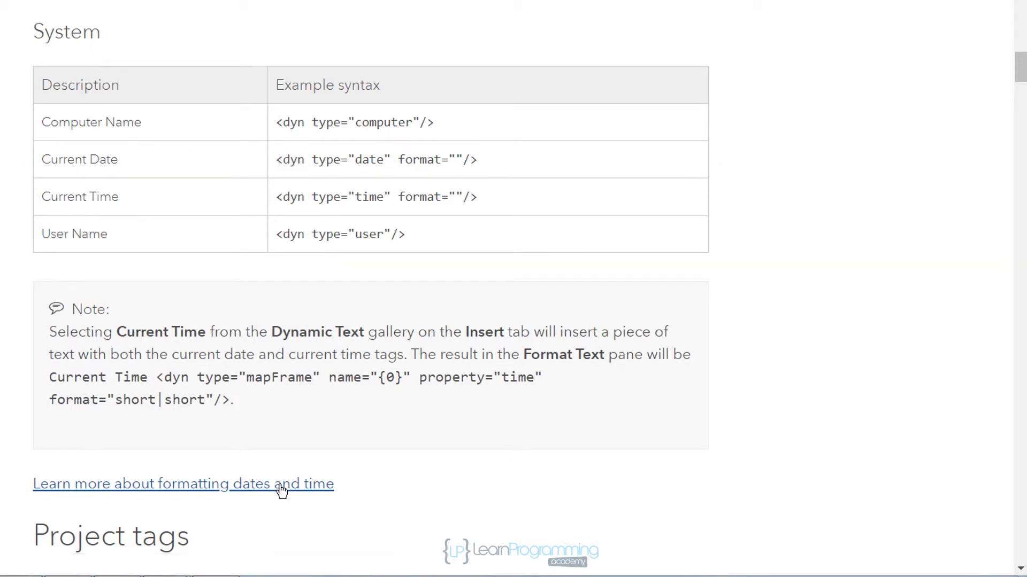
click(184, 484)
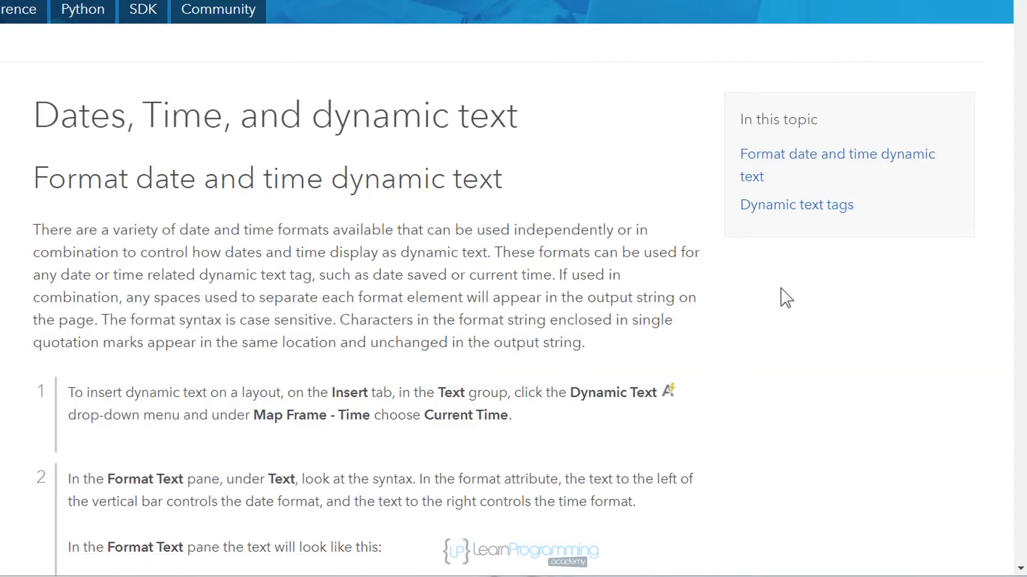
scroll(down, 3)
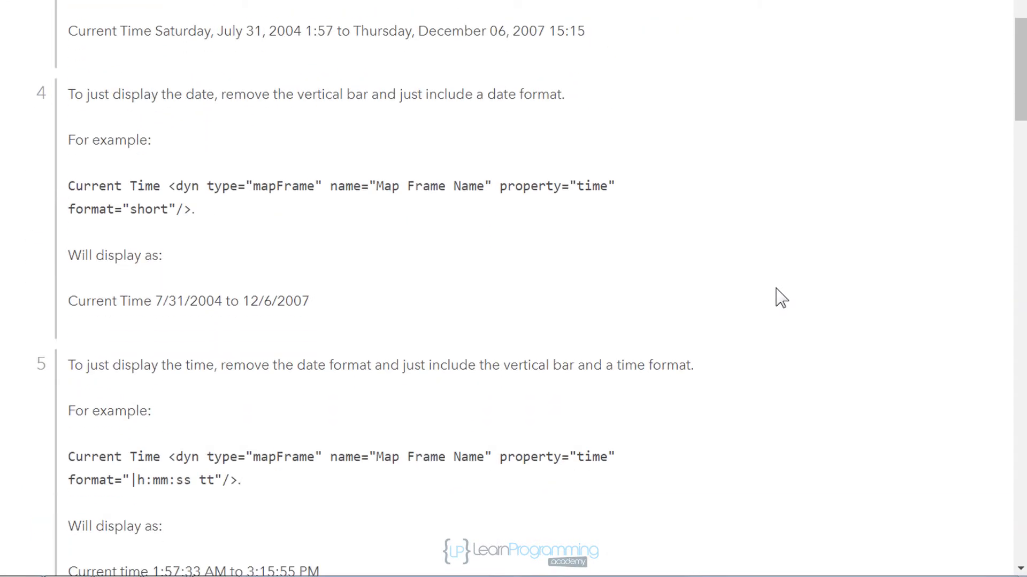
scroll(up, 3)
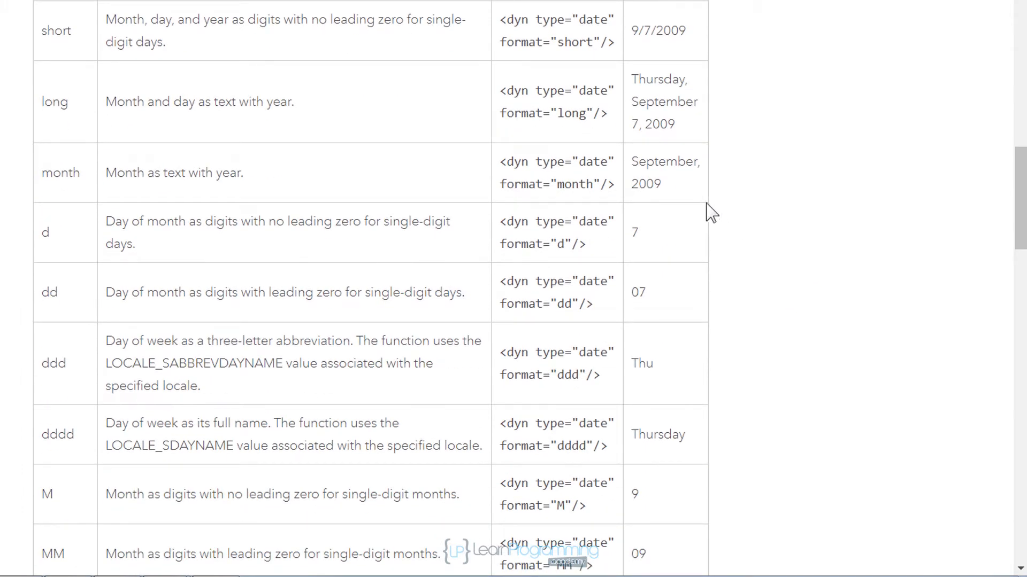
mouse_move(666, 434)
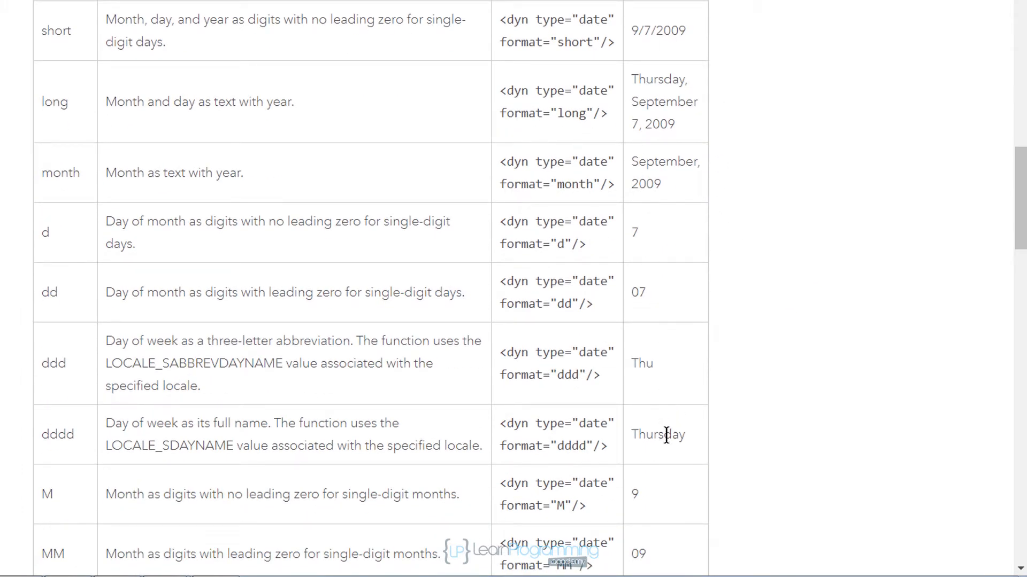
scroll(up, 3)
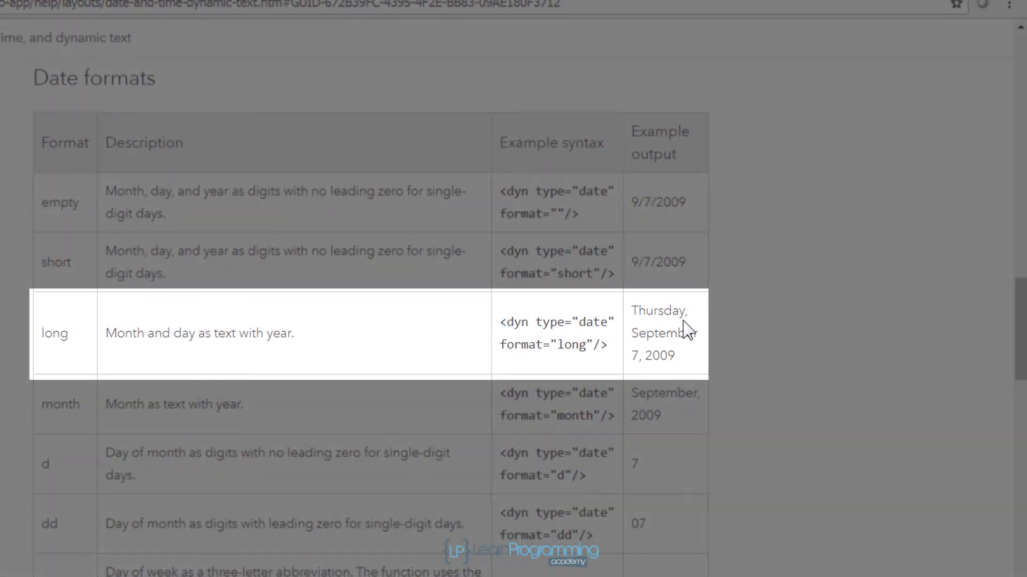
click(969, 6)
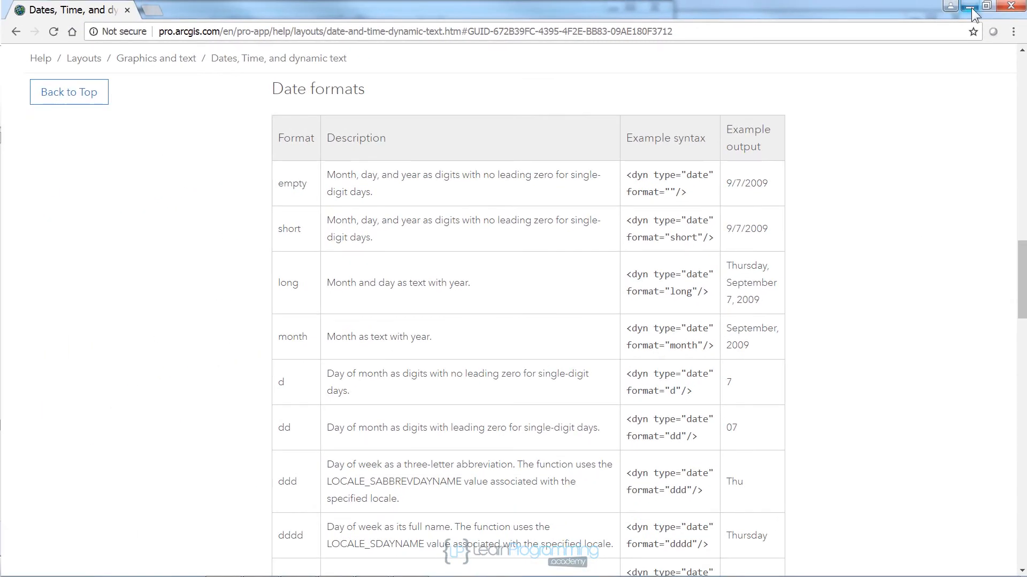
click(970, 6)
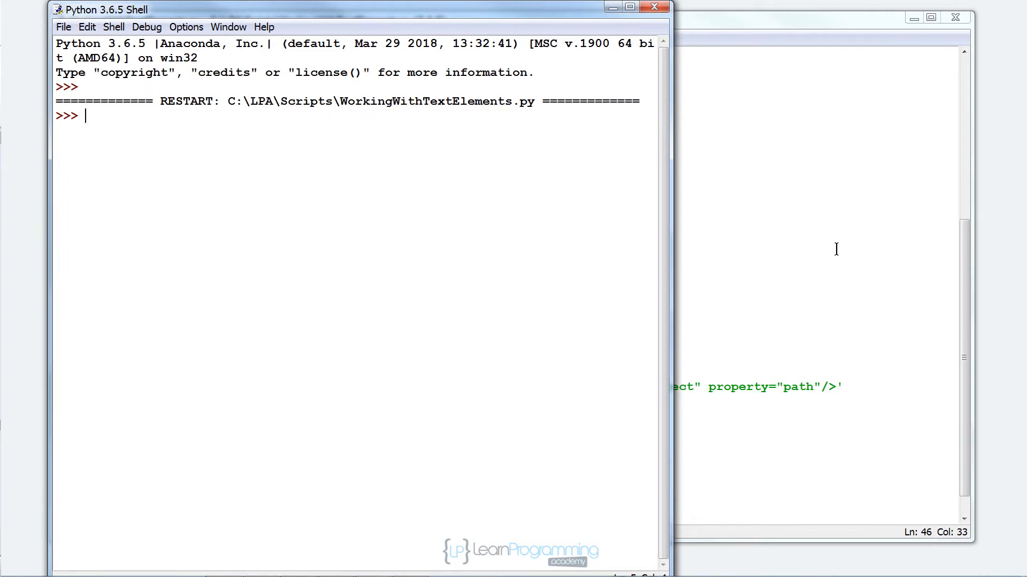
mouse_move(738, 27)
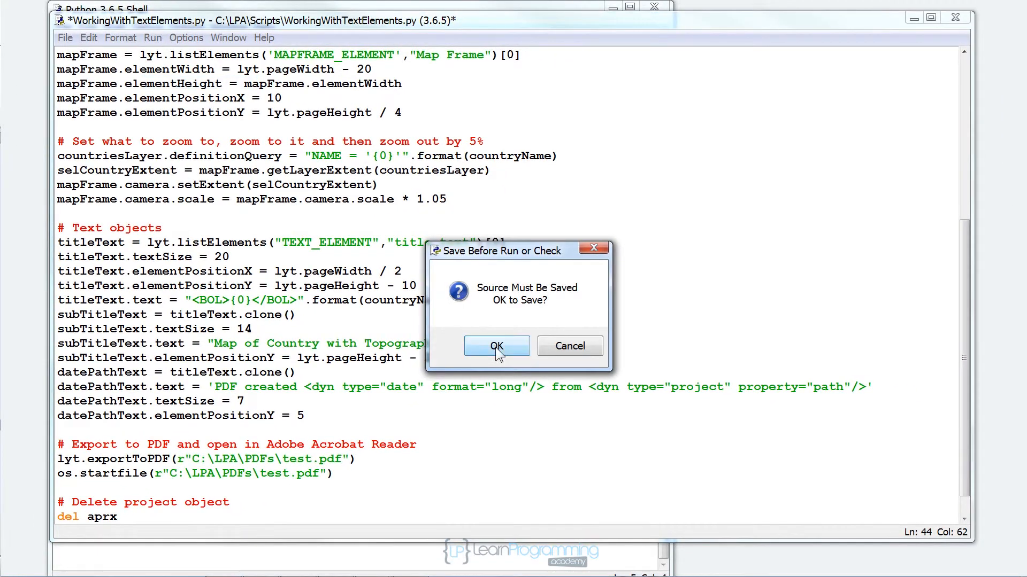
- Set the date tag to format="long", then save and rerun the script
click(495, 345)
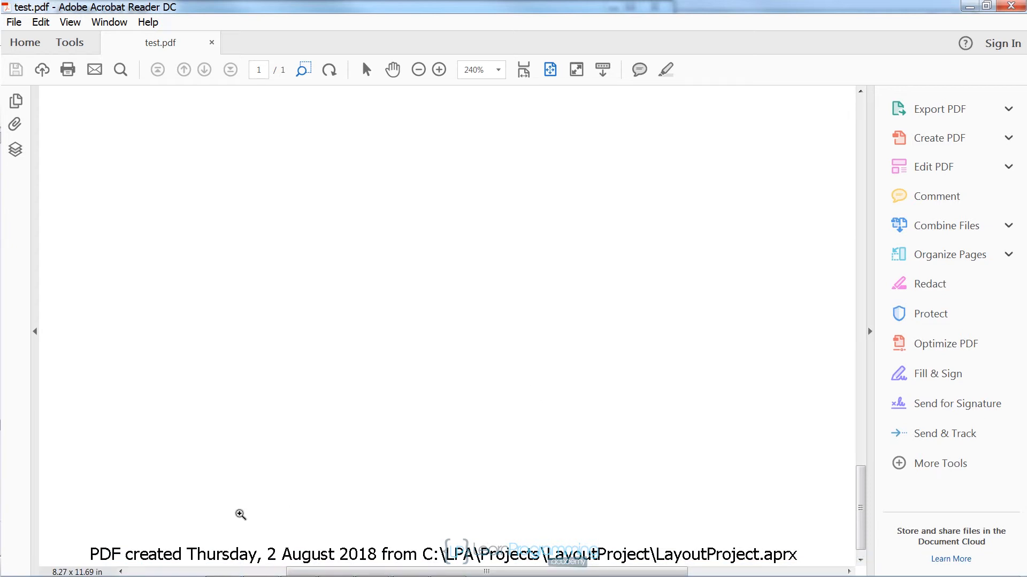
mouse_move(406, 408)
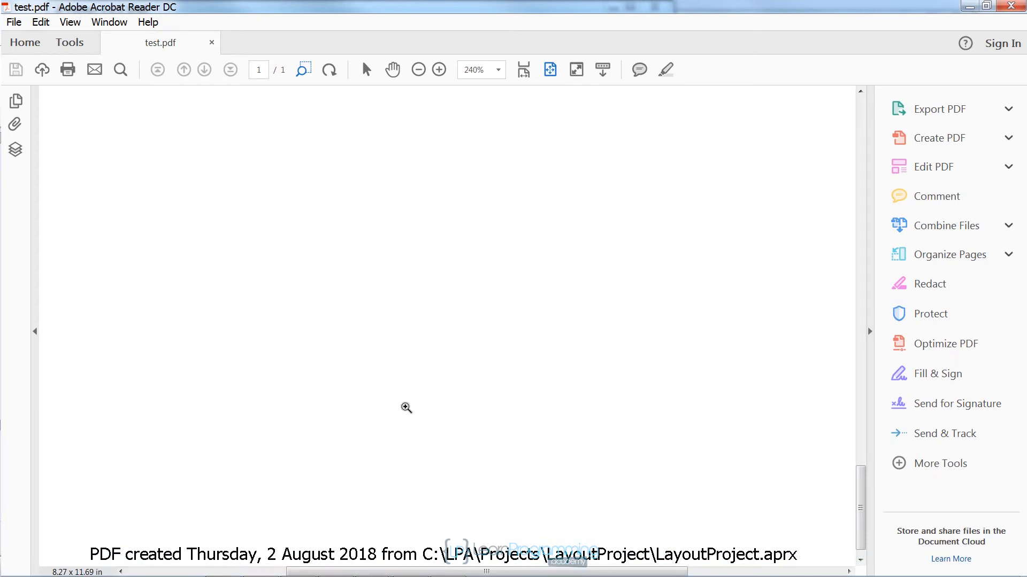
mouse_move(408, 400)
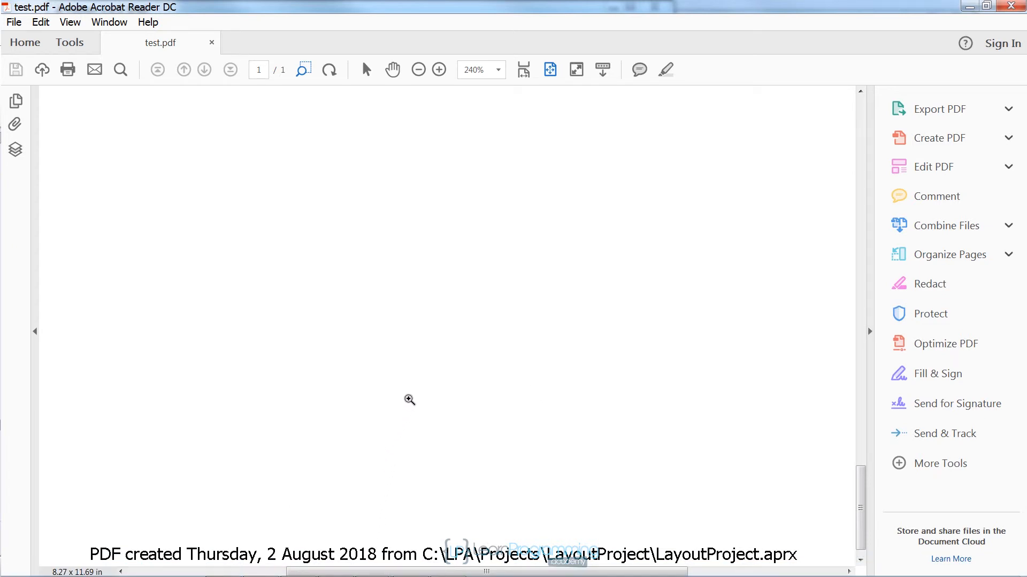
mouse_move(892, 172)
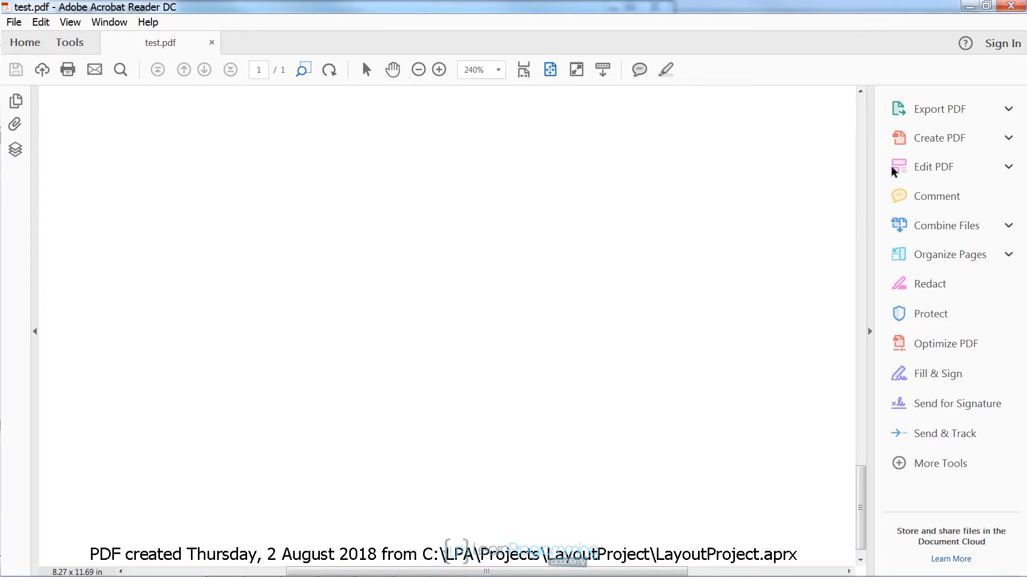